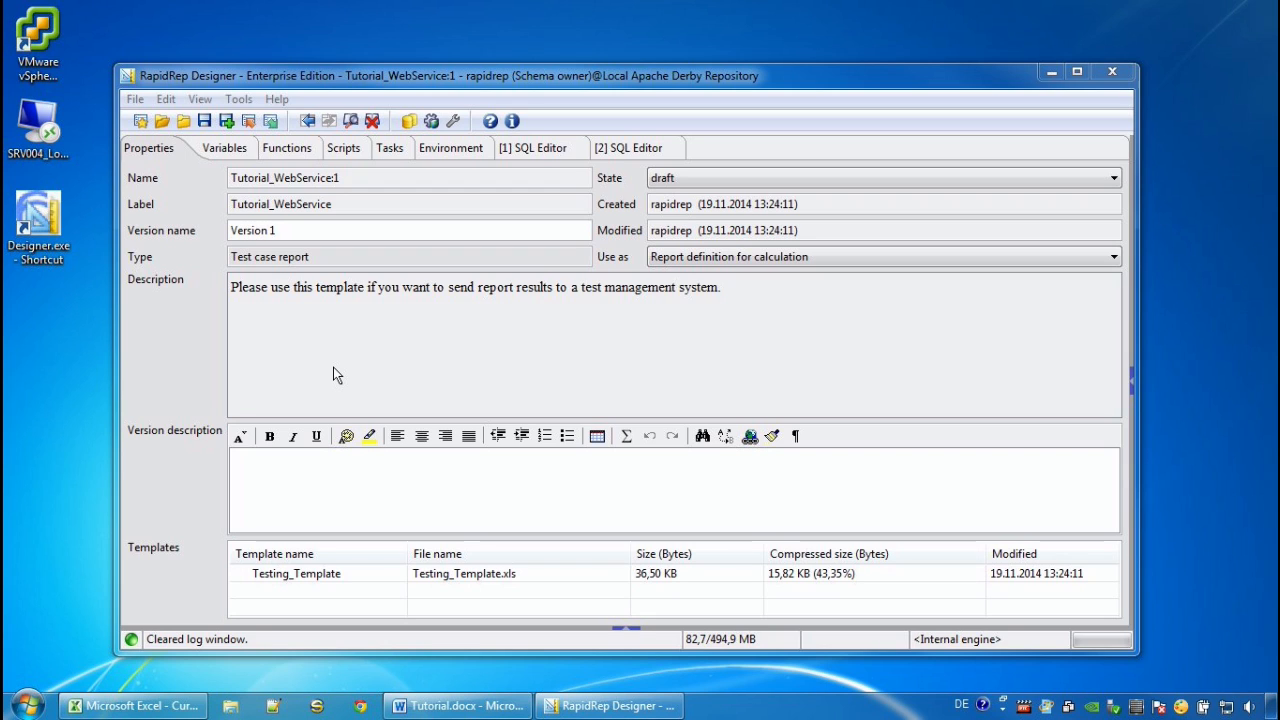
pyautogui.moveTo(388, 300)
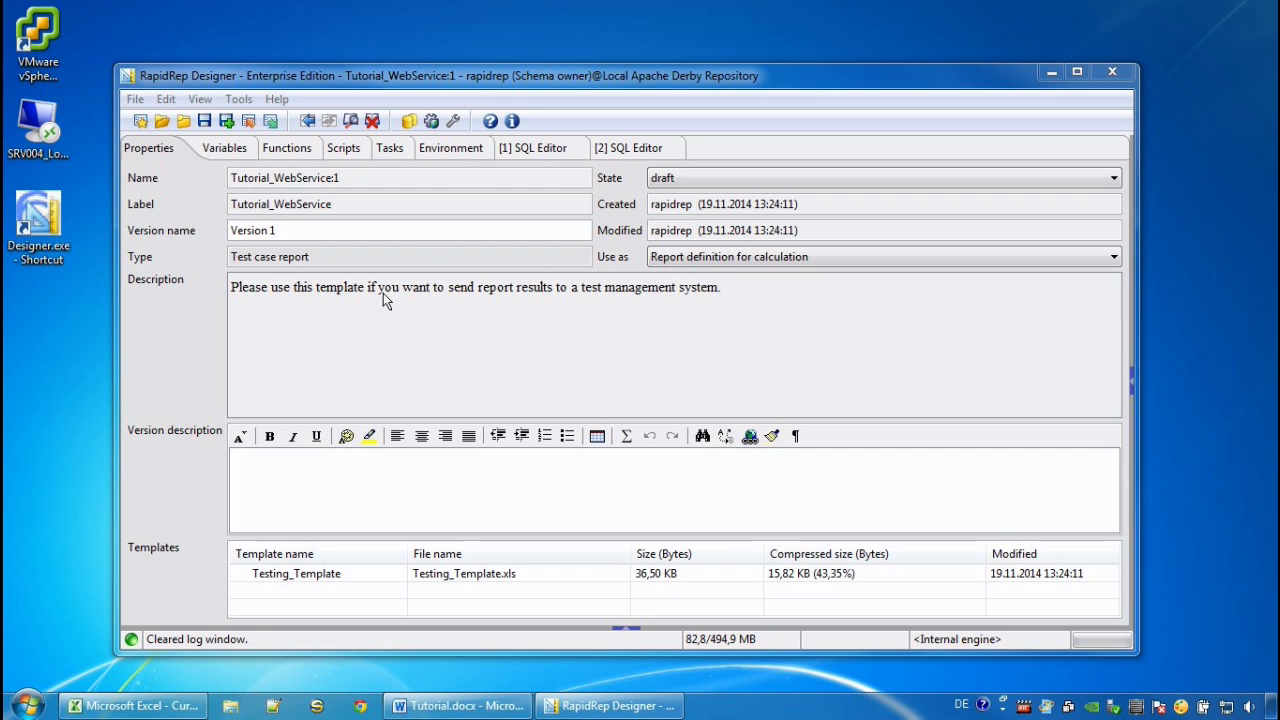
# Step: Show the Tutorial_WebService report's empty web services list in its environment
pyautogui.click(438, 148)
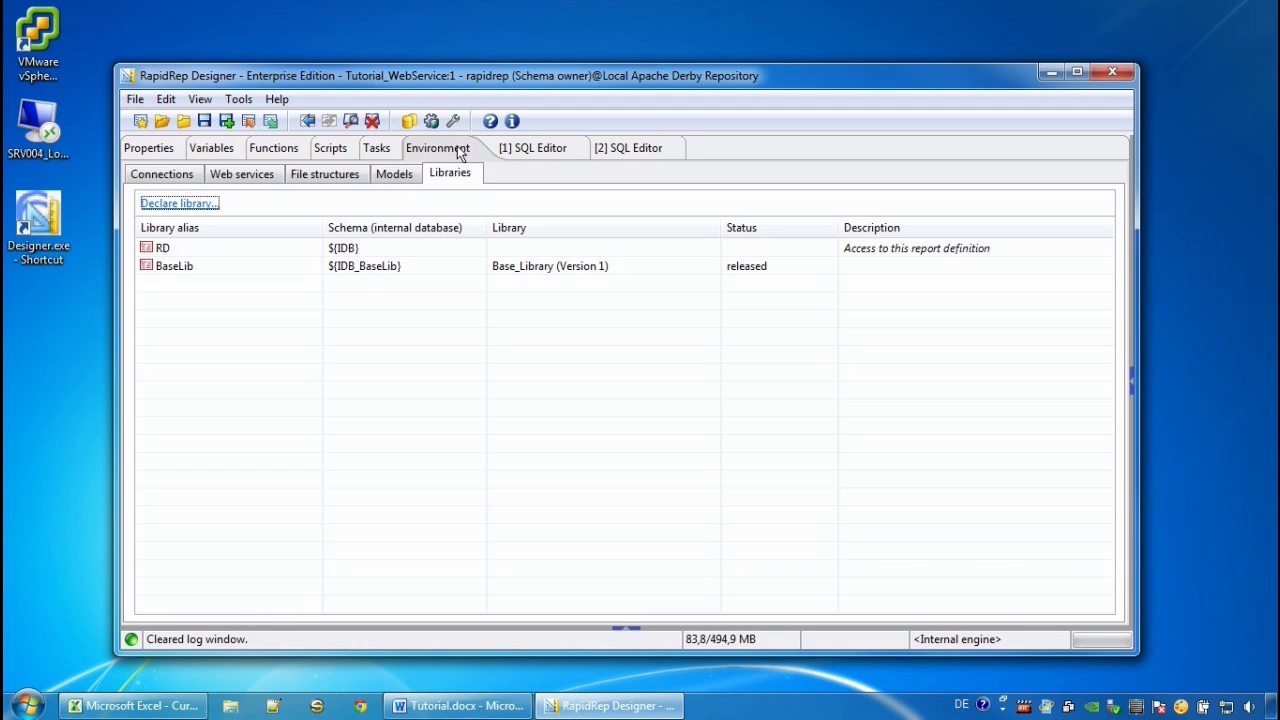
pyautogui.click(242, 172)
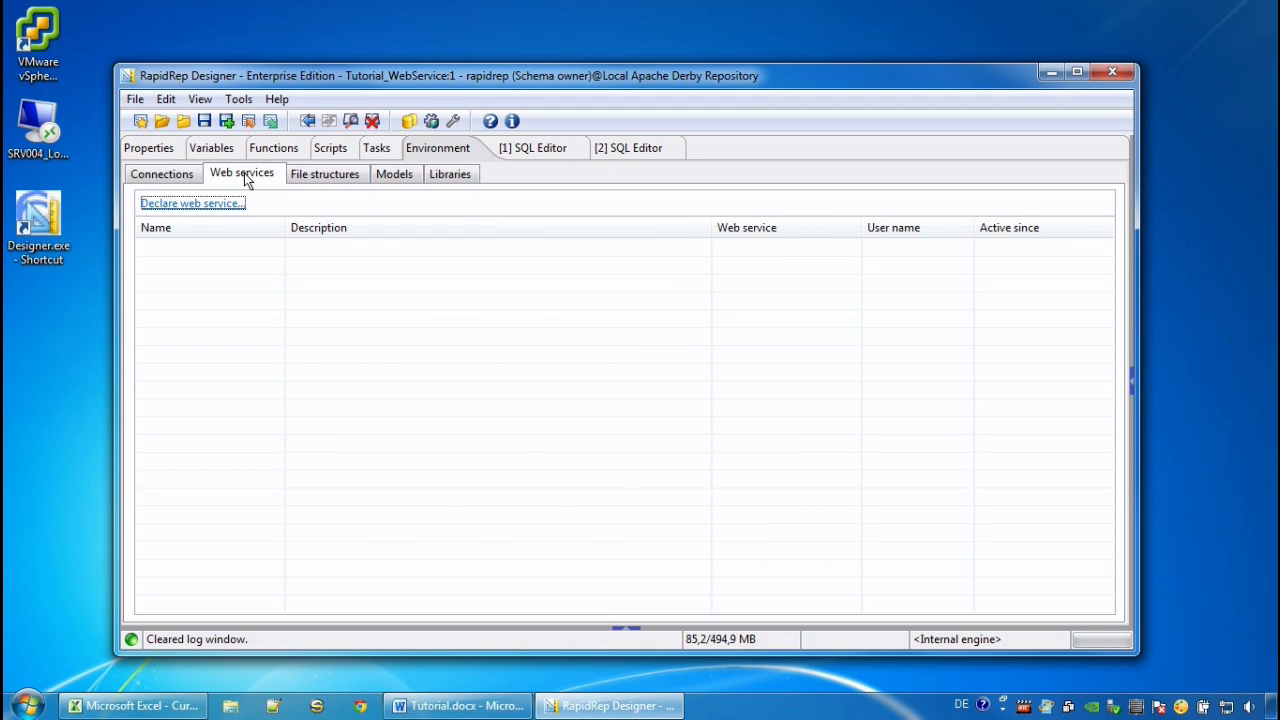
pyautogui.moveTo(200, 206)
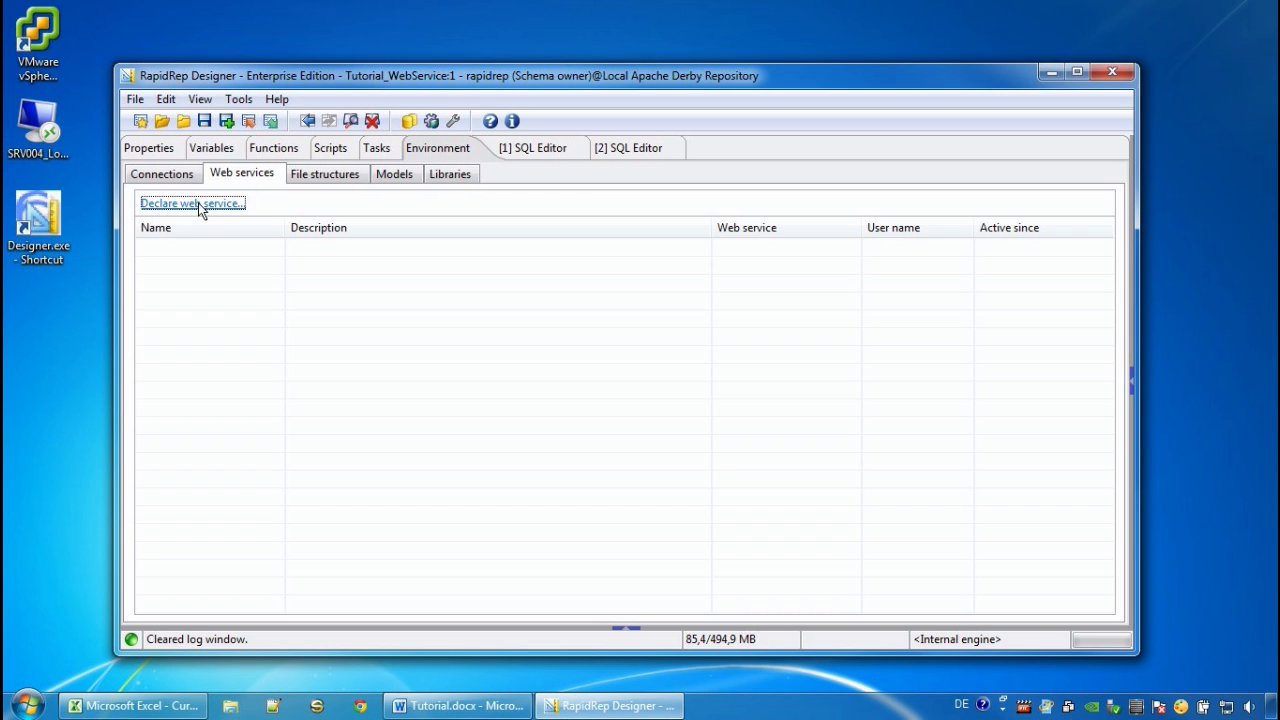
# Step: Start declaring a web service, reviewing CurrencyConverter's settings and UTF-8 encodings first
pyautogui.click(192, 204)
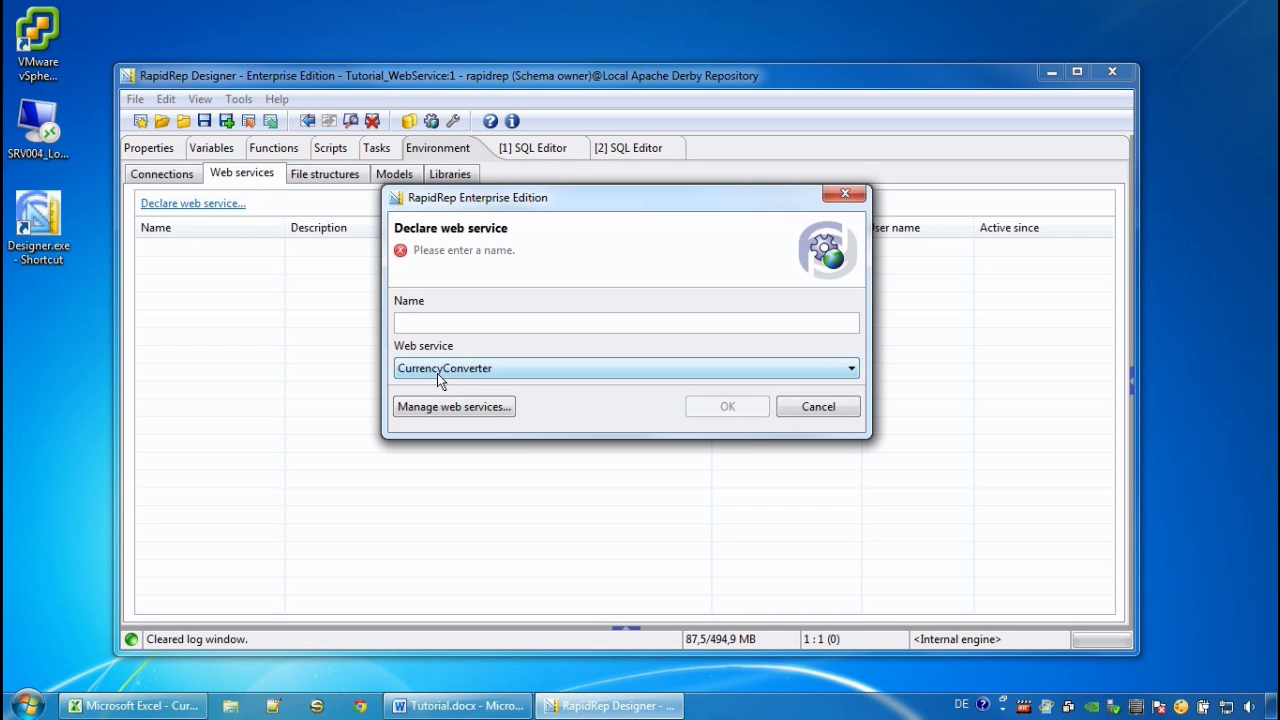
pyautogui.click(848, 368)
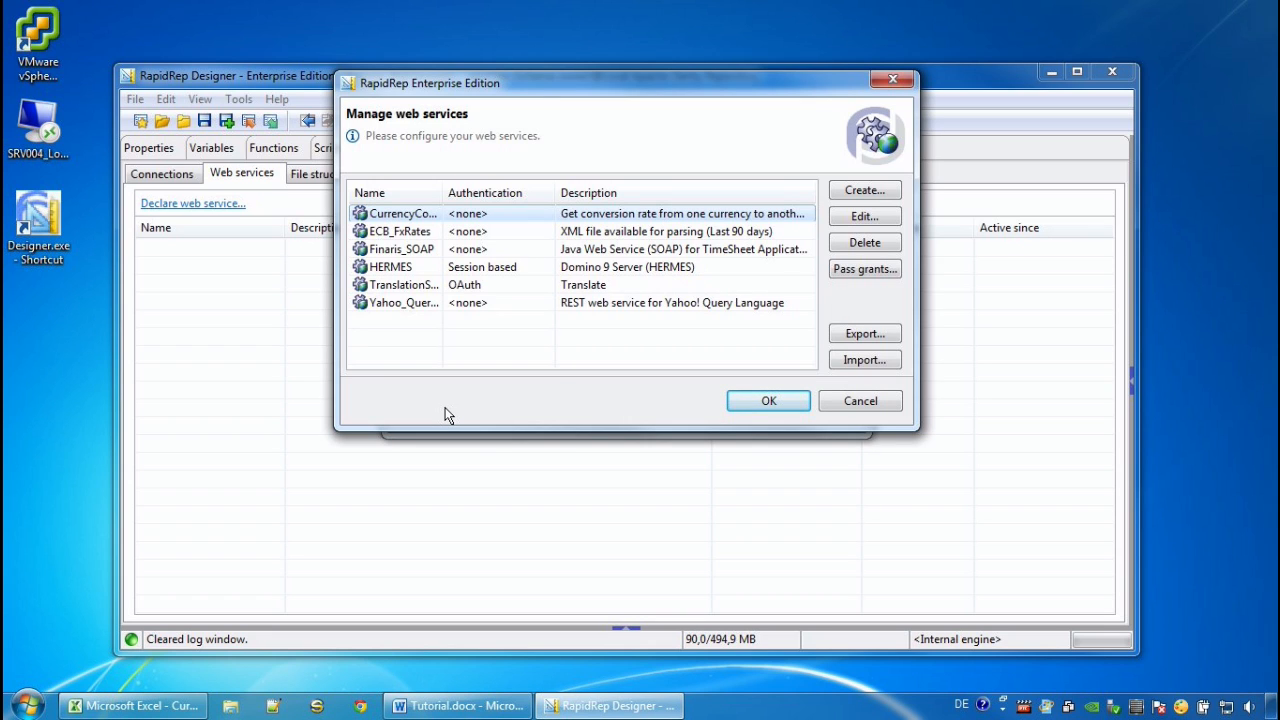
pyautogui.click(864, 216)
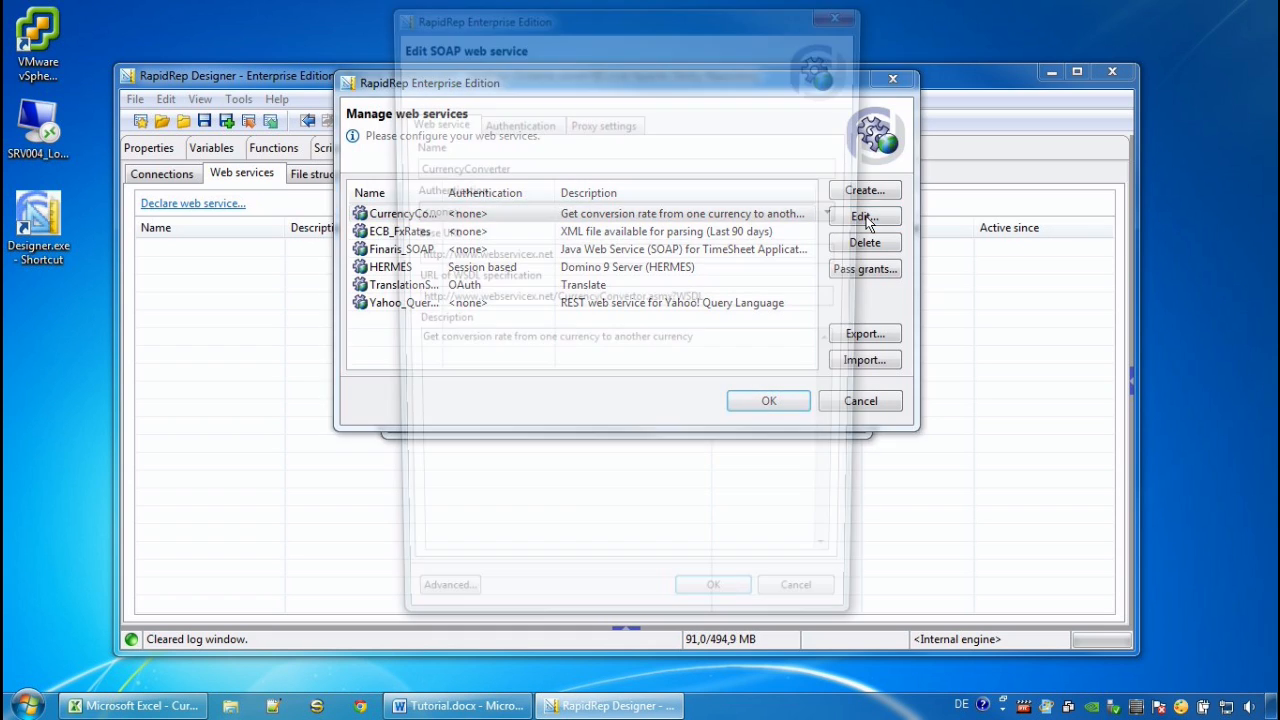
pyautogui.click(864, 216)
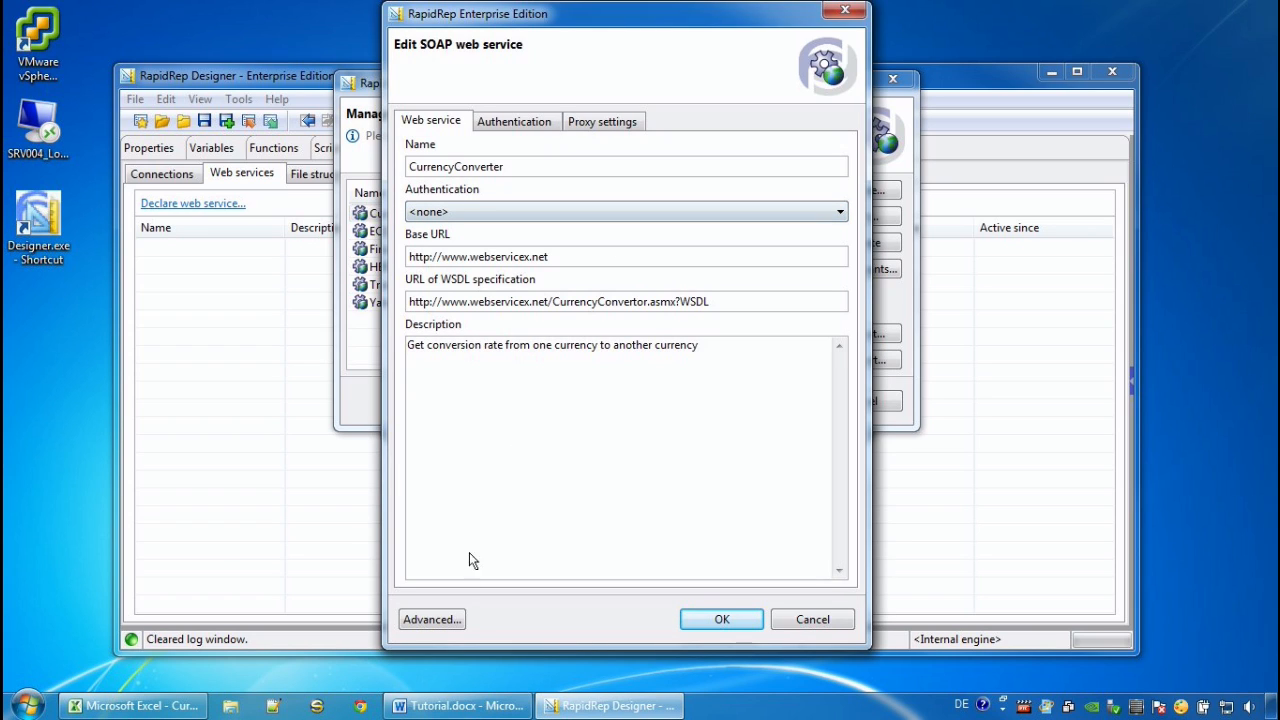
pyautogui.click(432, 620)
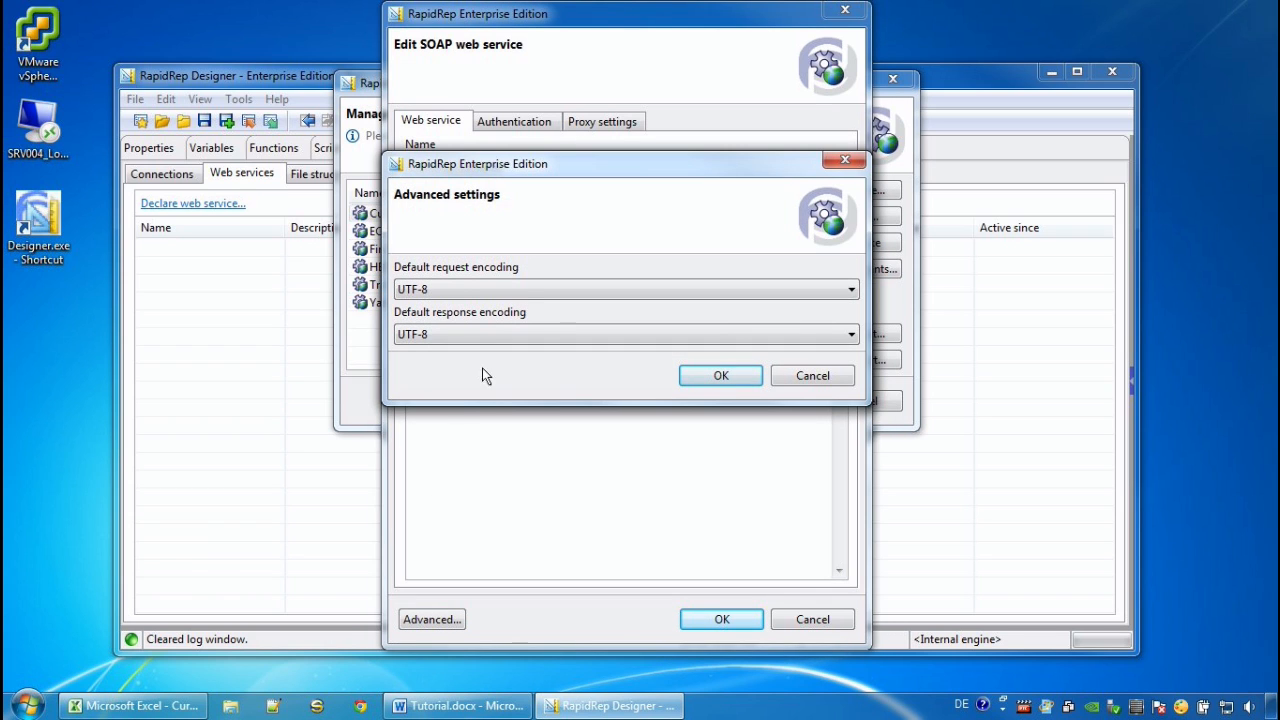
pyautogui.moveTo(528, 290)
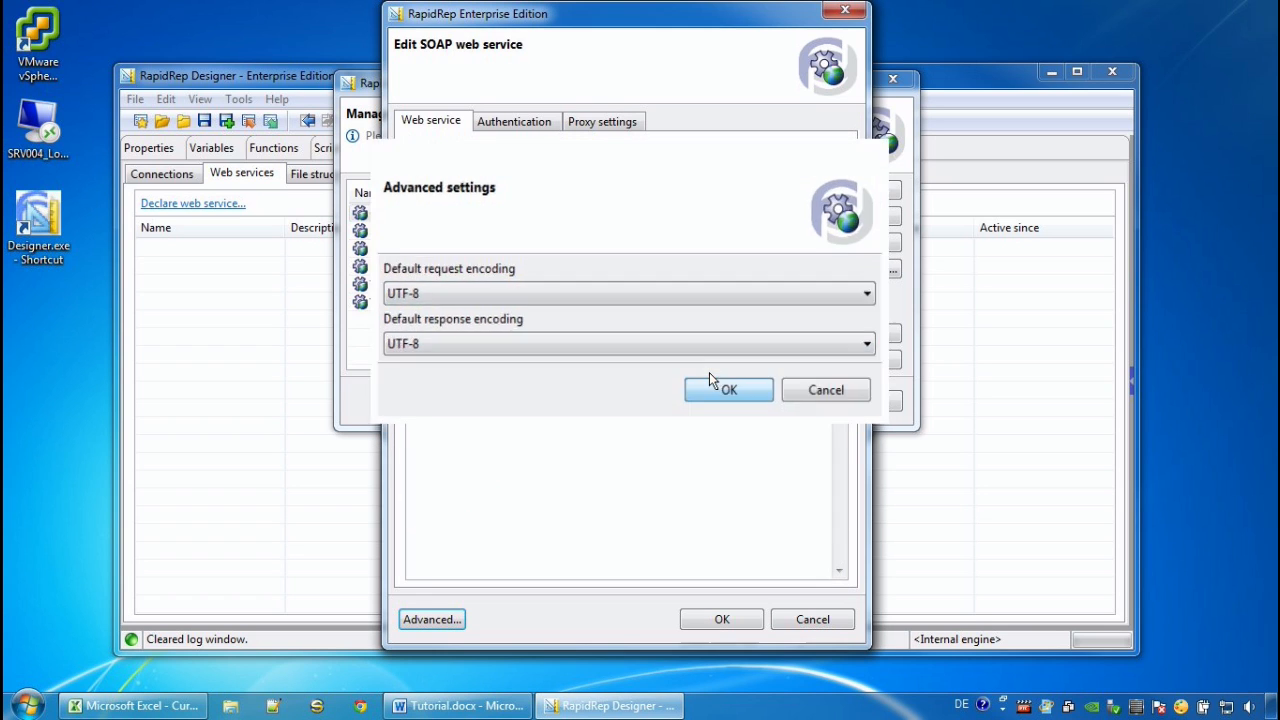
pyautogui.click(728, 390)
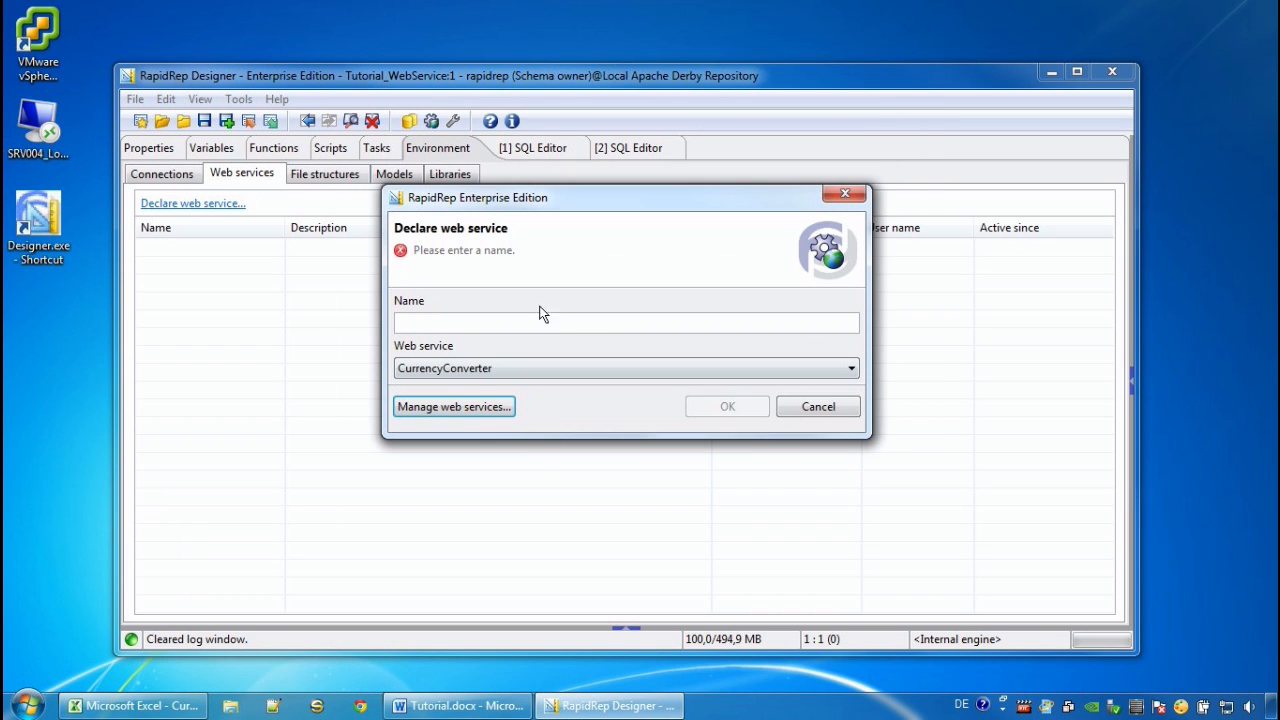
# Step: Declare CurrencyConverter as the active web service named currConv
pyautogui.click(620, 322)
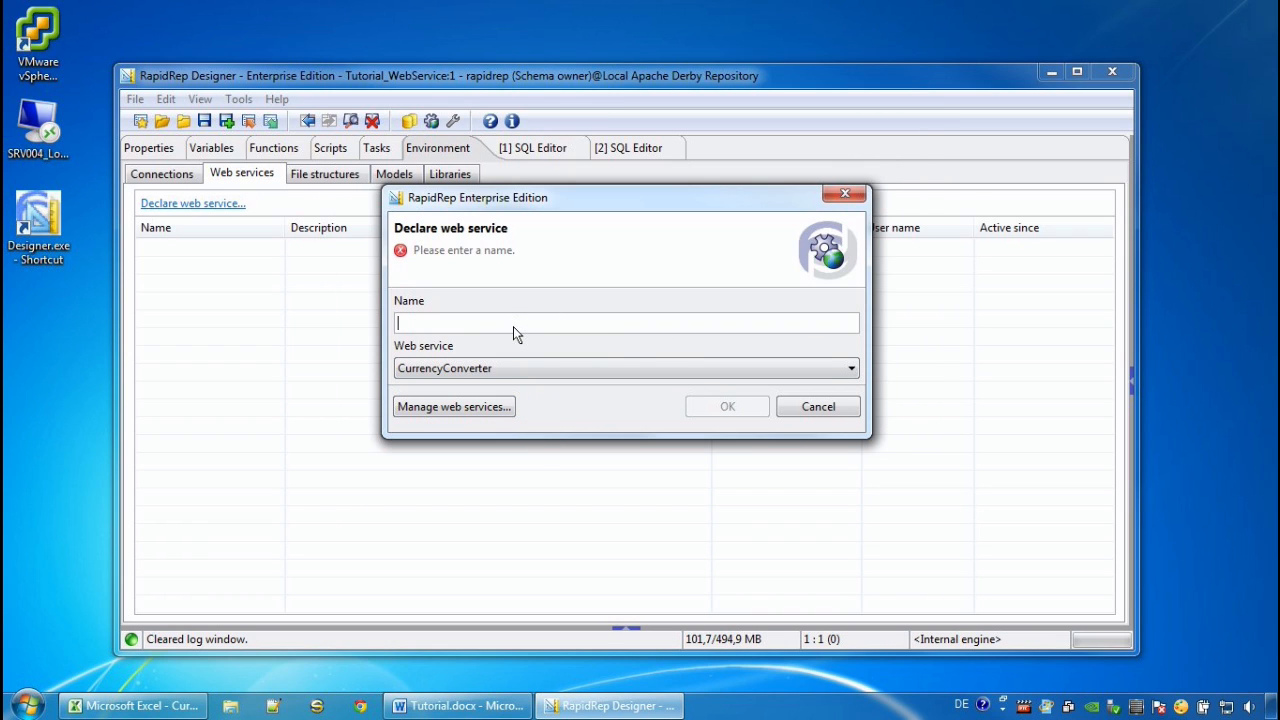
pyautogui.write('currConv')
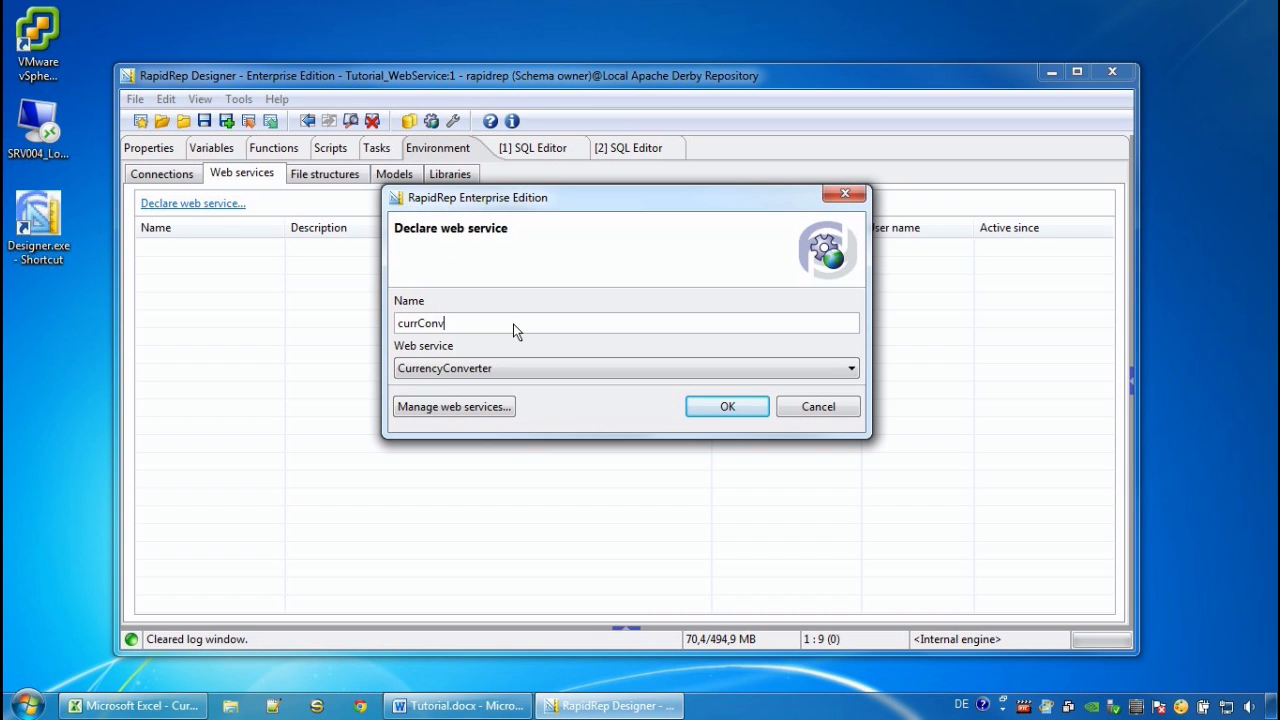
pyautogui.click(728, 406)
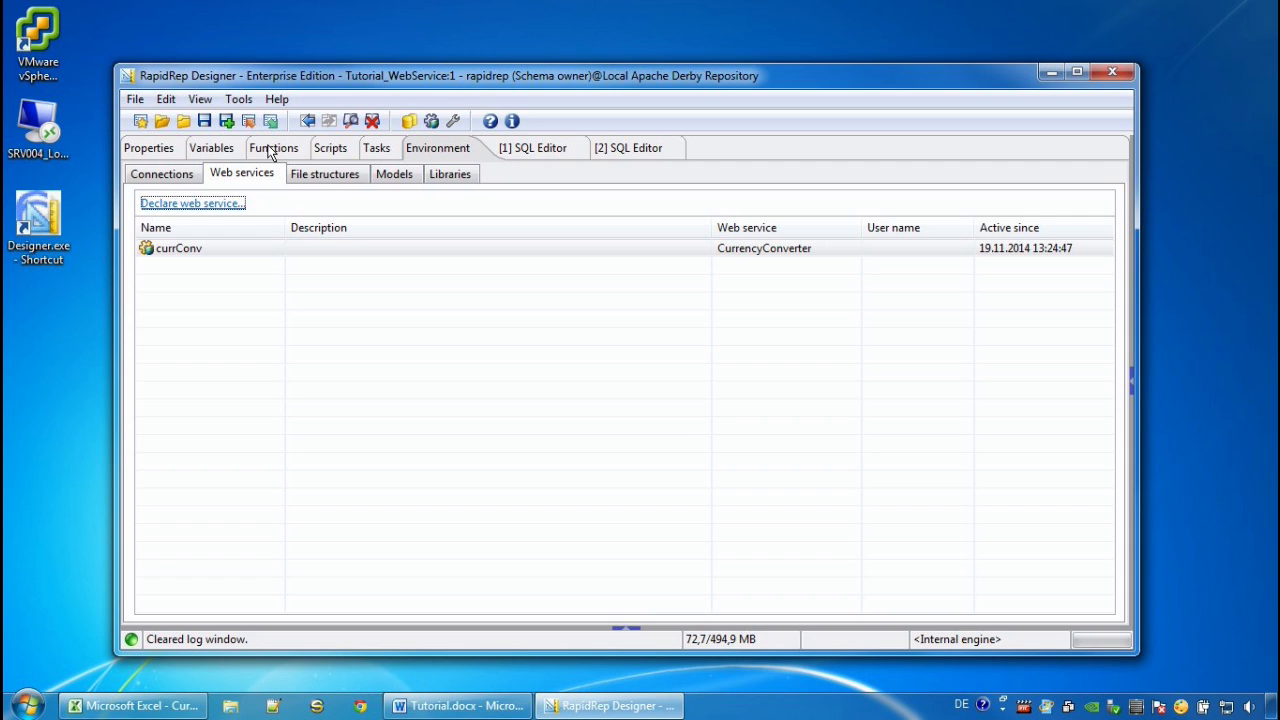
# Step: Create the ConversionRate function from currConv's SOAP 1.1 ConversionRate method
pyautogui.click(272, 148)
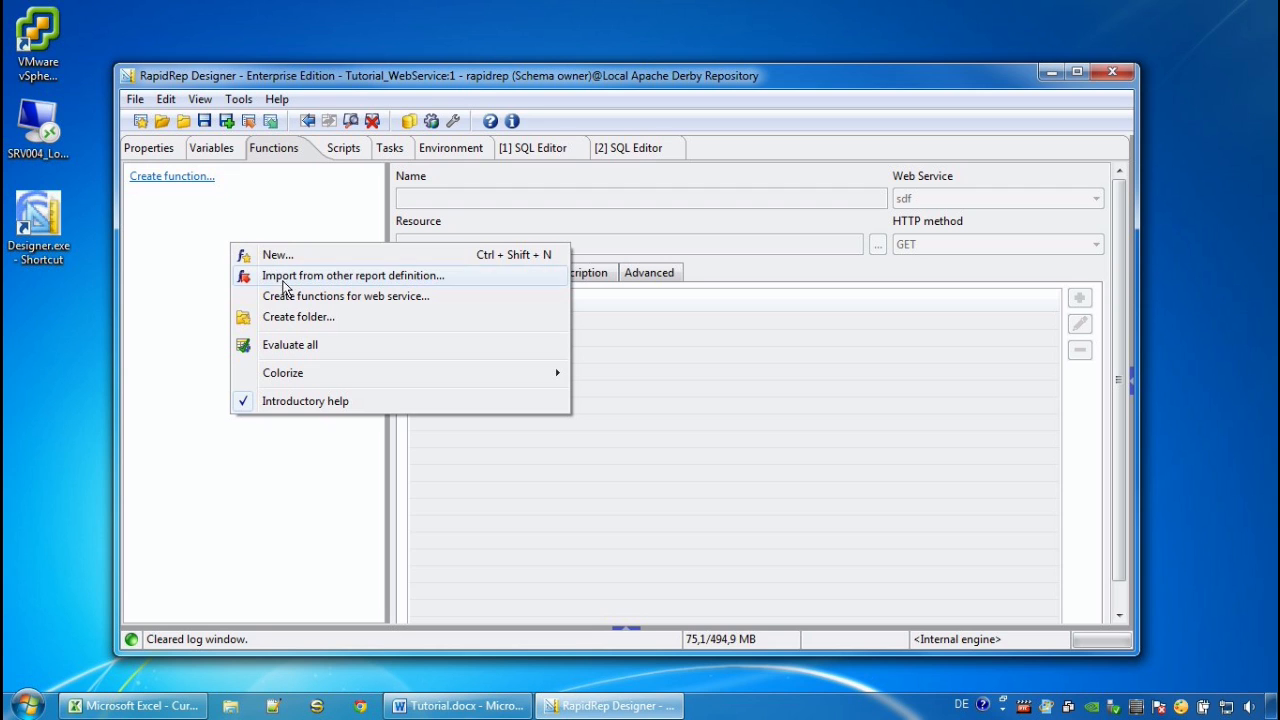
pyautogui.moveTo(344, 296)
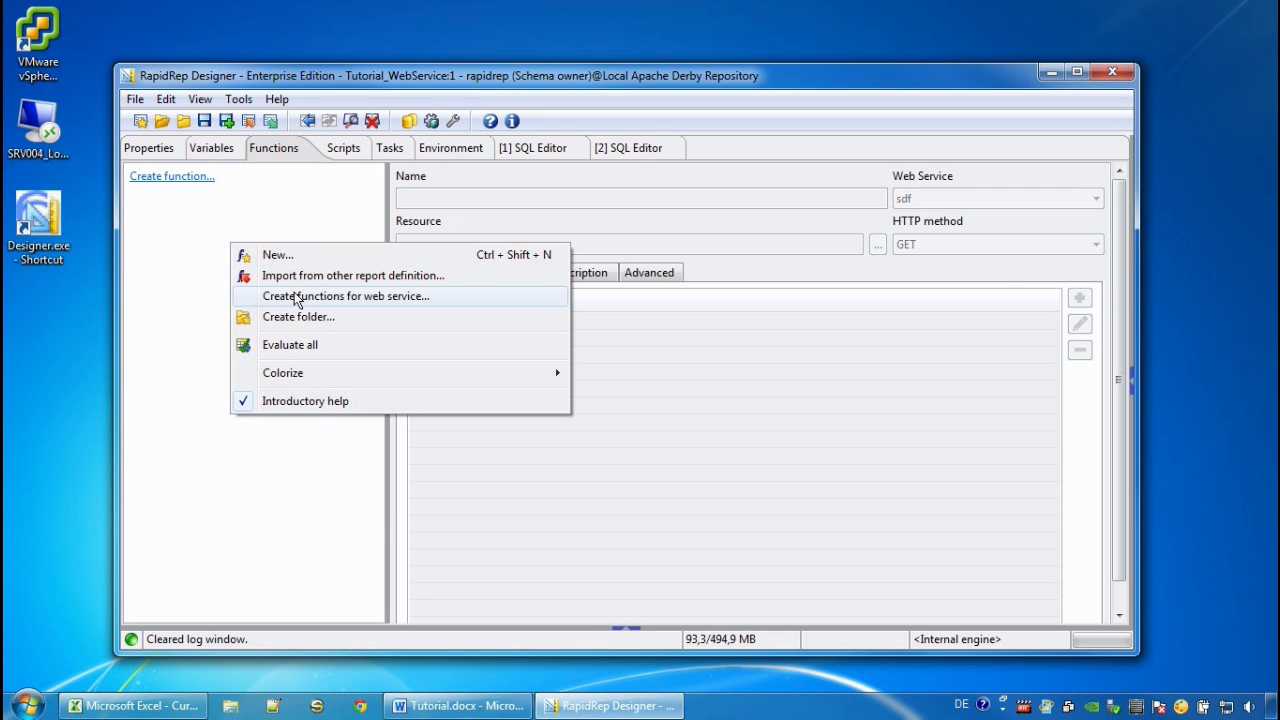
pyautogui.click(344, 296)
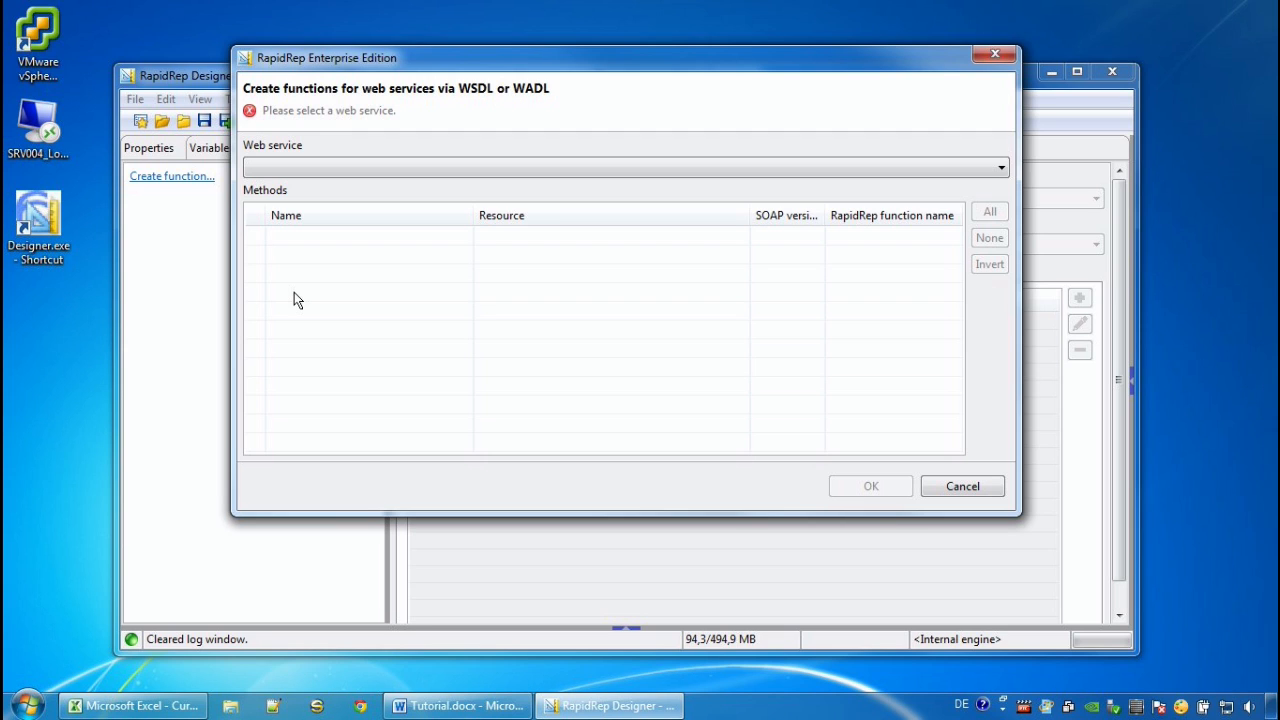
pyautogui.click(998, 168)
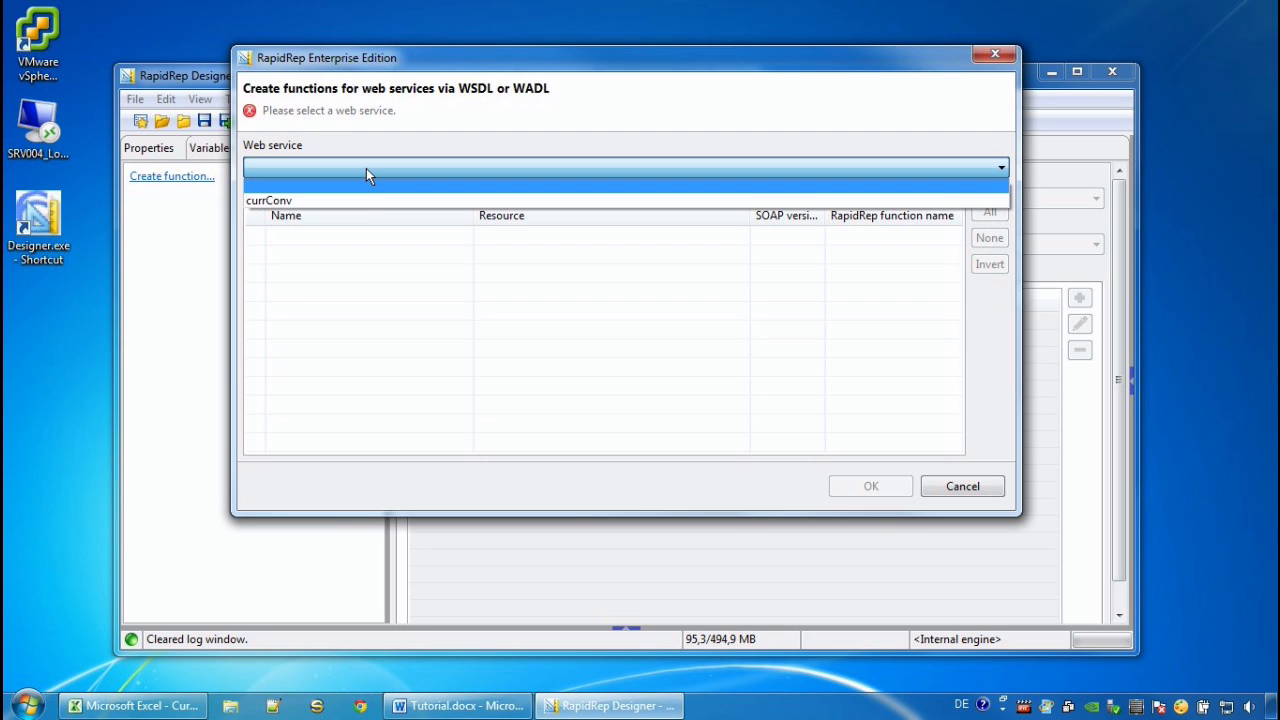
pyautogui.click(268, 200)
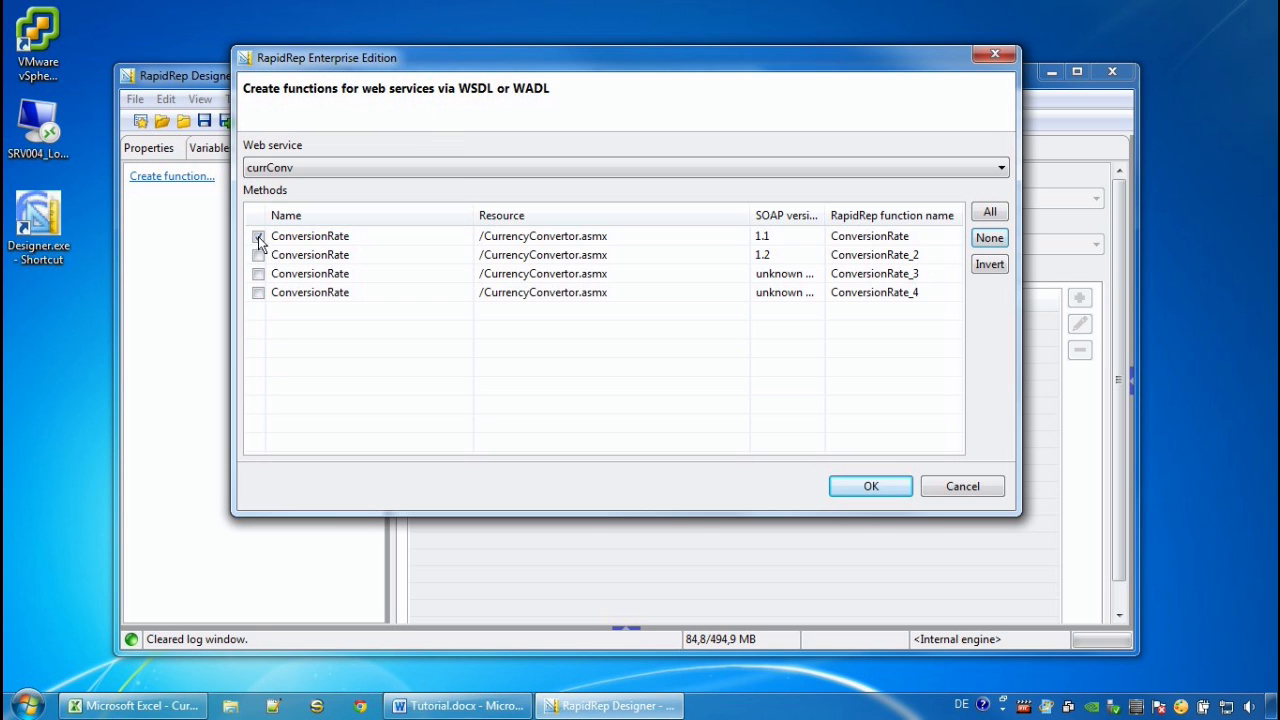
pyautogui.click(870, 486)
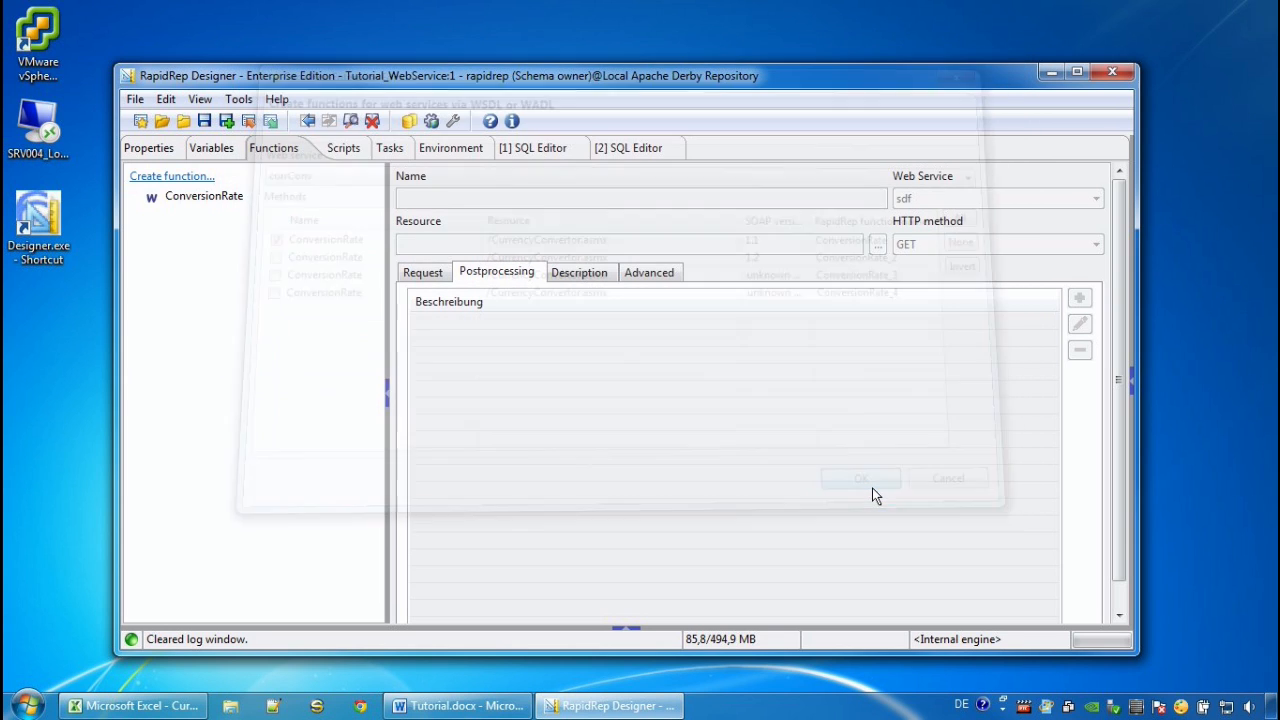
pyautogui.click(860, 478)
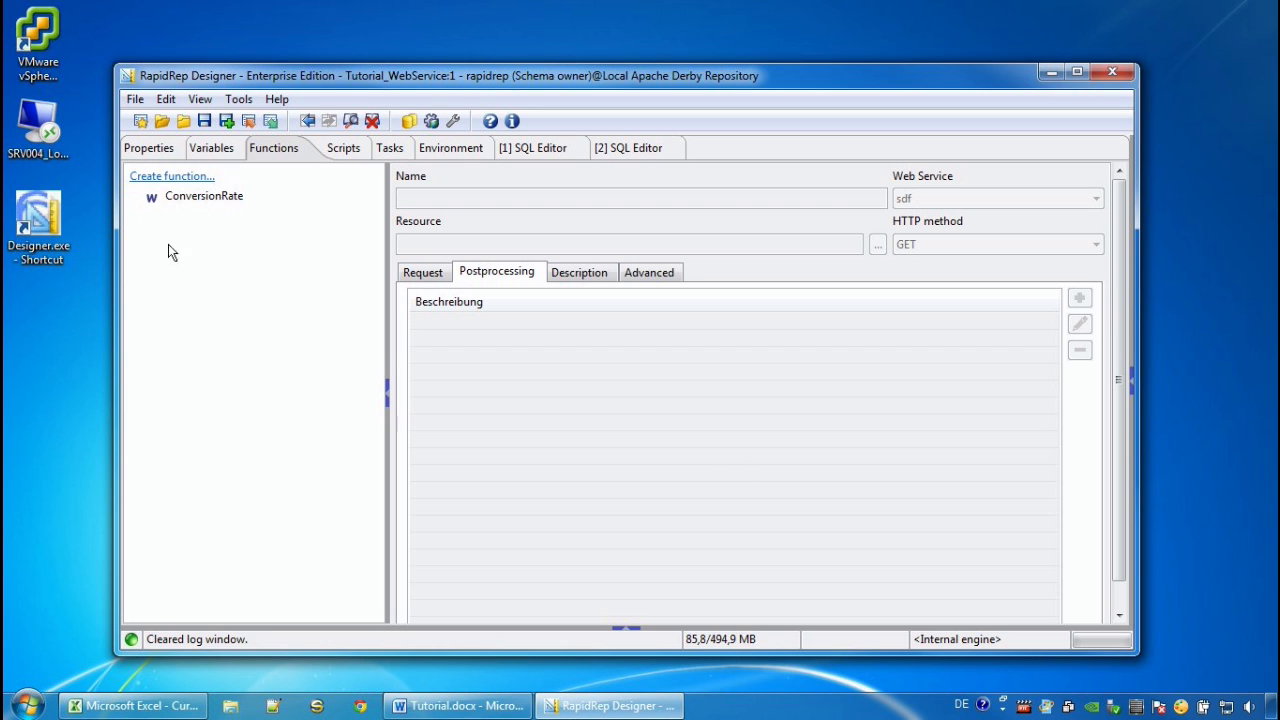
# Step: Review ConversionRate's request body with USD/JPY arguments, then show its empty postprocessing list
pyautogui.click(204, 196)
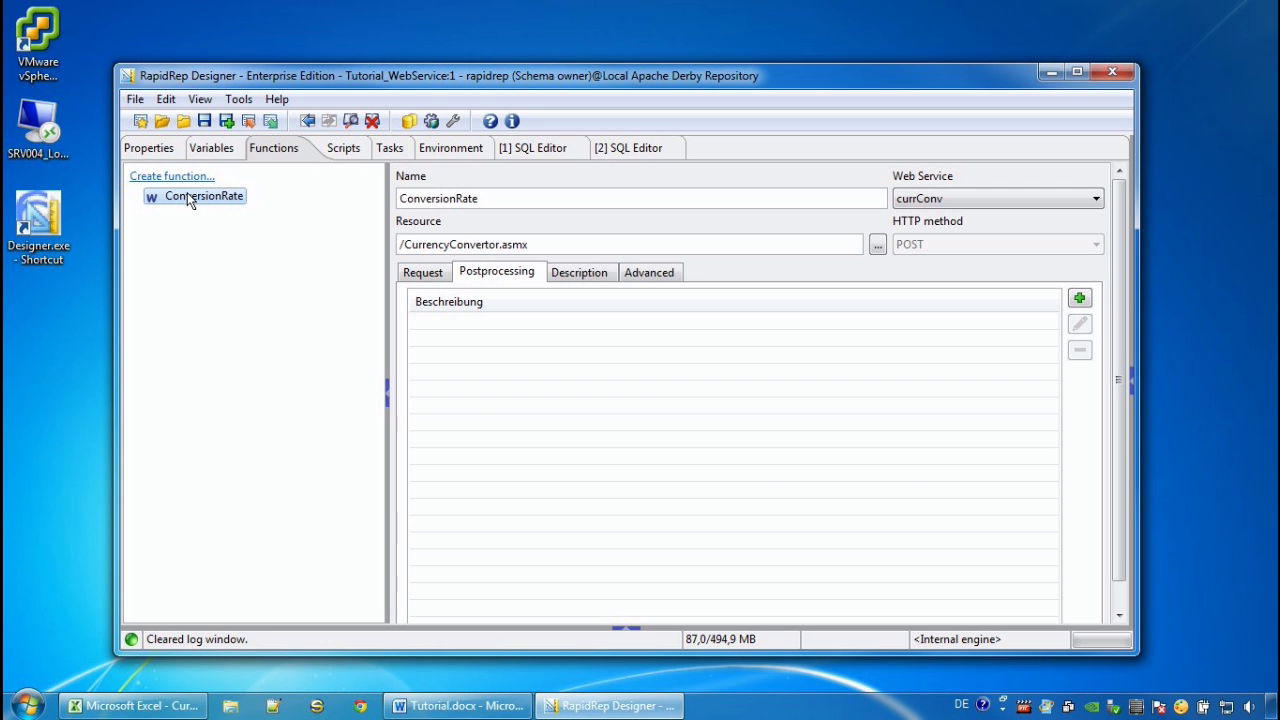
pyautogui.click(422, 272)
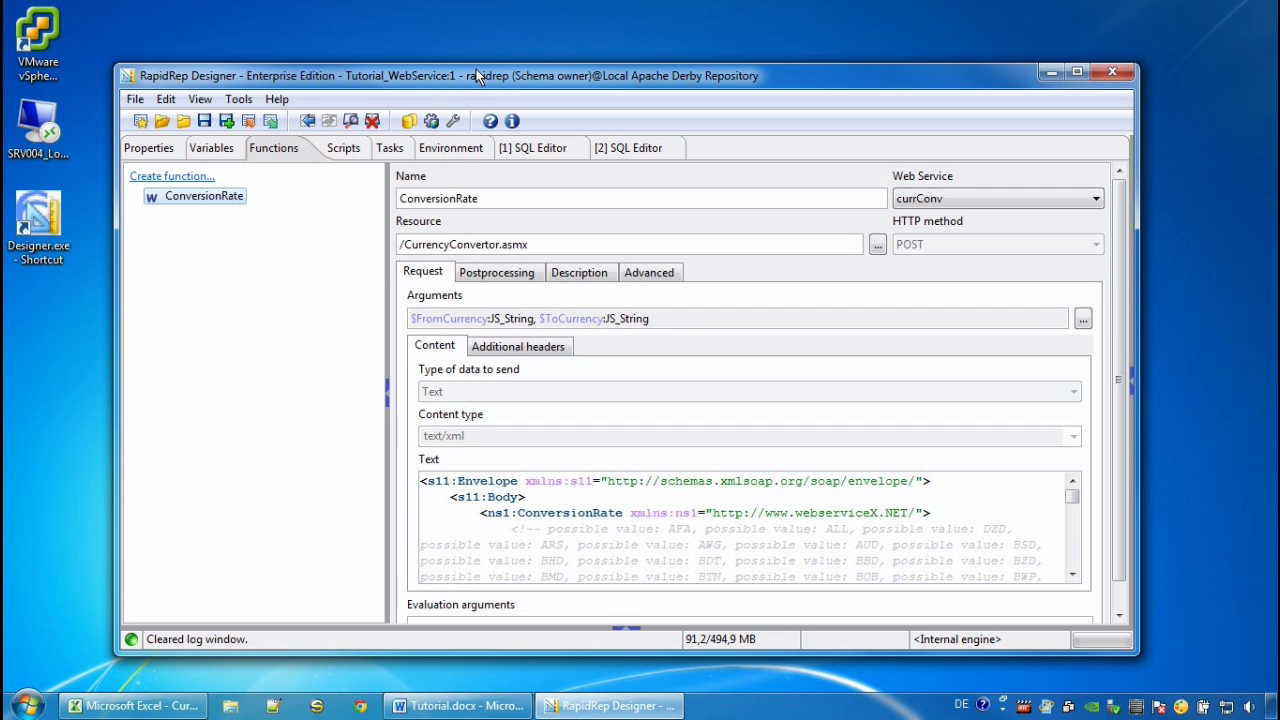
pyautogui.click(1076, 72)
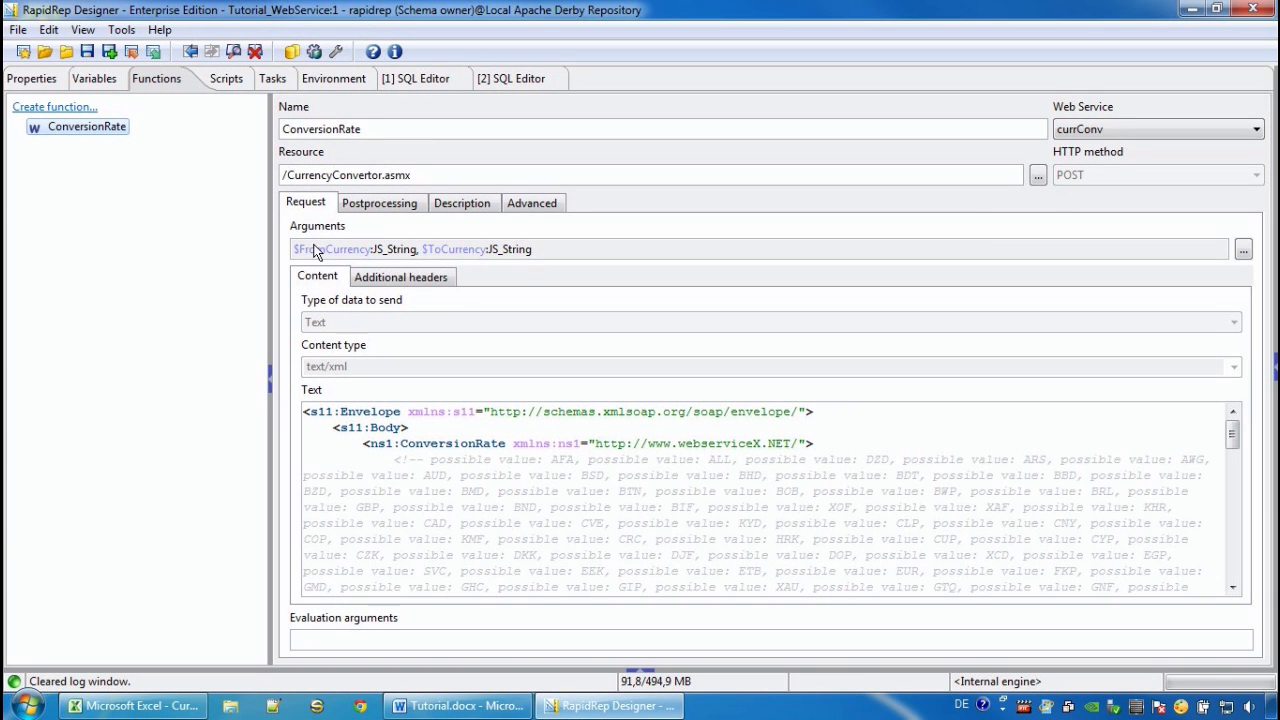
pyautogui.doubleClick(336, 248)
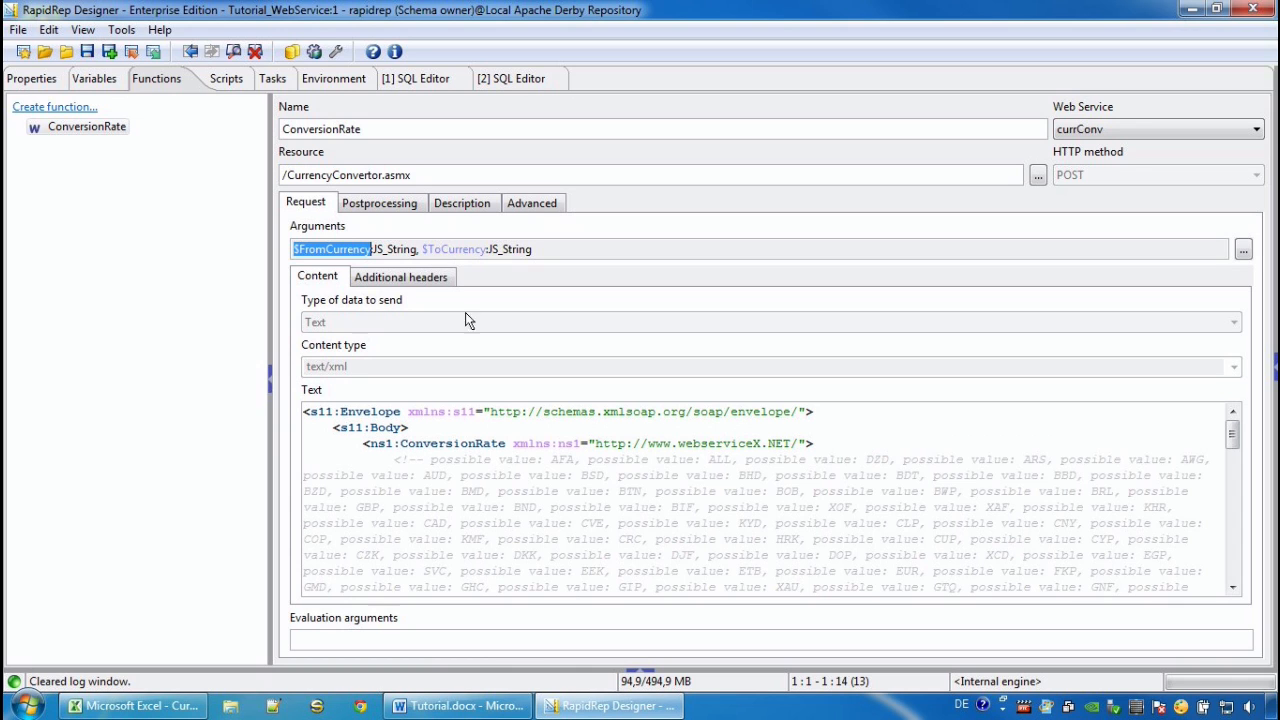
pyautogui.scroll(-3)
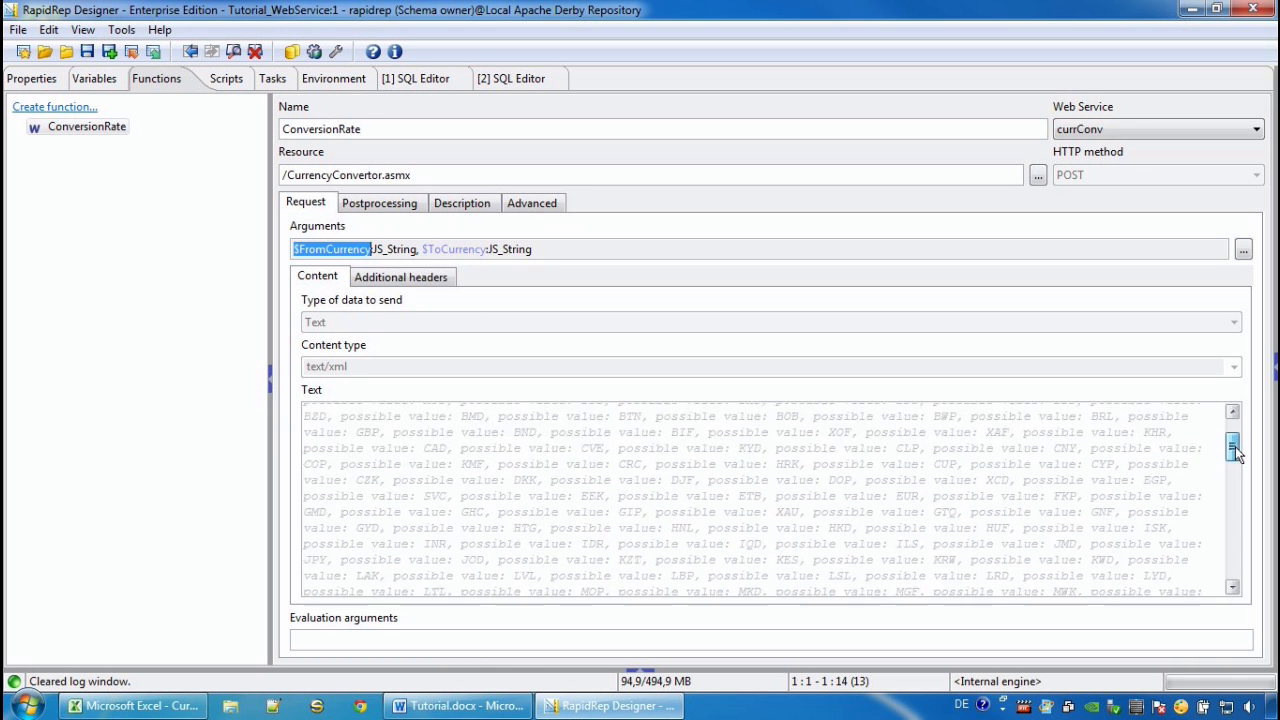
pyautogui.scroll(-3)
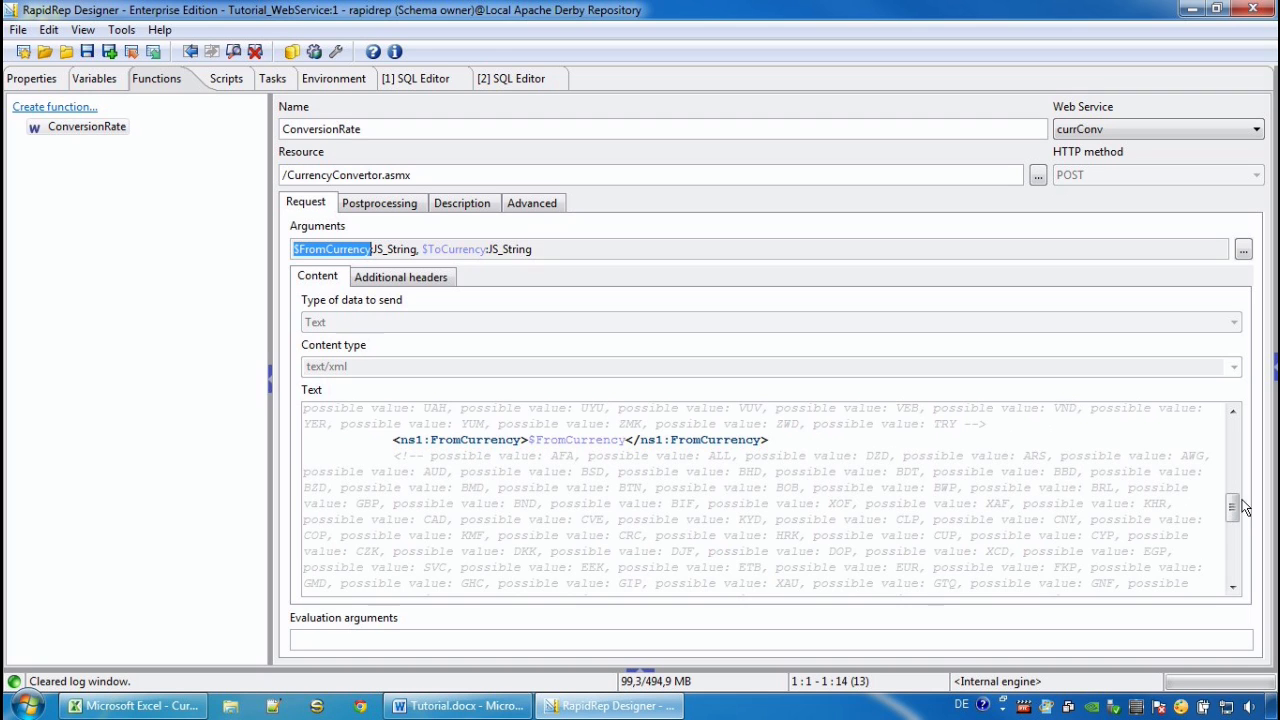
pyautogui.scroll(-3)
pyautogui.write("'USD', 'JPY'")
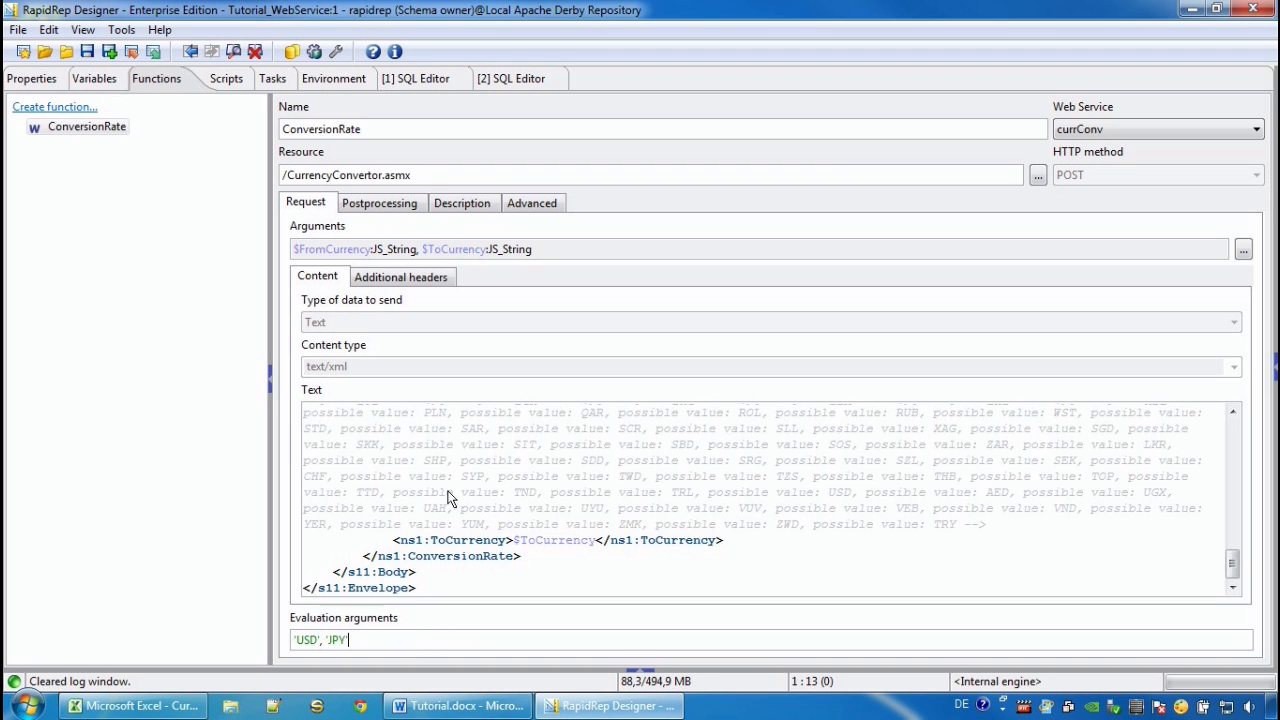
pyautogui.click(380, 202)
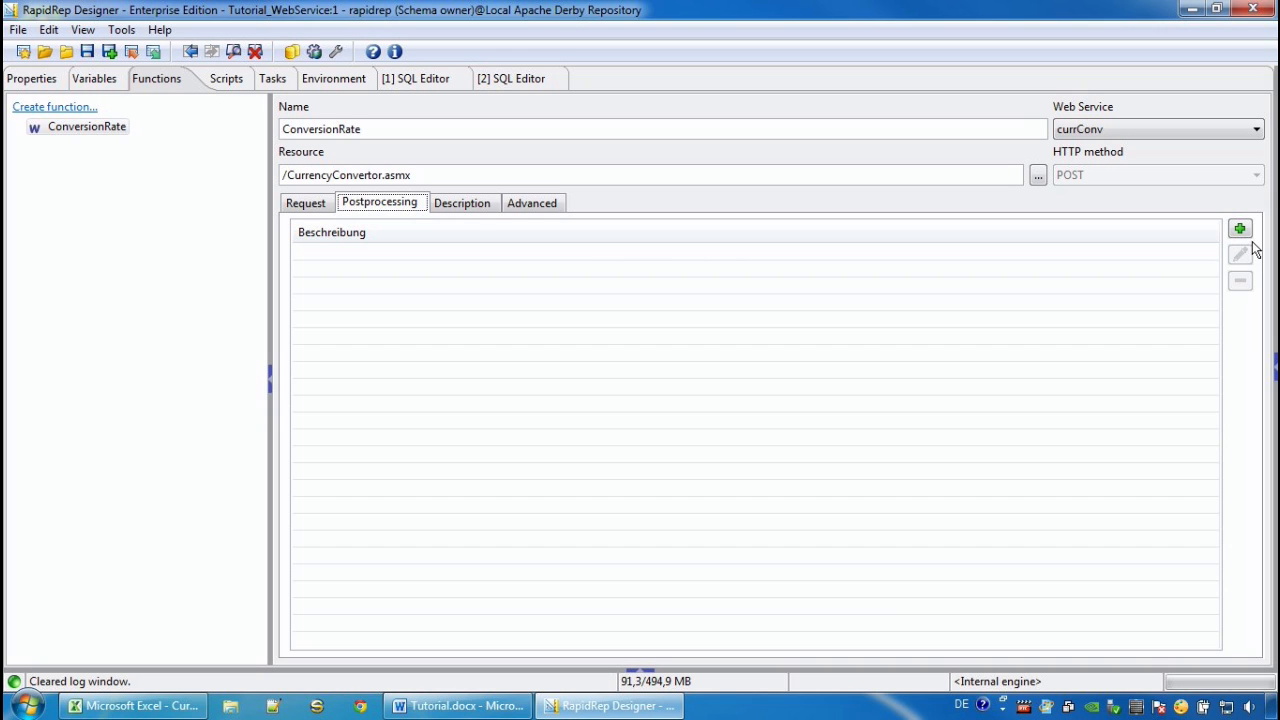
# Step: Add a postprocessing step and preview the USD-to-JPY response returning 117.6075
pyautogui.click(1240, 228)
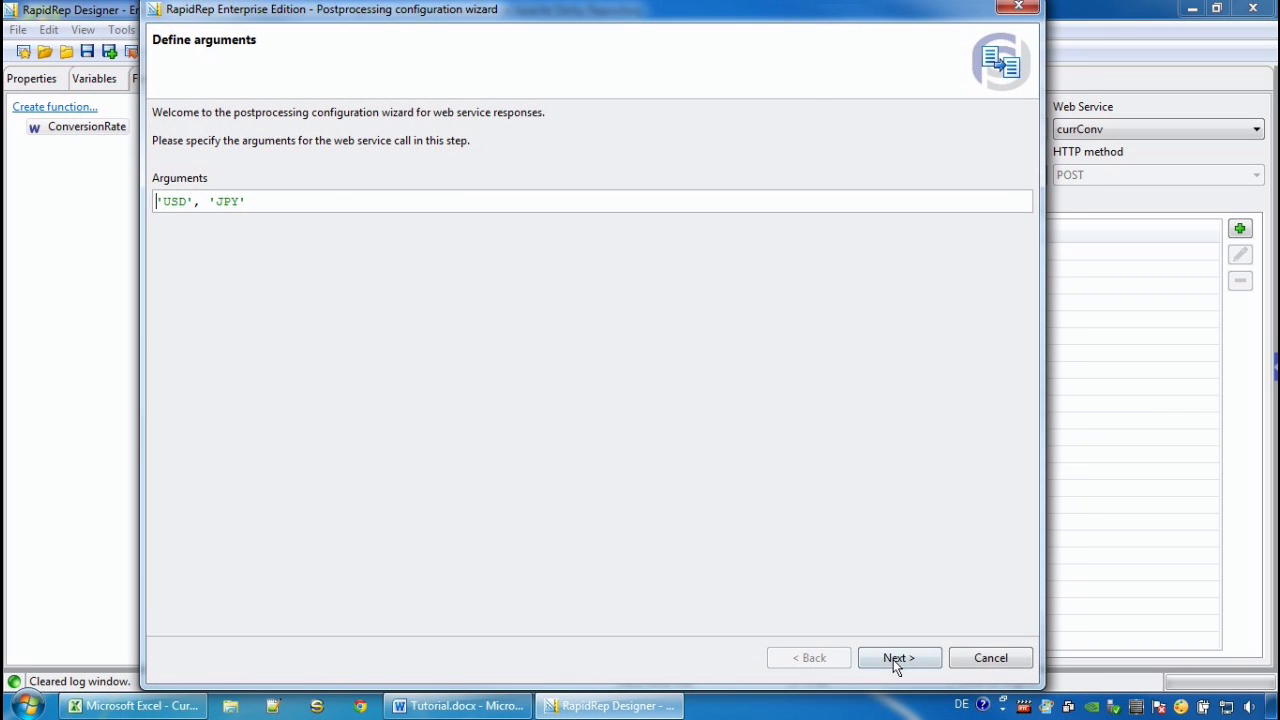
pyautogui.click(898, 656)
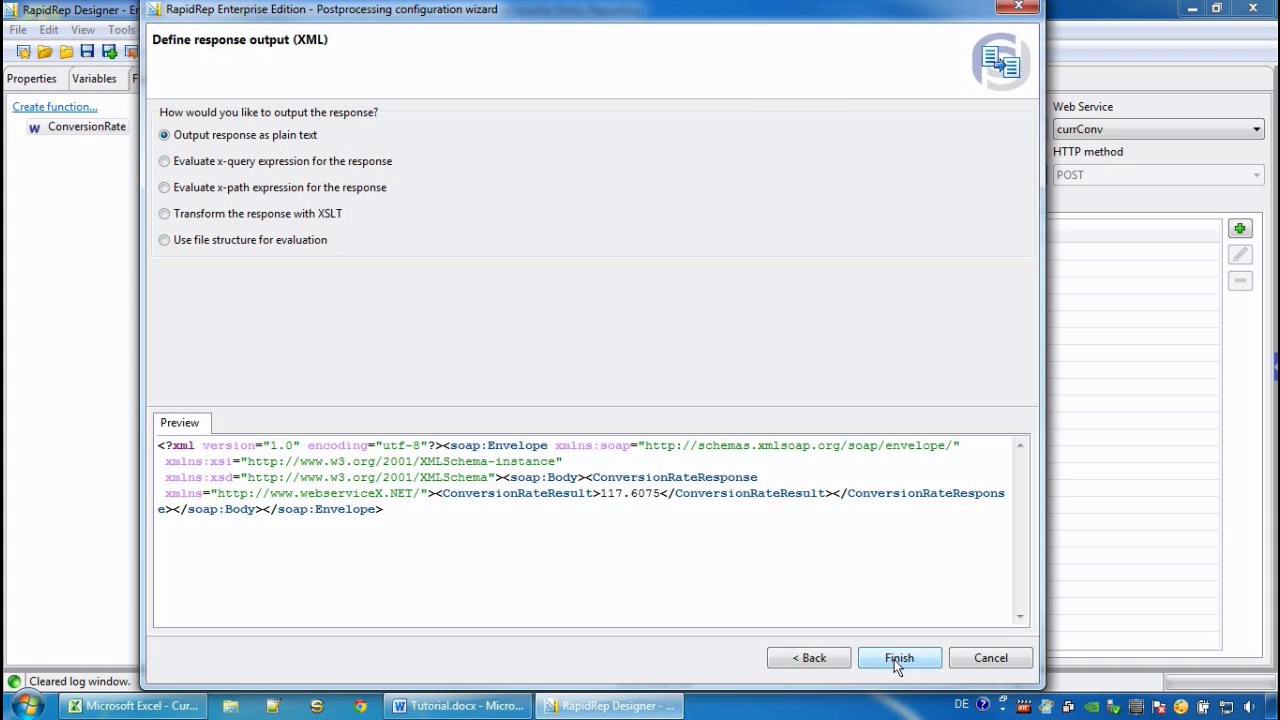
pyautogui.moveTo(658, 532)
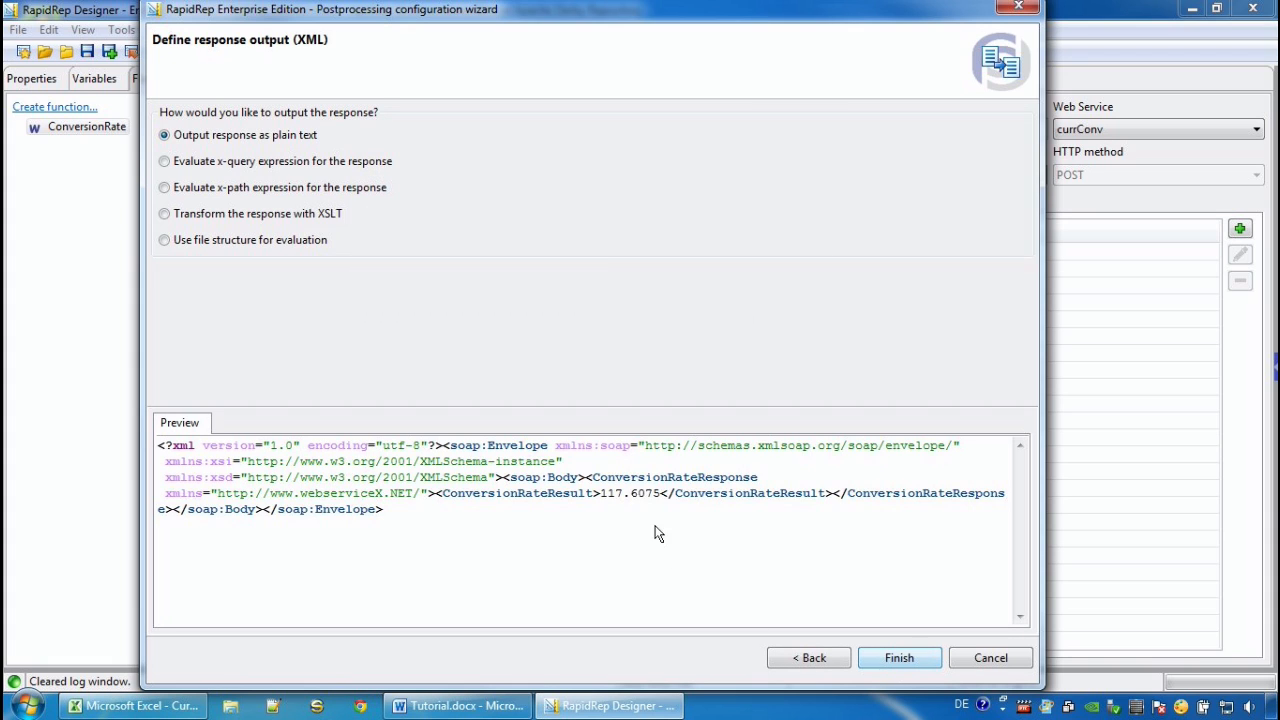
pyautogui.doubleClick(630, 492)
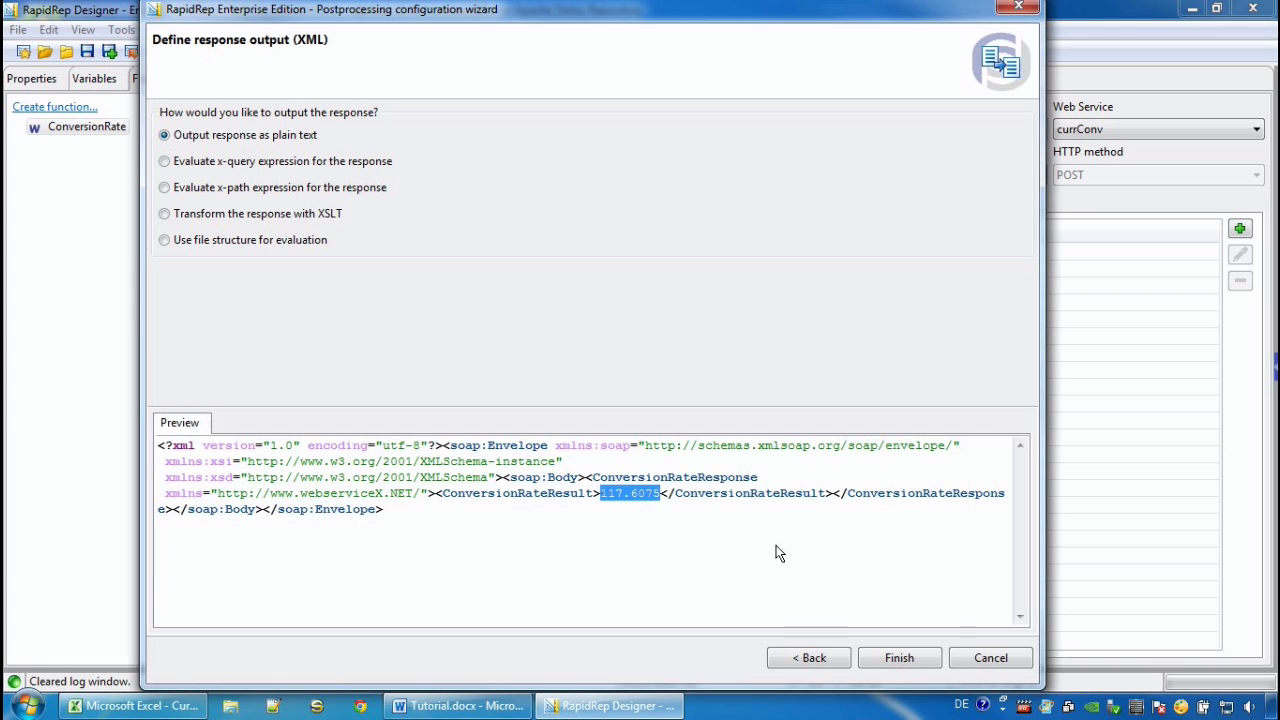
pyautogui.moveTo(520, 328)
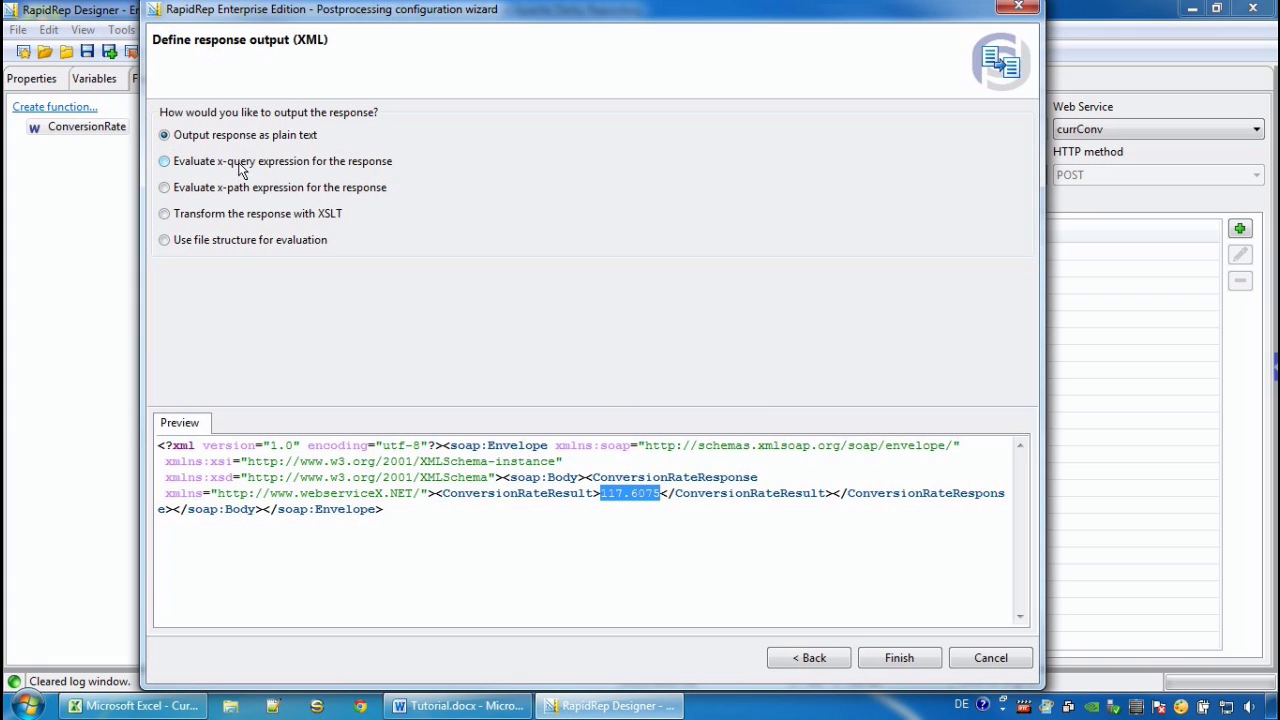
pyautogui.moveTo(304, 224)
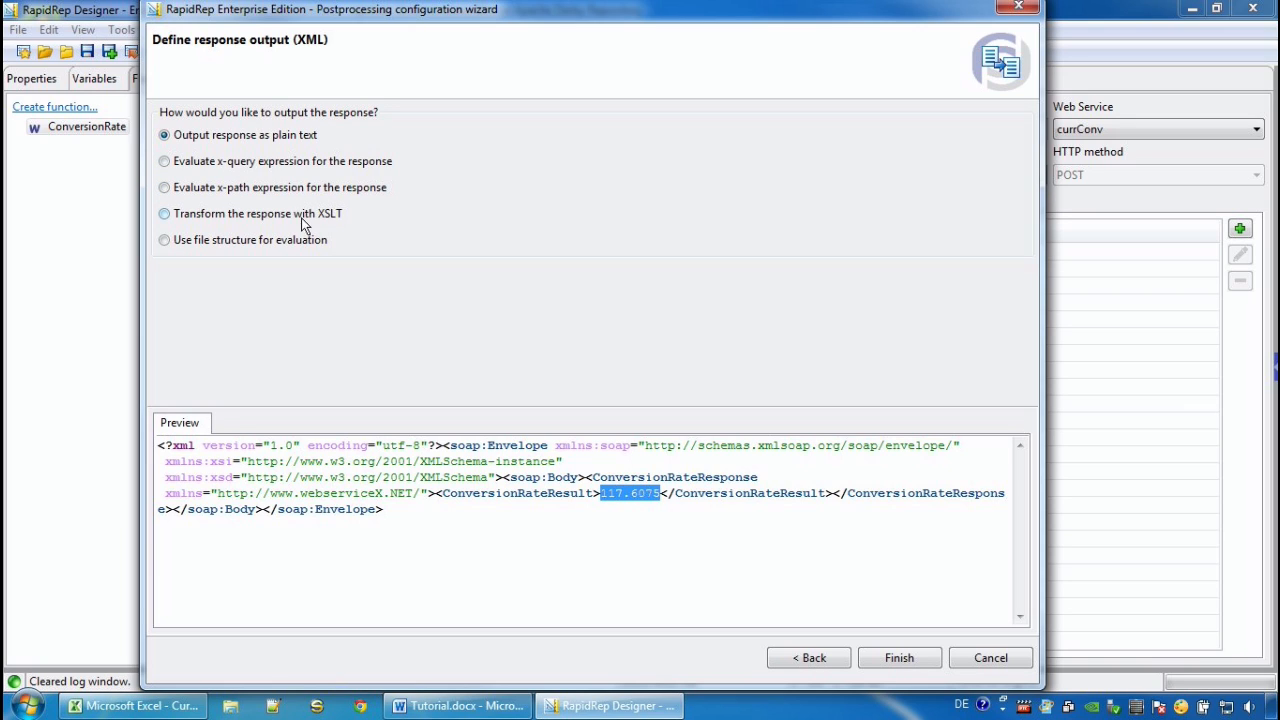
pyautogui.moveTo(264, 228)
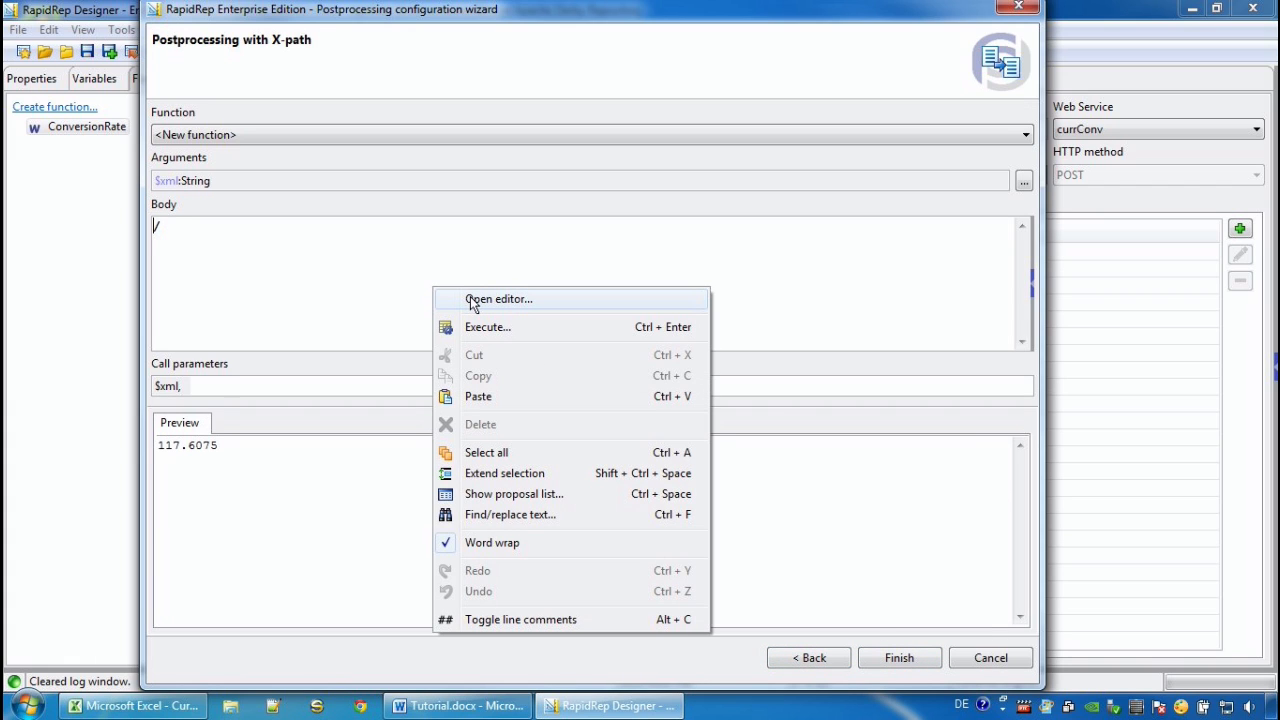
# Step: Enter / as the x-path expression and finish the ConversionRate_xpath postprocessing
pyautogui.click(498, 300)
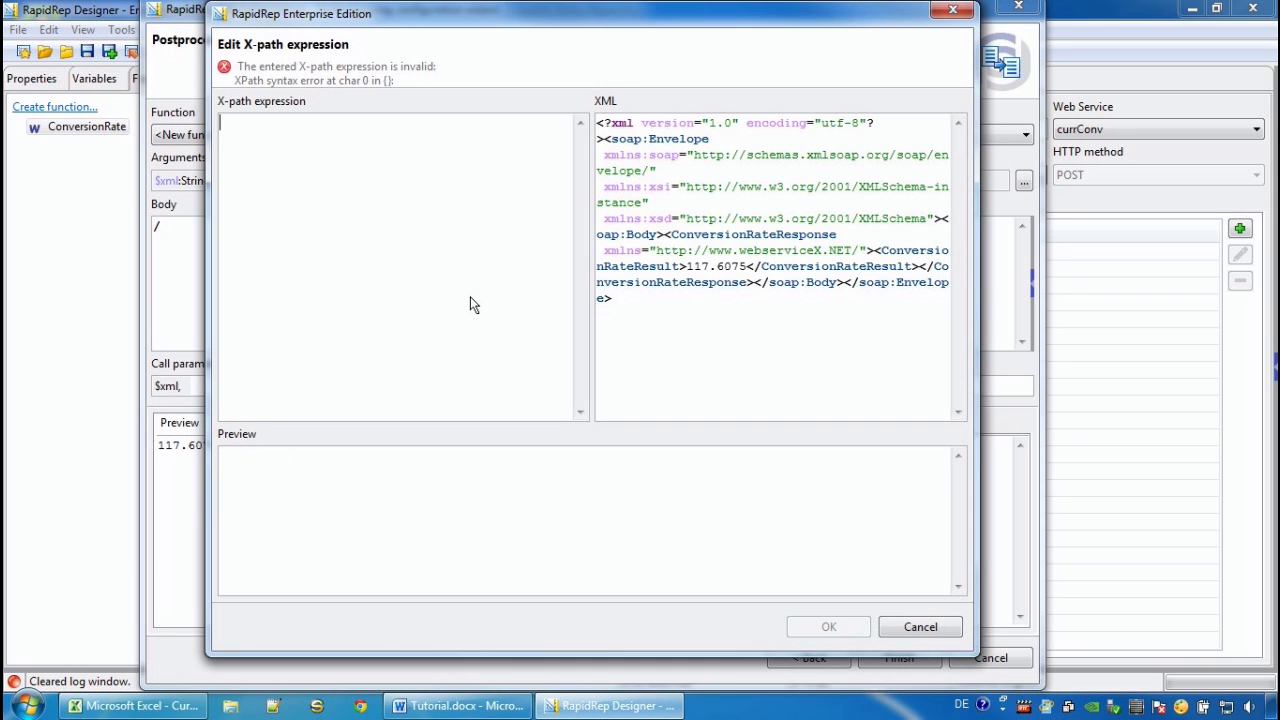
pyautogui.write('/')
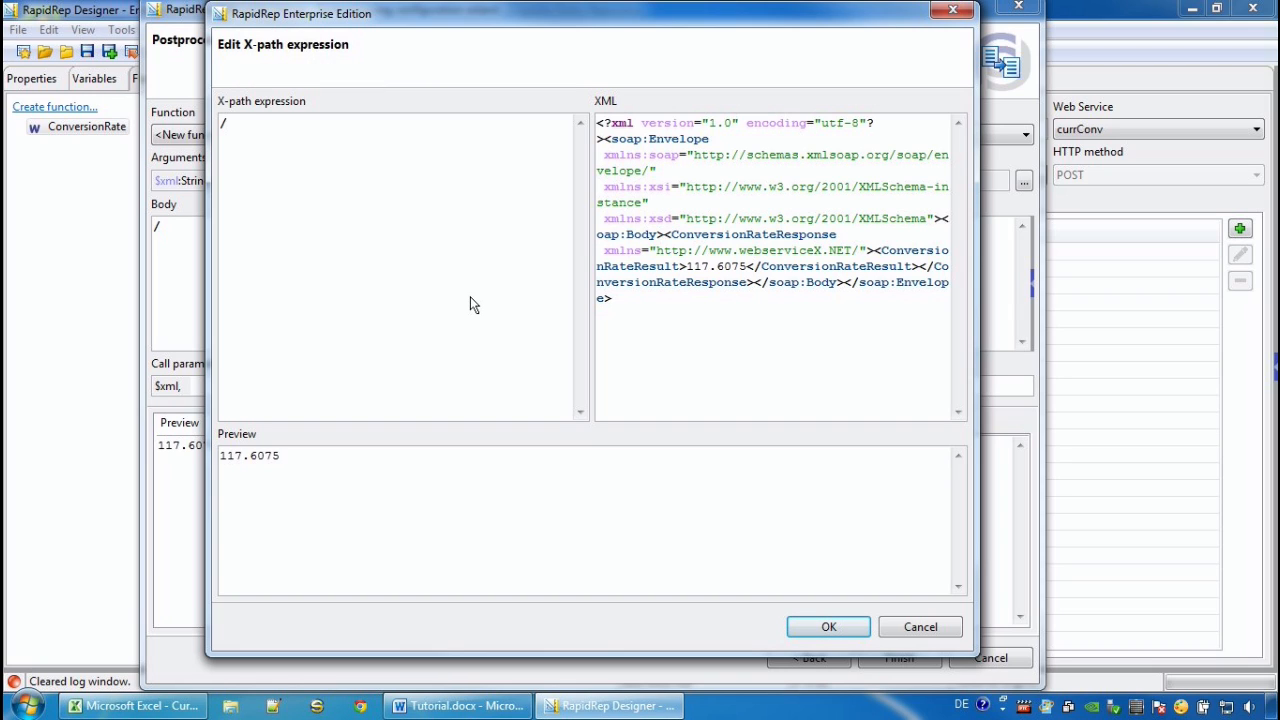
pyautogui.moveTo(668, 276)
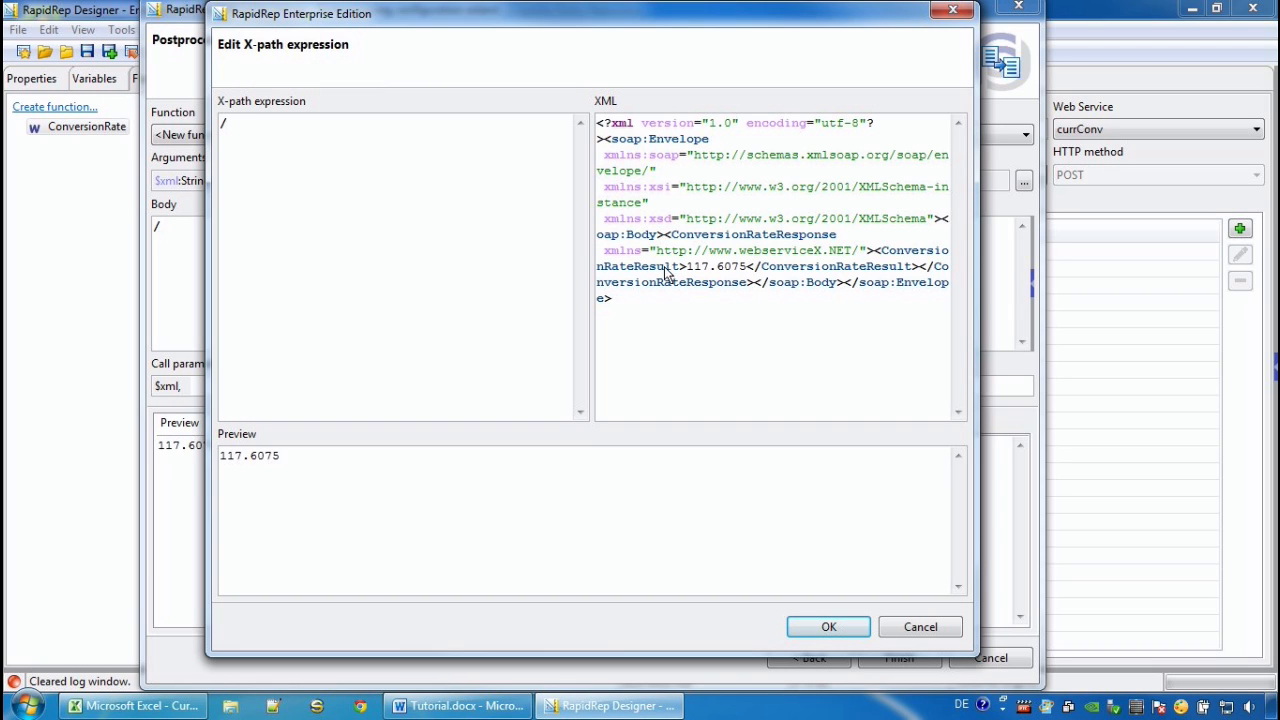
pyautogui.moveTo(588, 516)
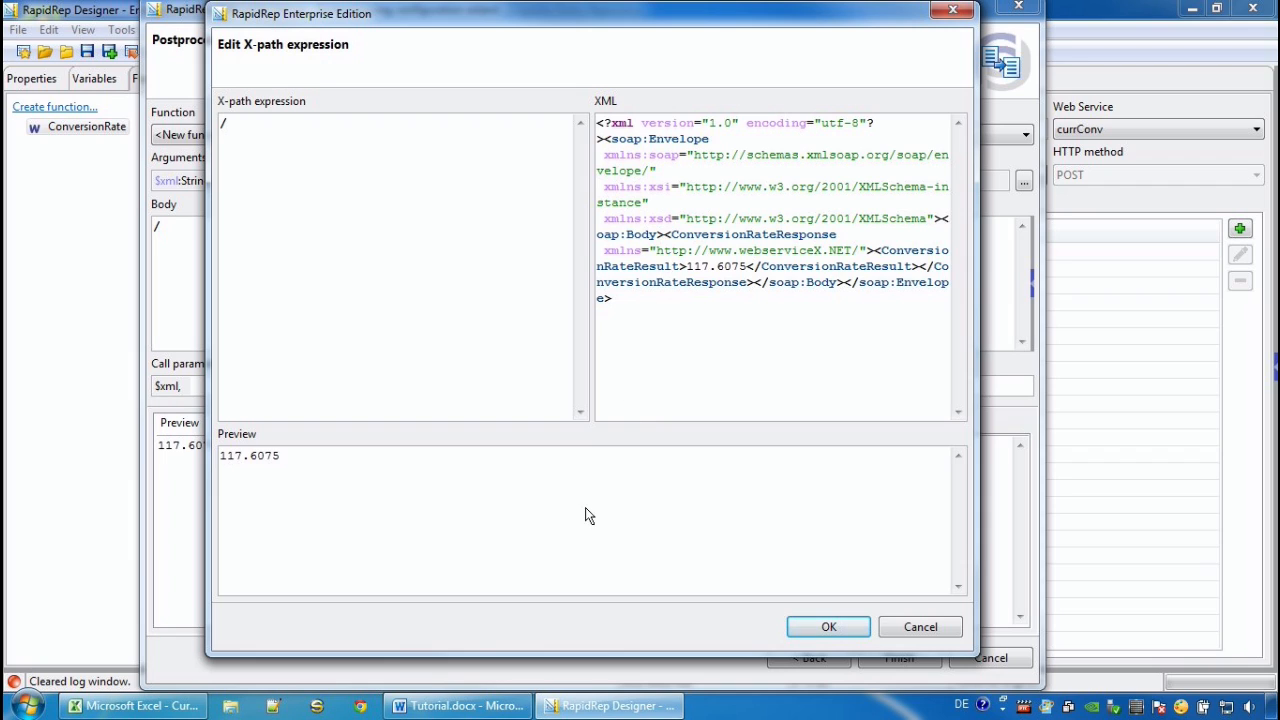
pyautogui.moveTo(640, 548)
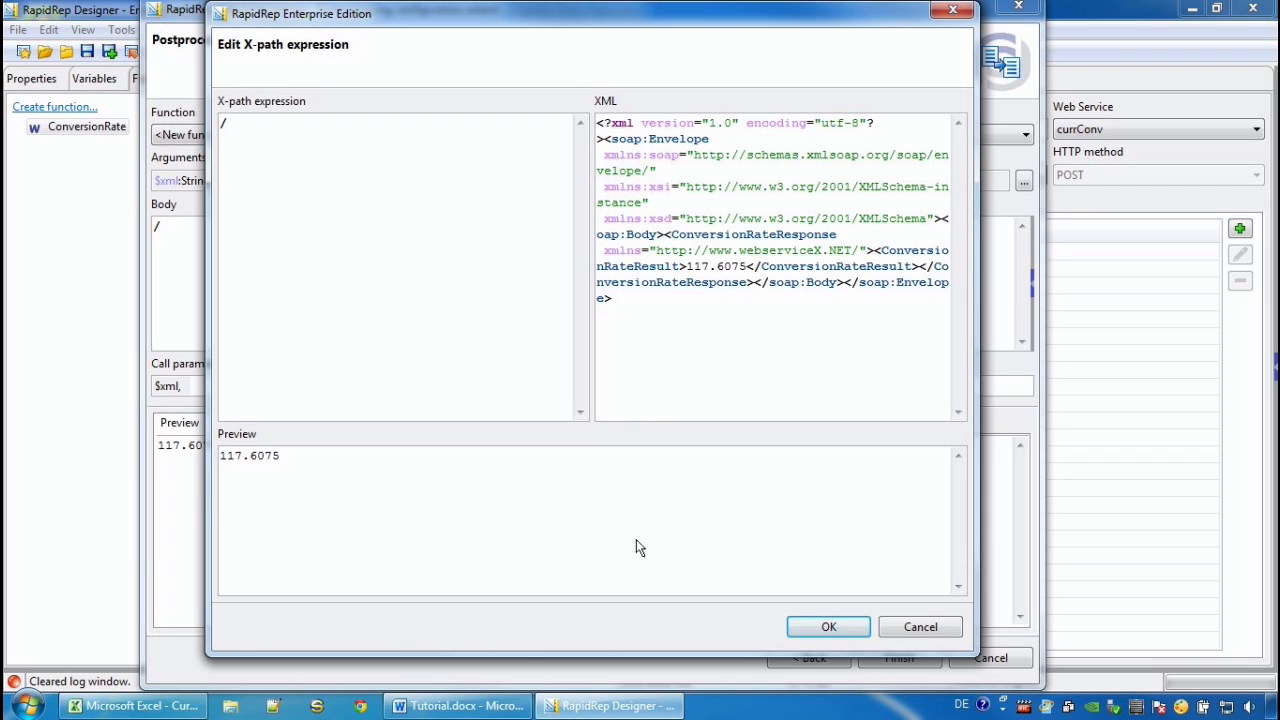
pyautogui.click(828, 626)
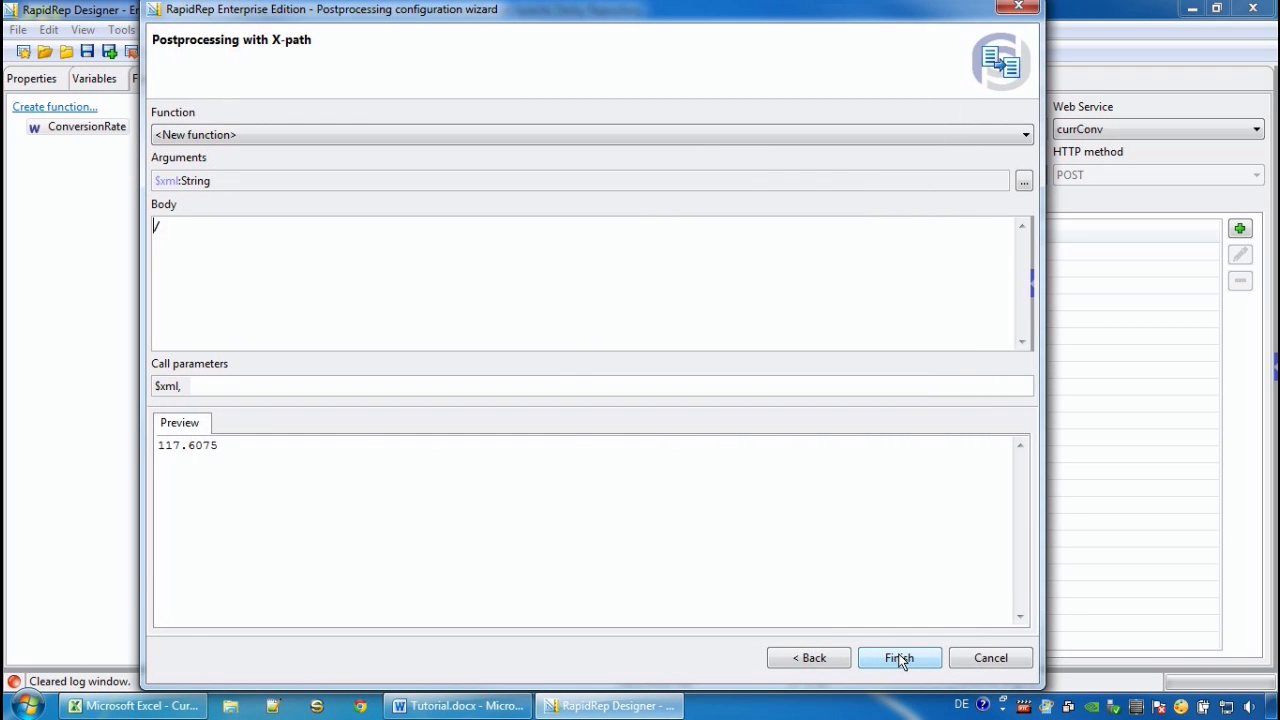
pyautogui.click(898, 656)
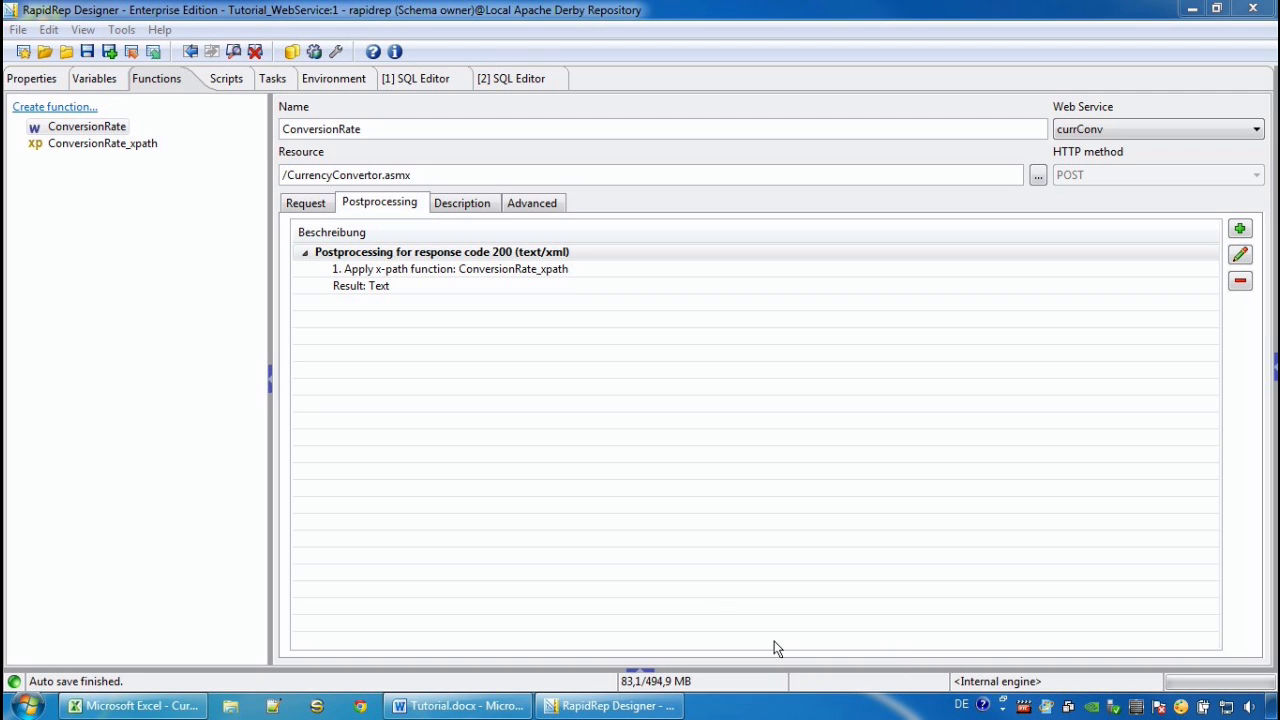
pyautogui.moveTo(228, 80)
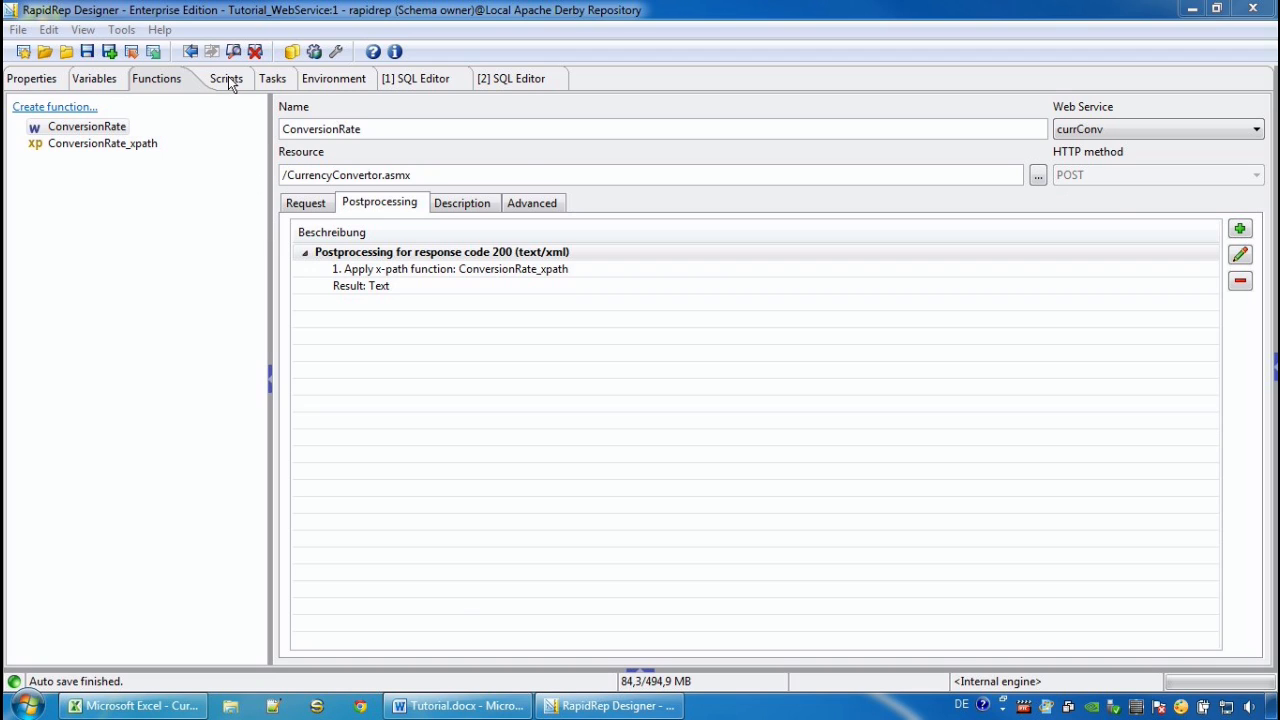
# Step: Create a new empty script named myConverter
pyautogui.click(226, 78)
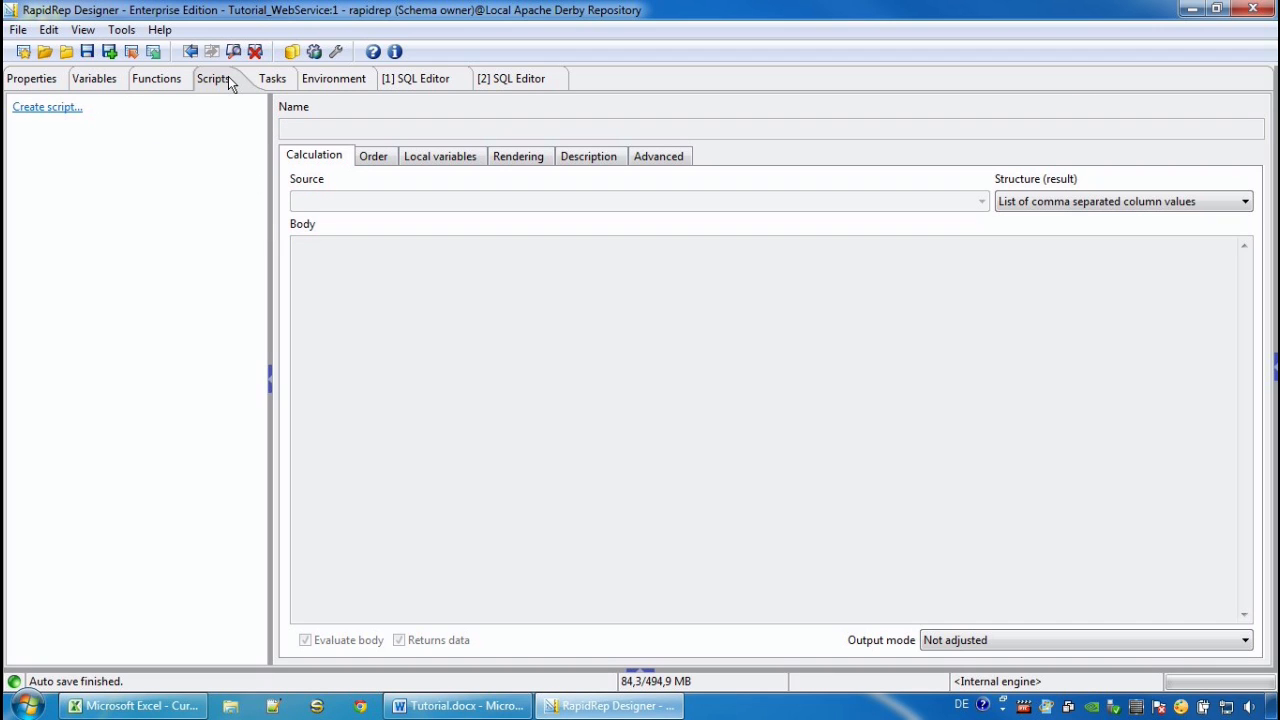
pyautogui.rightClick(130, 130)
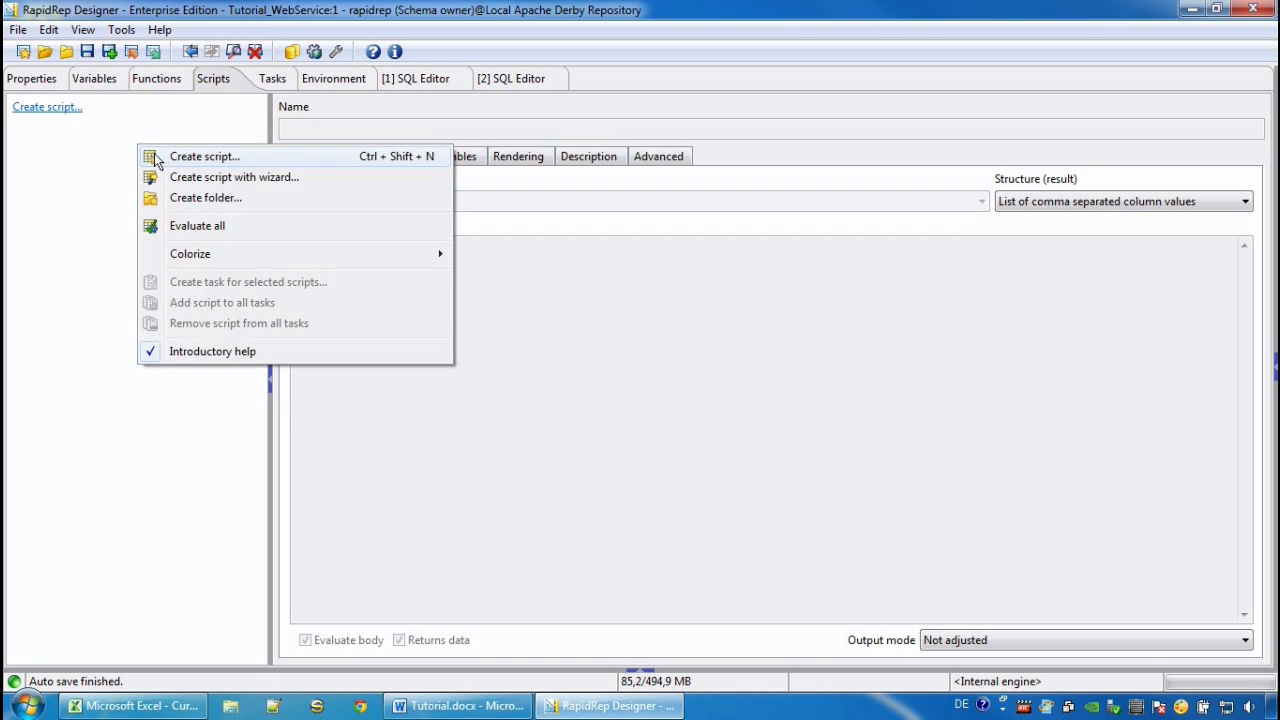
pyautogui.click(204, 156)
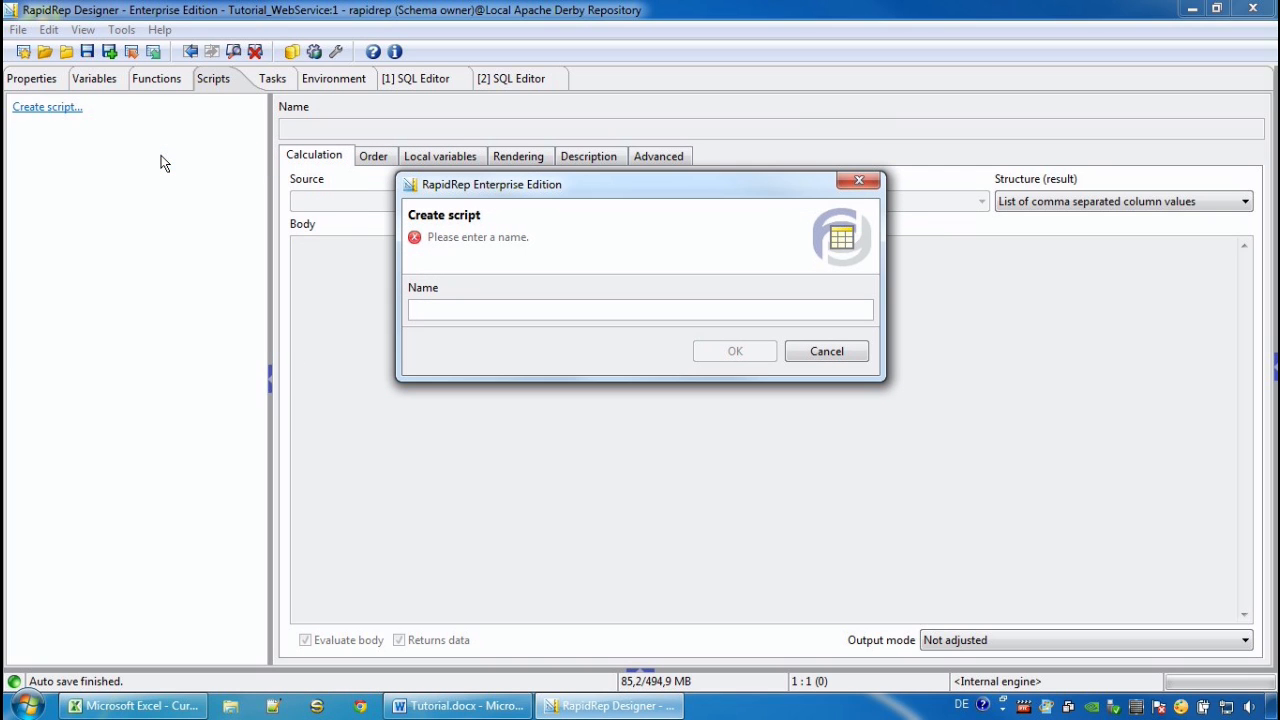
pyautogui.click(640, 308)
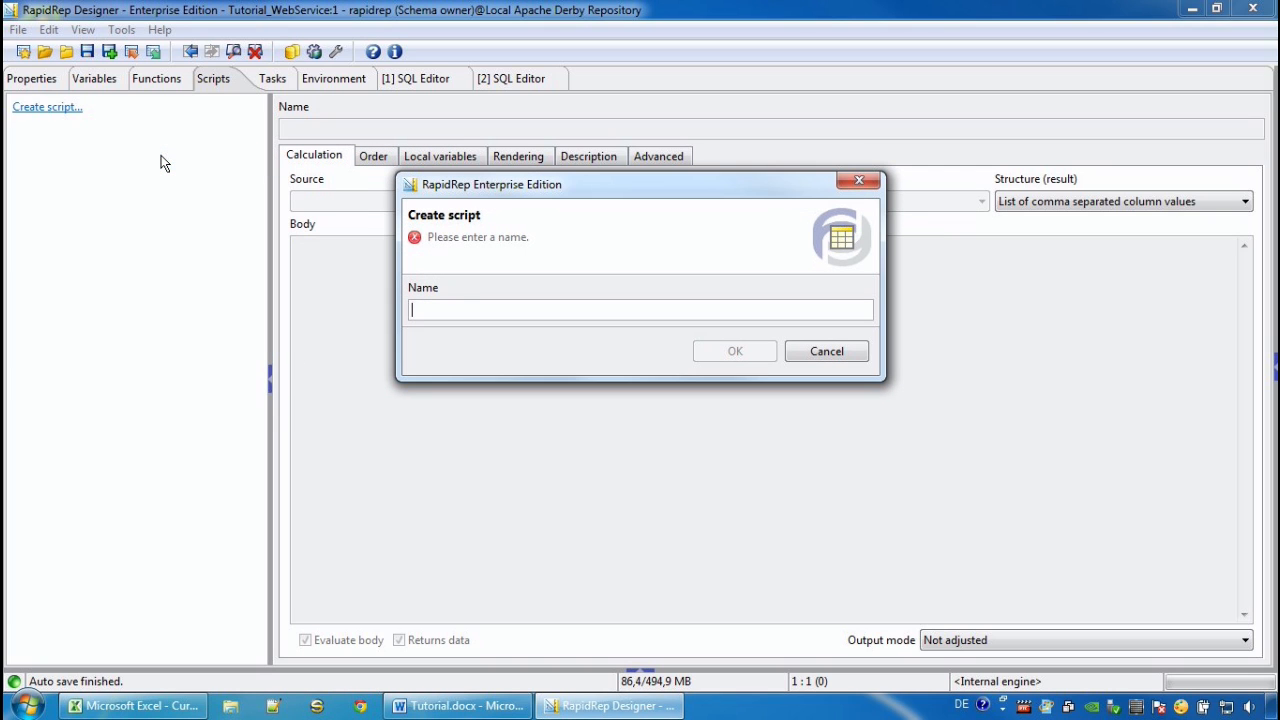
pyautogui.write('myCo')
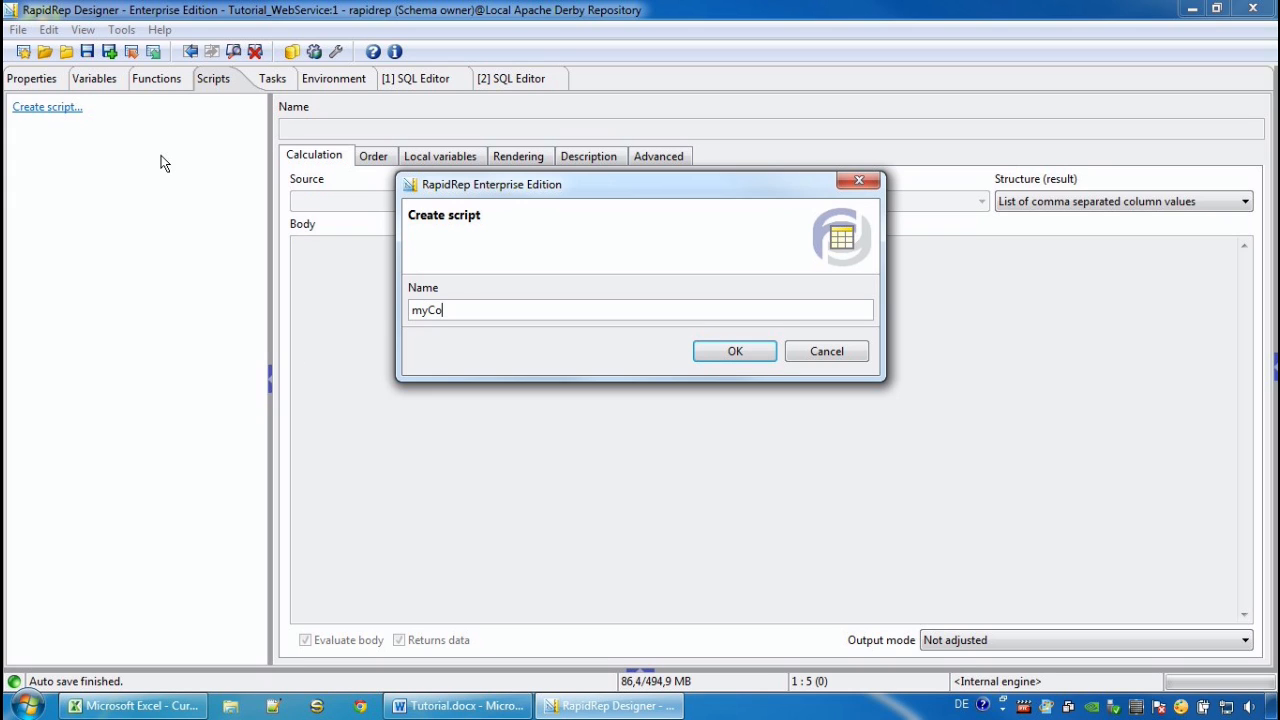
pyautogui.click(734, 352)
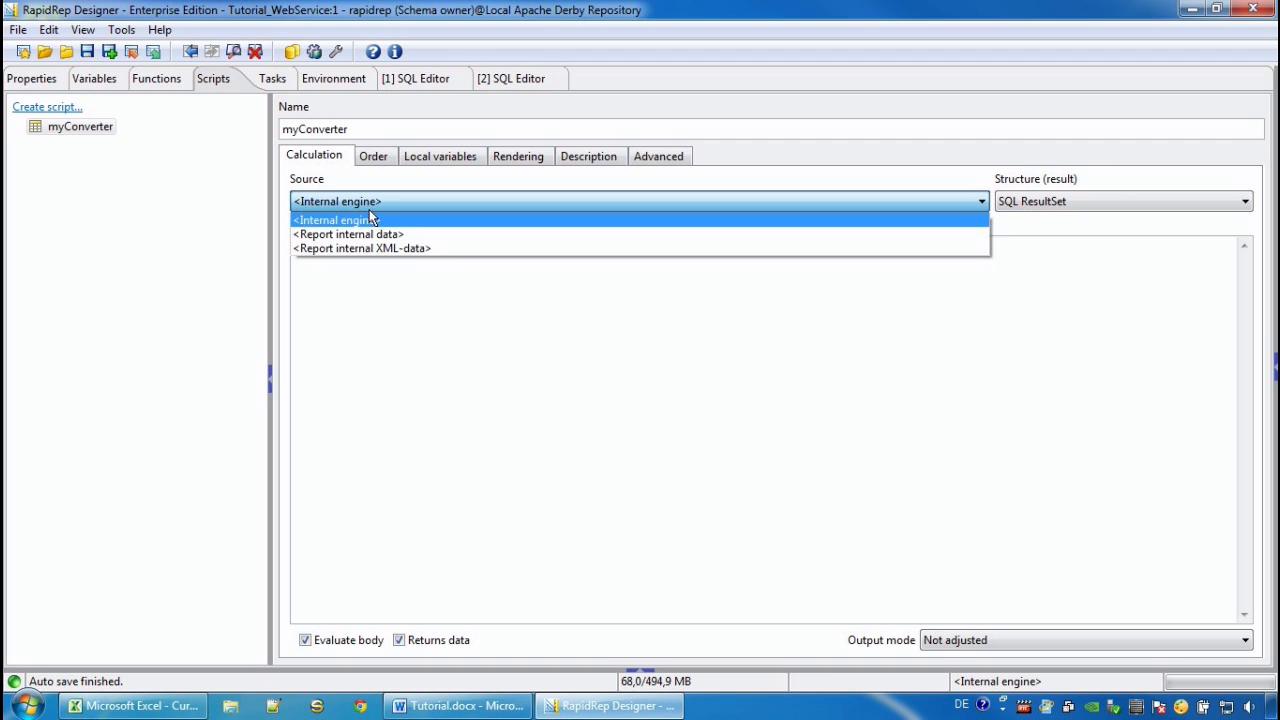
# Step: Write $RD.ConversionRate('EUR', 'CAD') on report internal data, then view the test data workbook
pyautogui.click(348, 234)
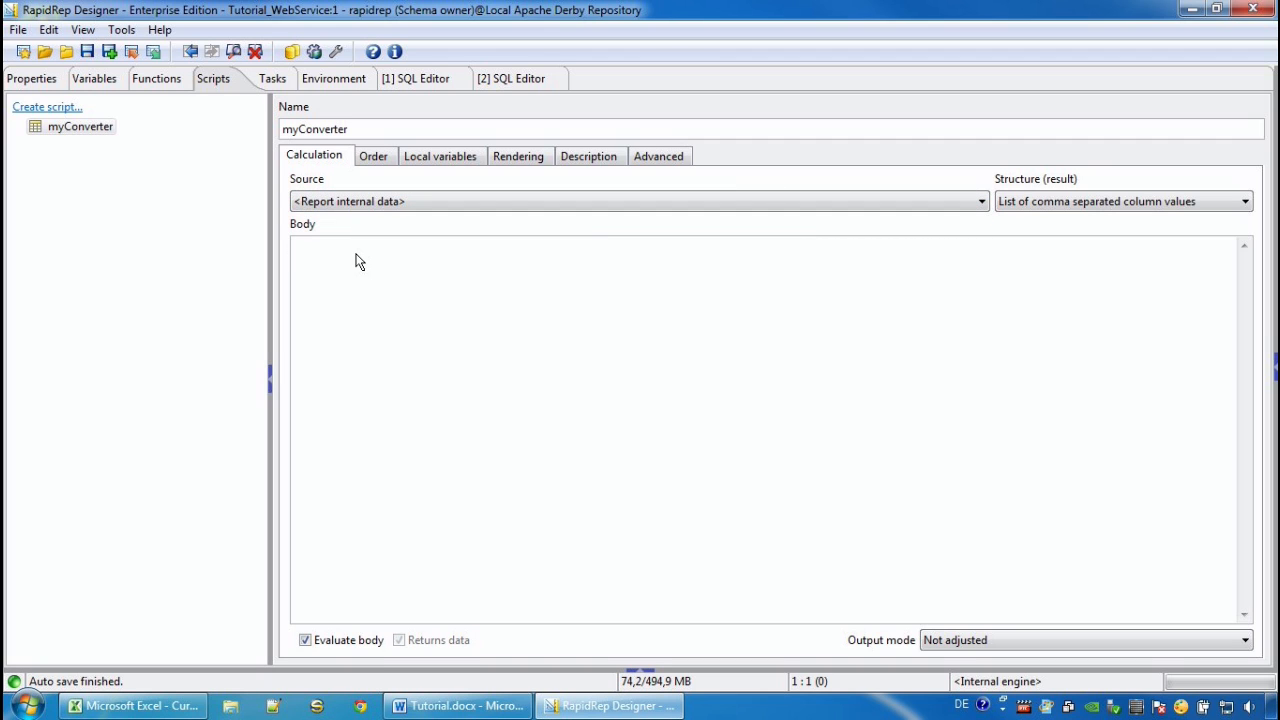
pyautogui.write('$RD.')
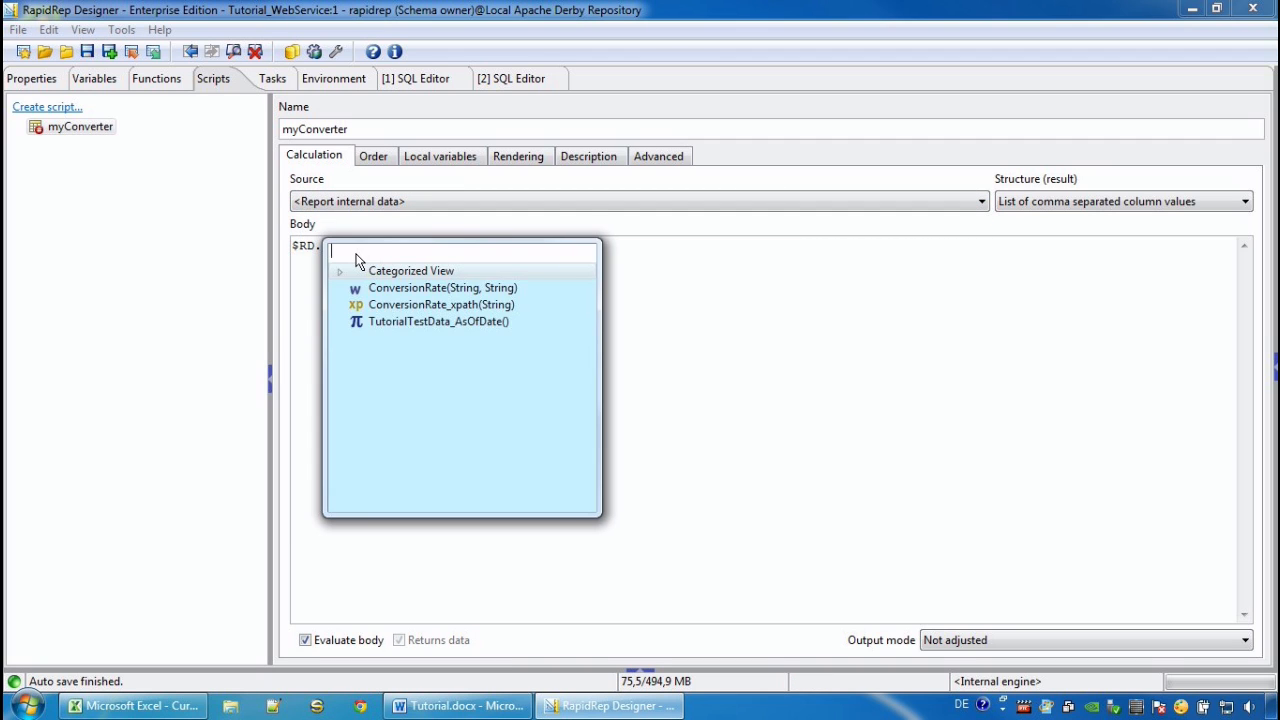
pyautogui.doubleClick(442, 288)
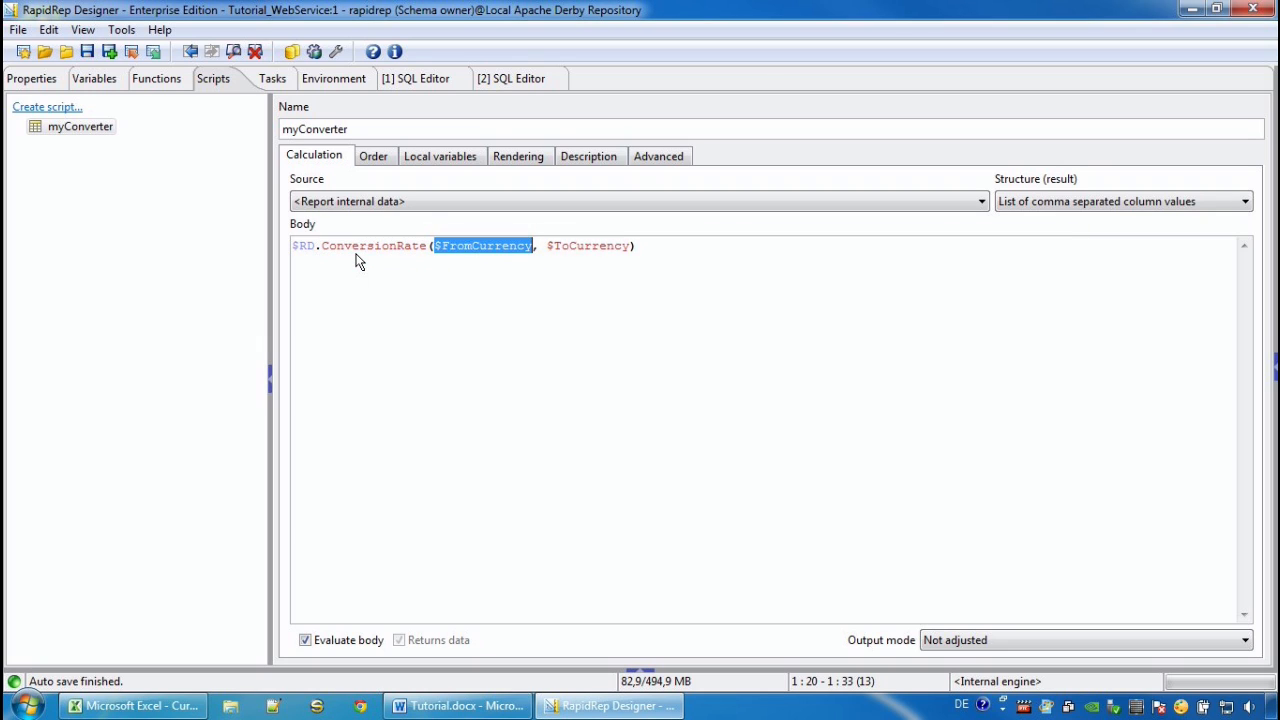
pyautogui.write("'EUR', )")
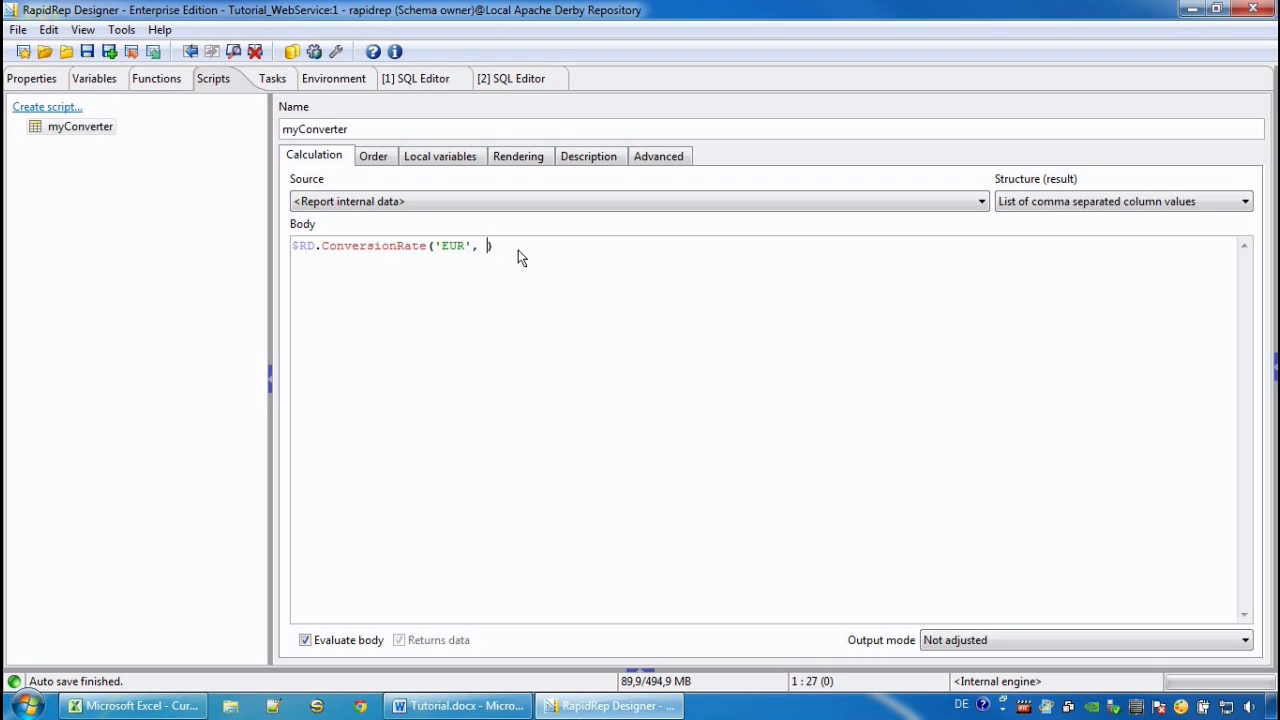
pyautogui.write("'CAD'")
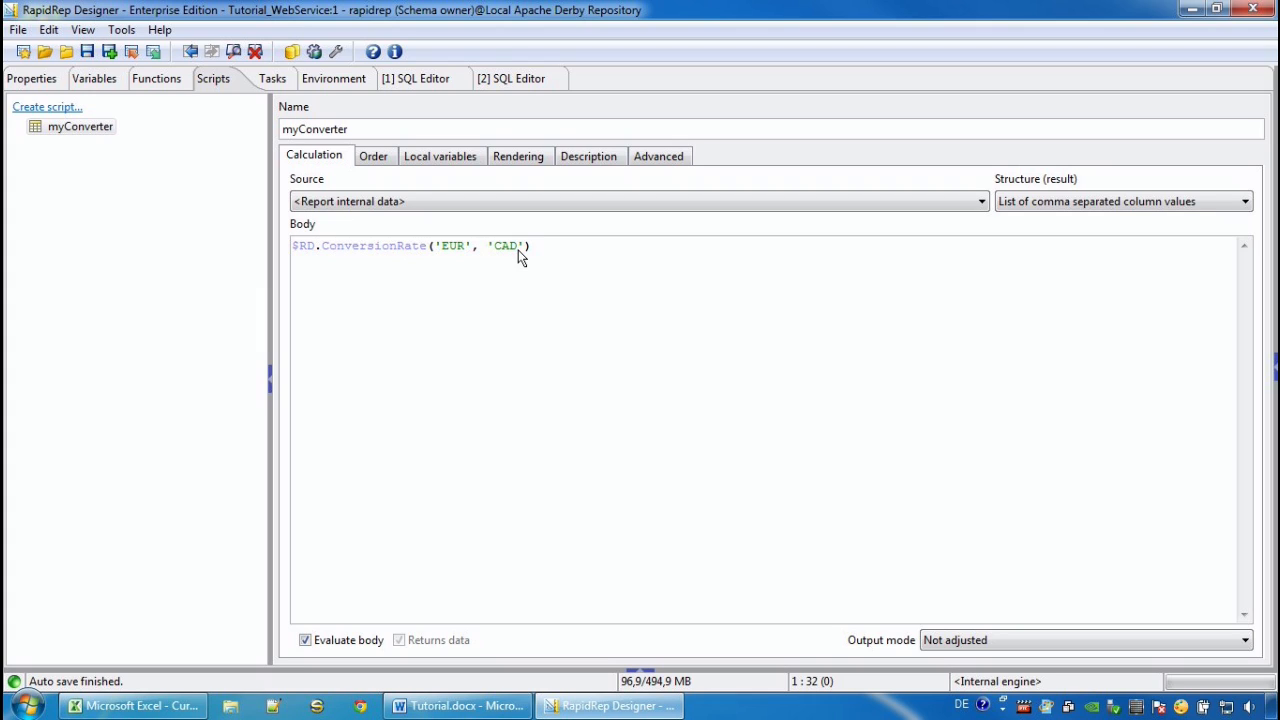
pyautogui.moveTo(284, 572)
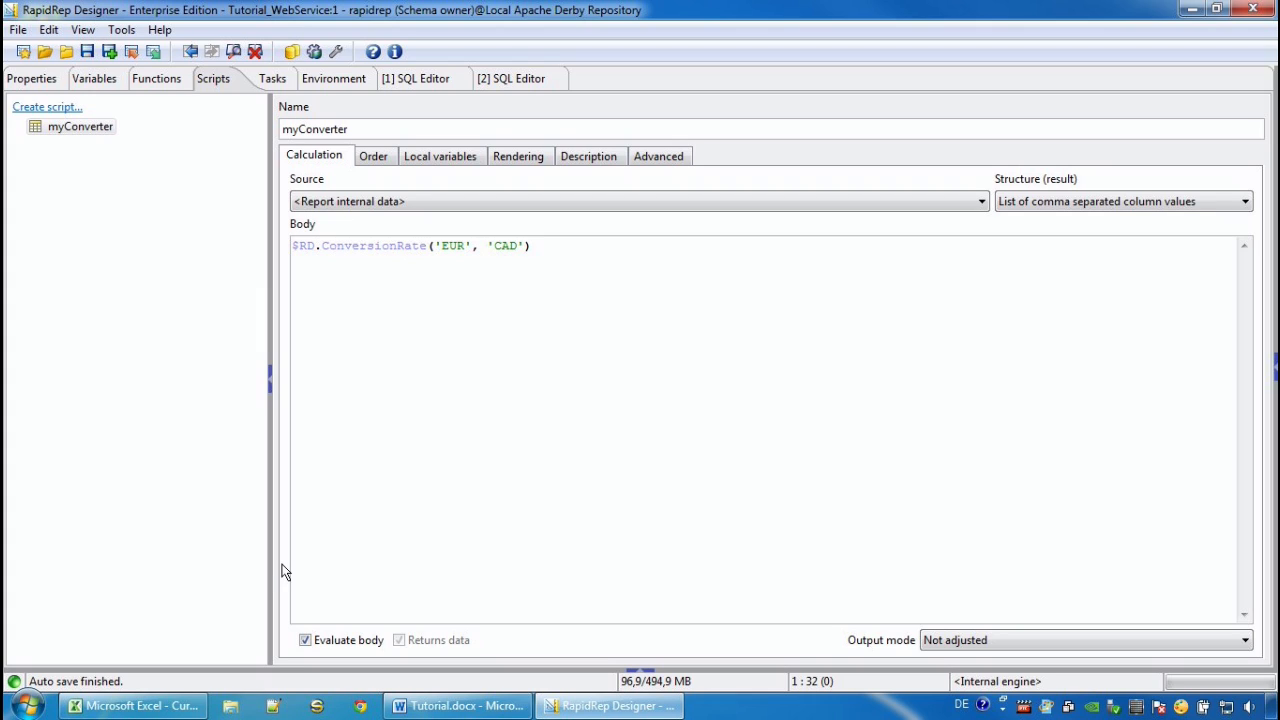
pyautogui.click(130, 704)
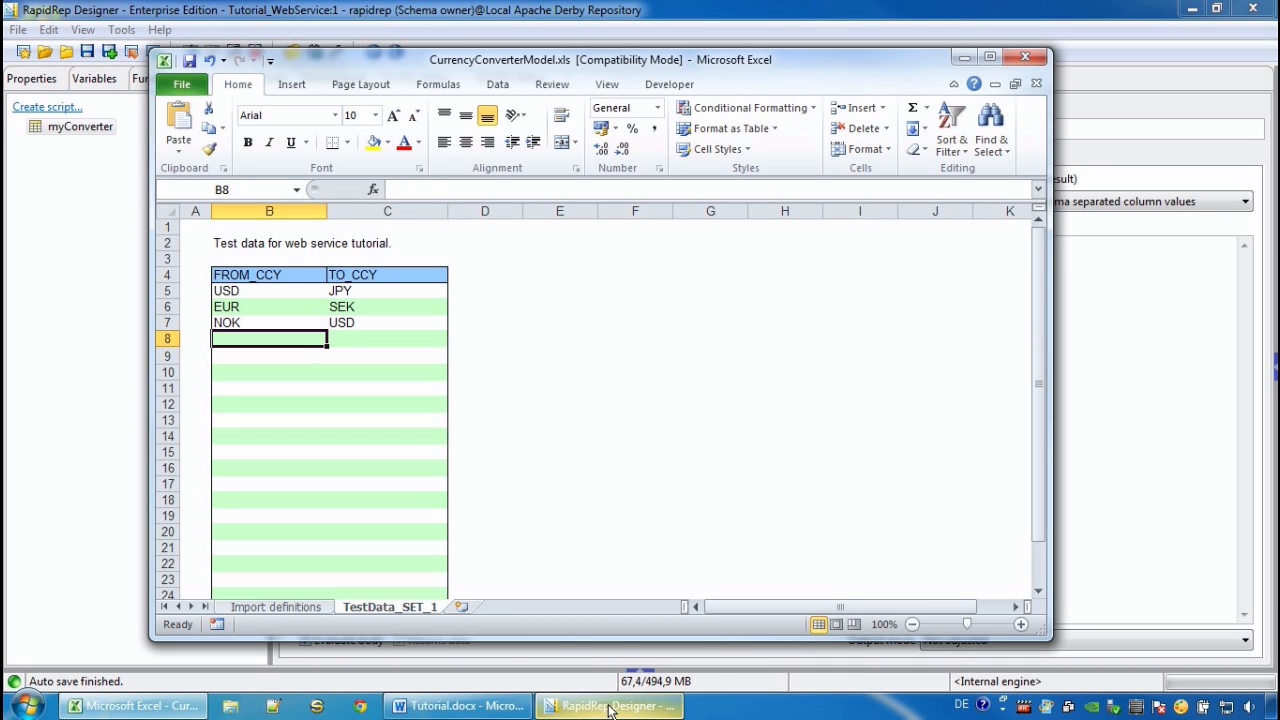
# Step: Import CurrencyConverterModel.xls into TutorialTestData's MyTestData sheet via Manage models
pyautogui.click(608, 704)
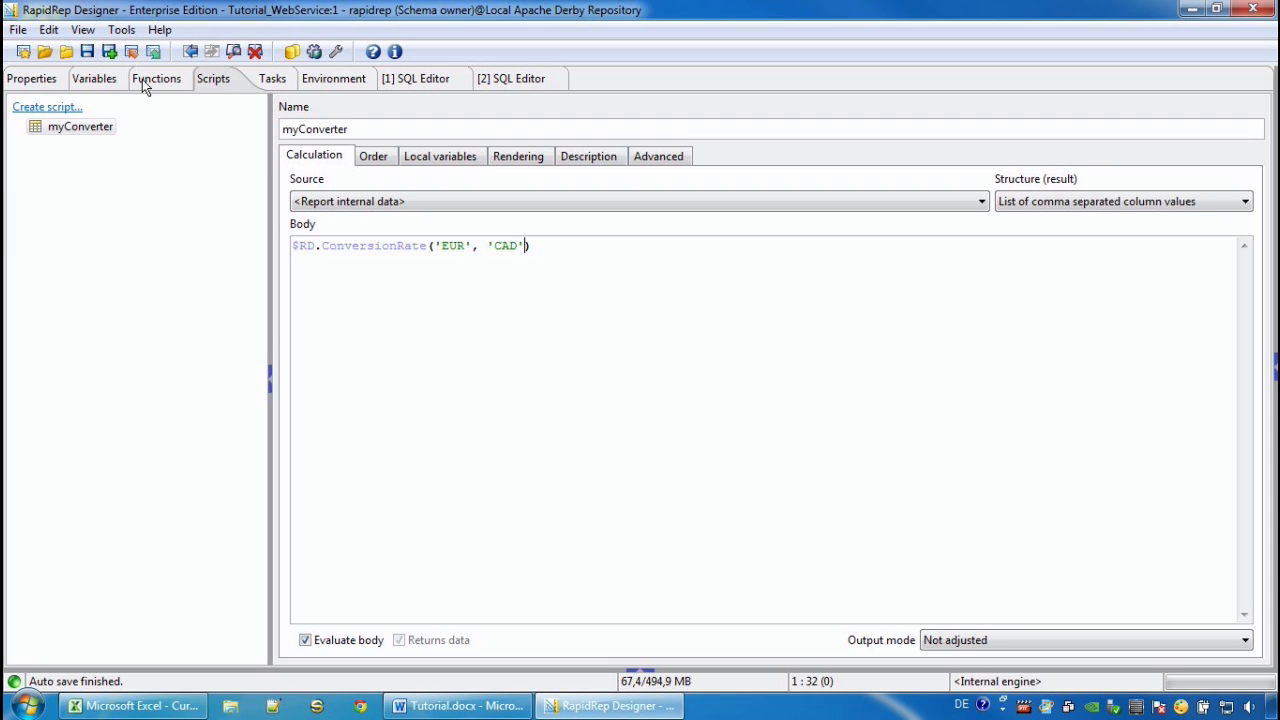
pyautogui.click(120, 30)
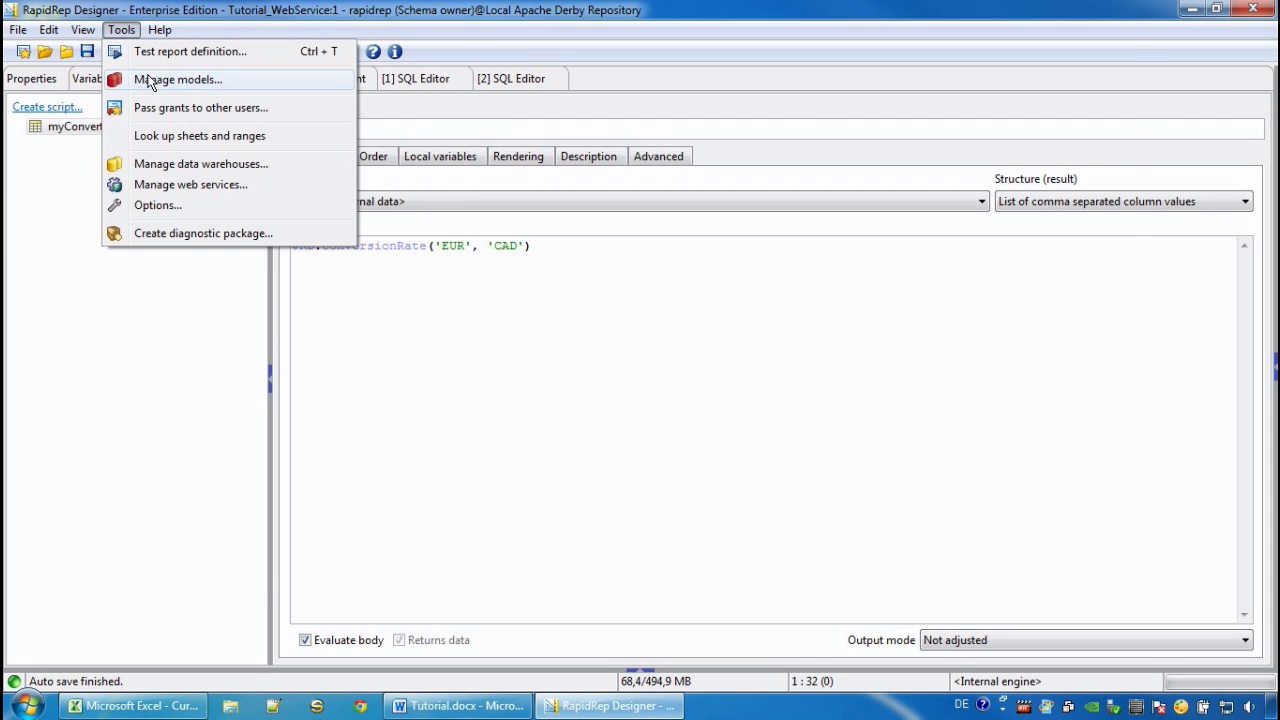
pyautogui.click(178, 80)
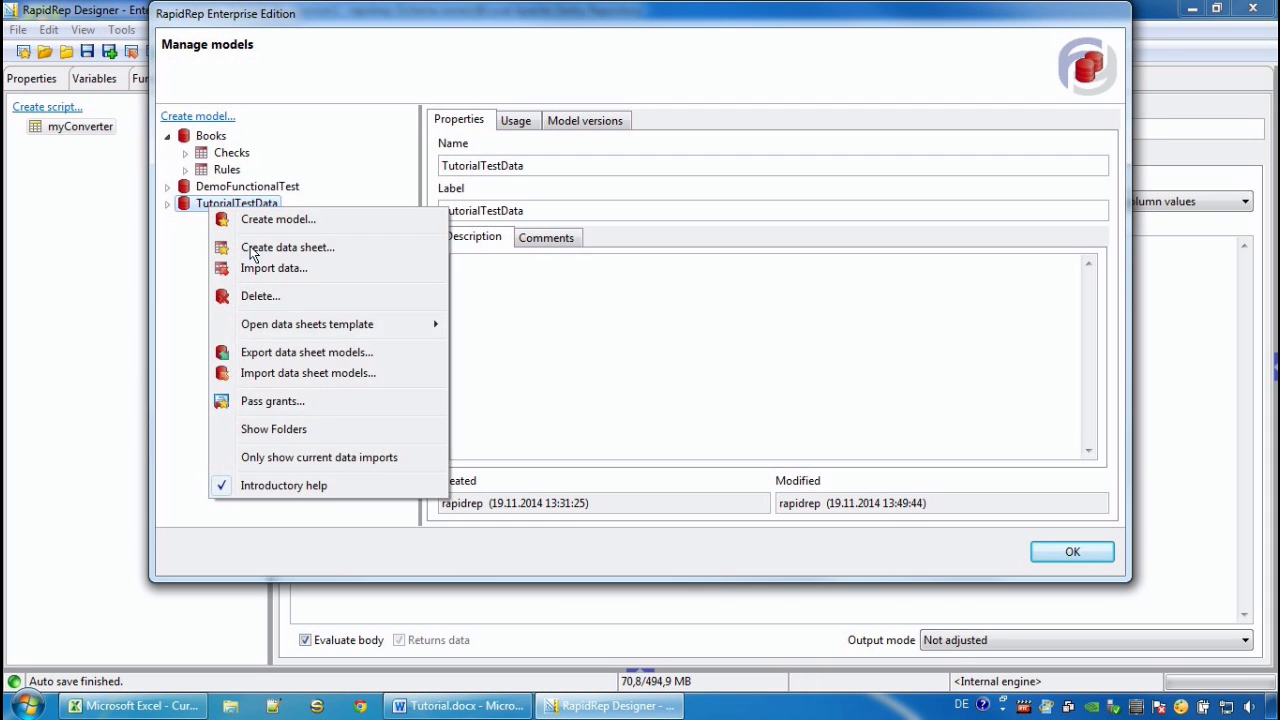
pyautogui.click(272, 268)
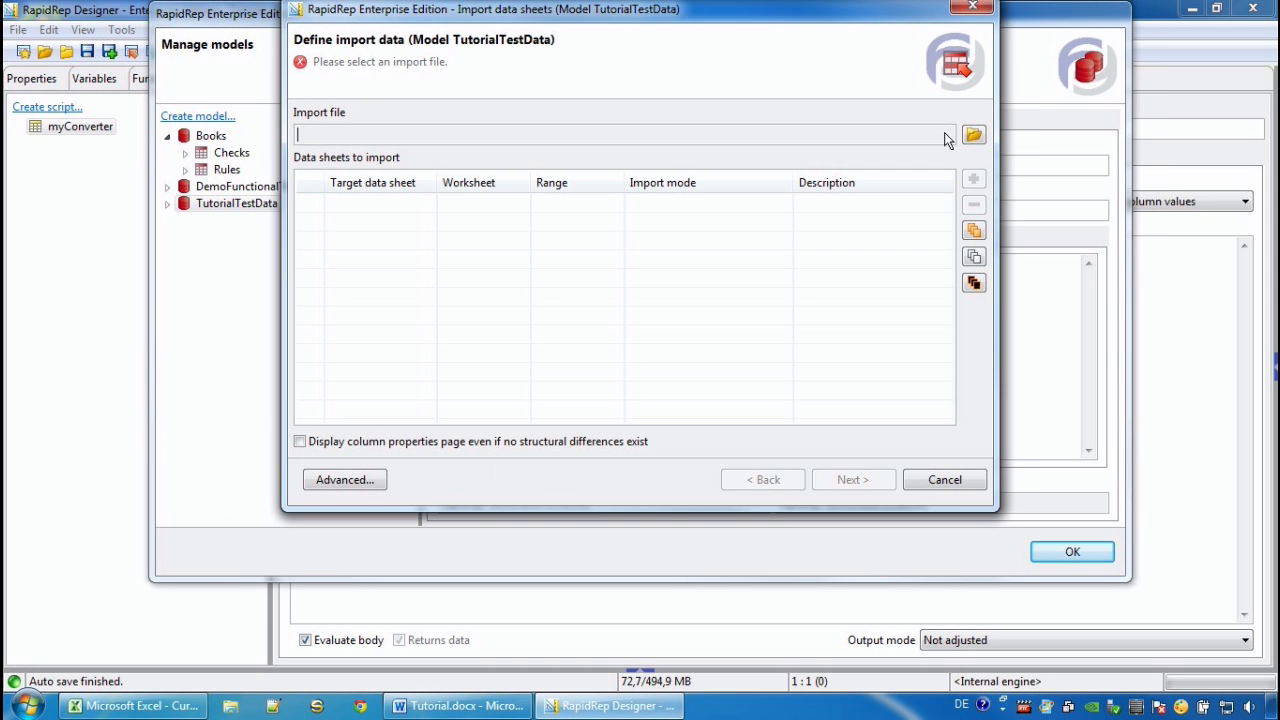
pyautogui.click(972, 136)
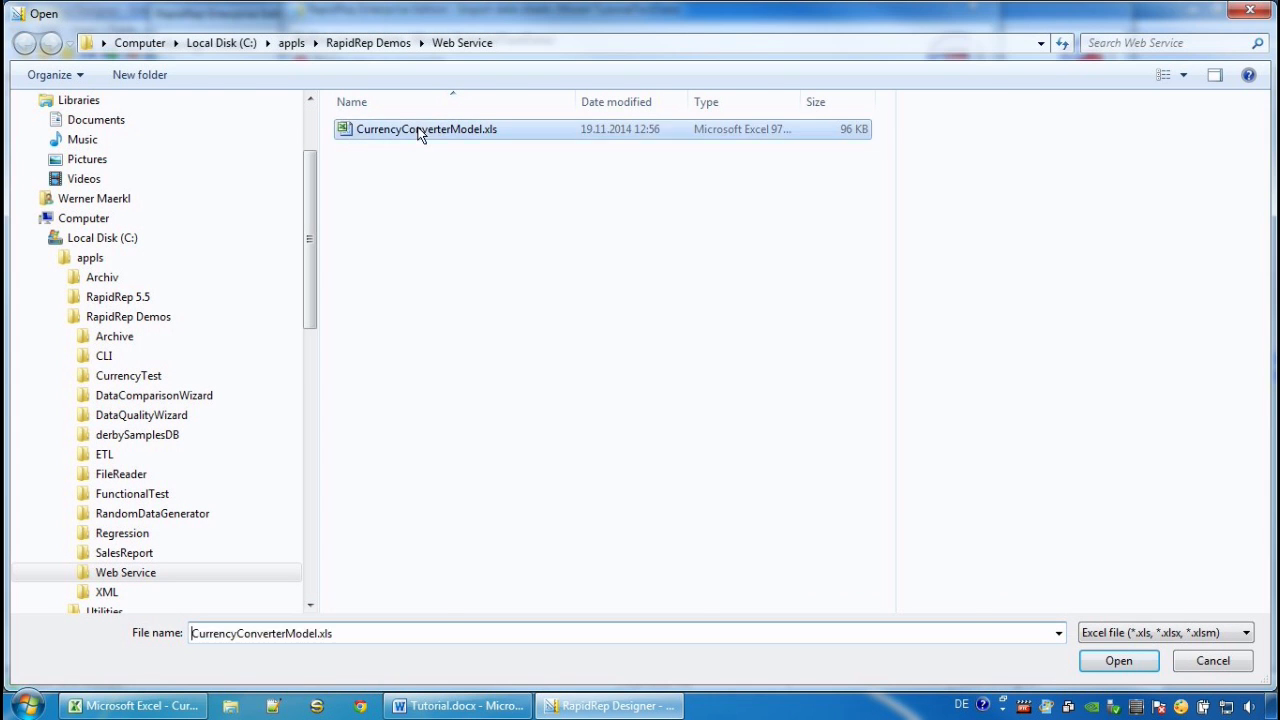
pyautogui.click(1118, 660)
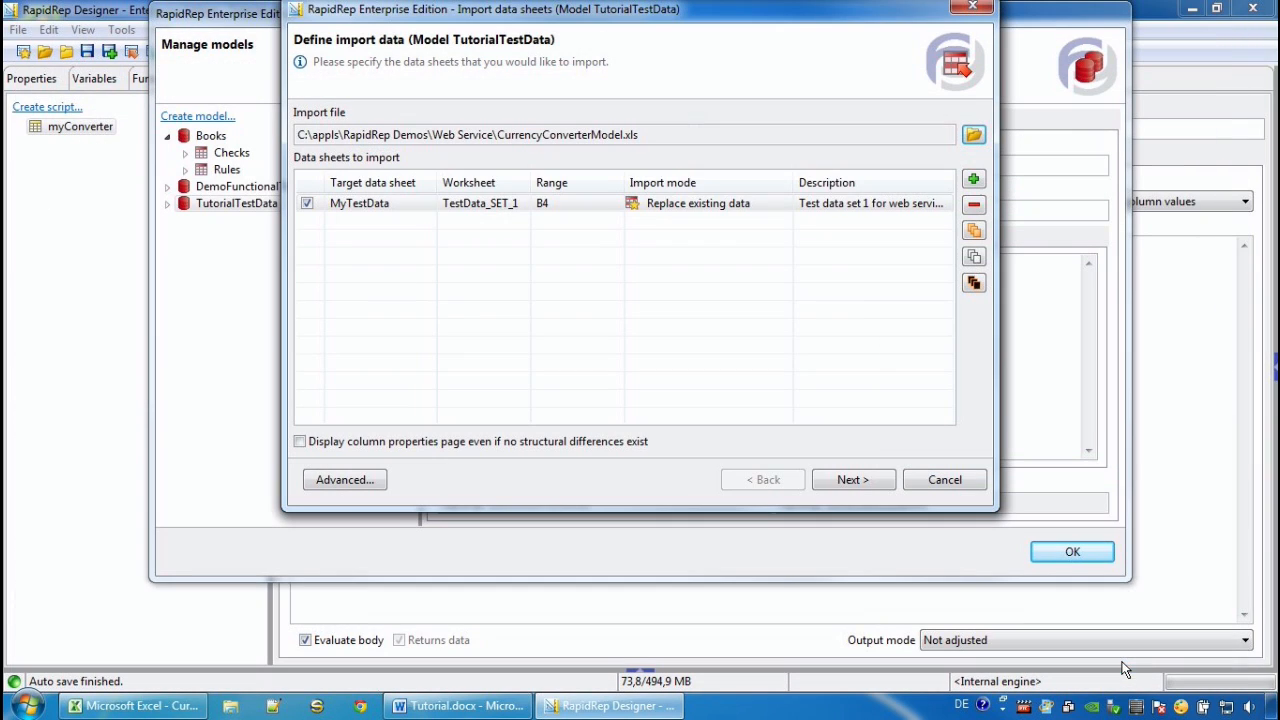
pyautogui.click(852, 480)
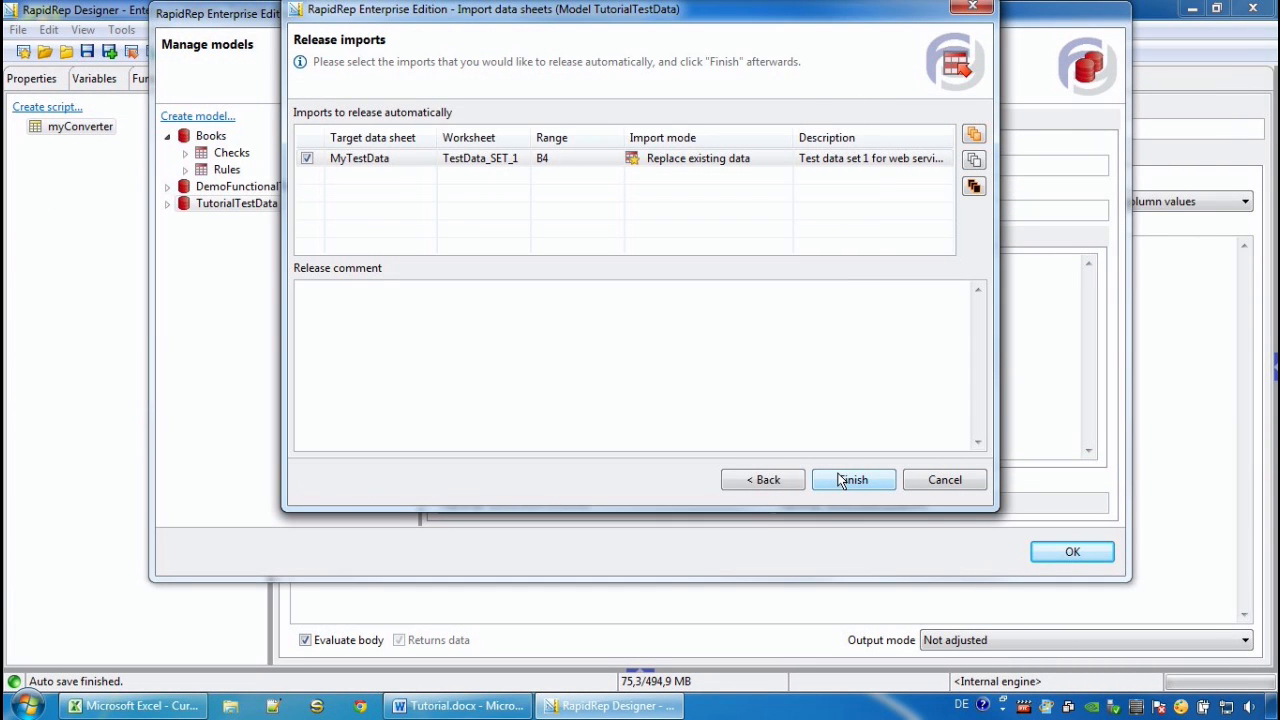
pyautogui.click(852, 480)
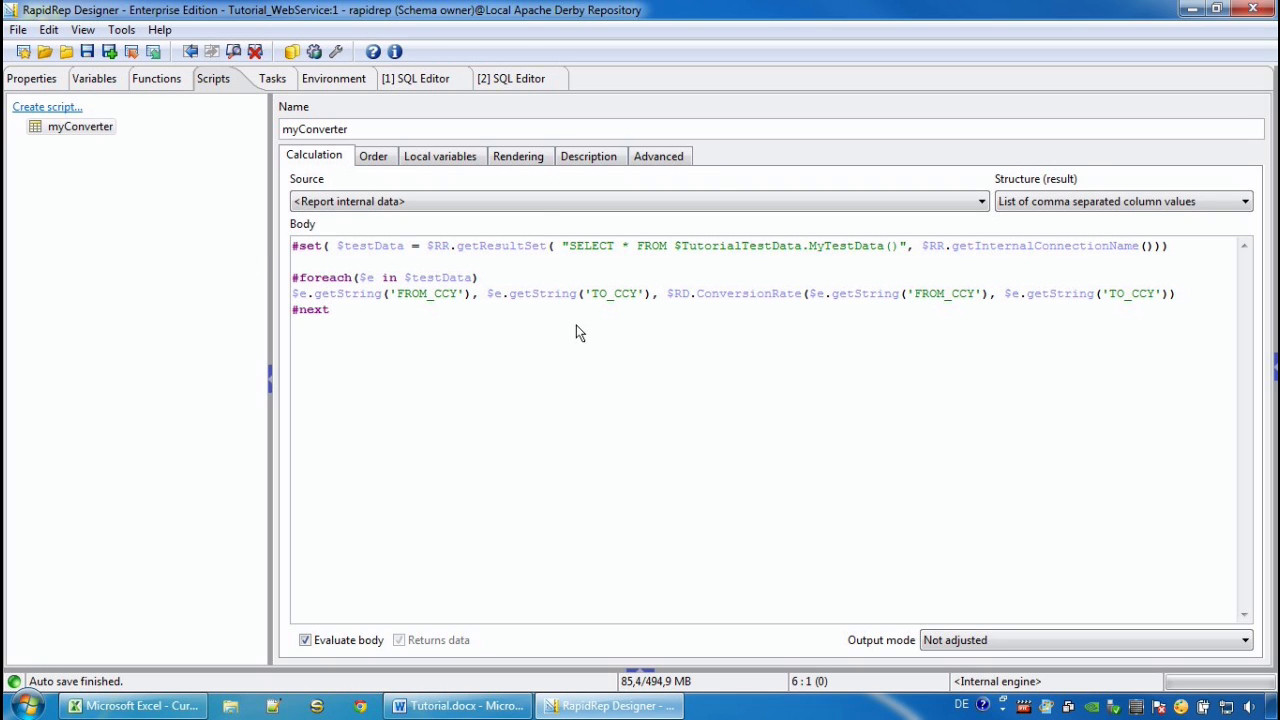
pyautogui.moveTo(548, 256)
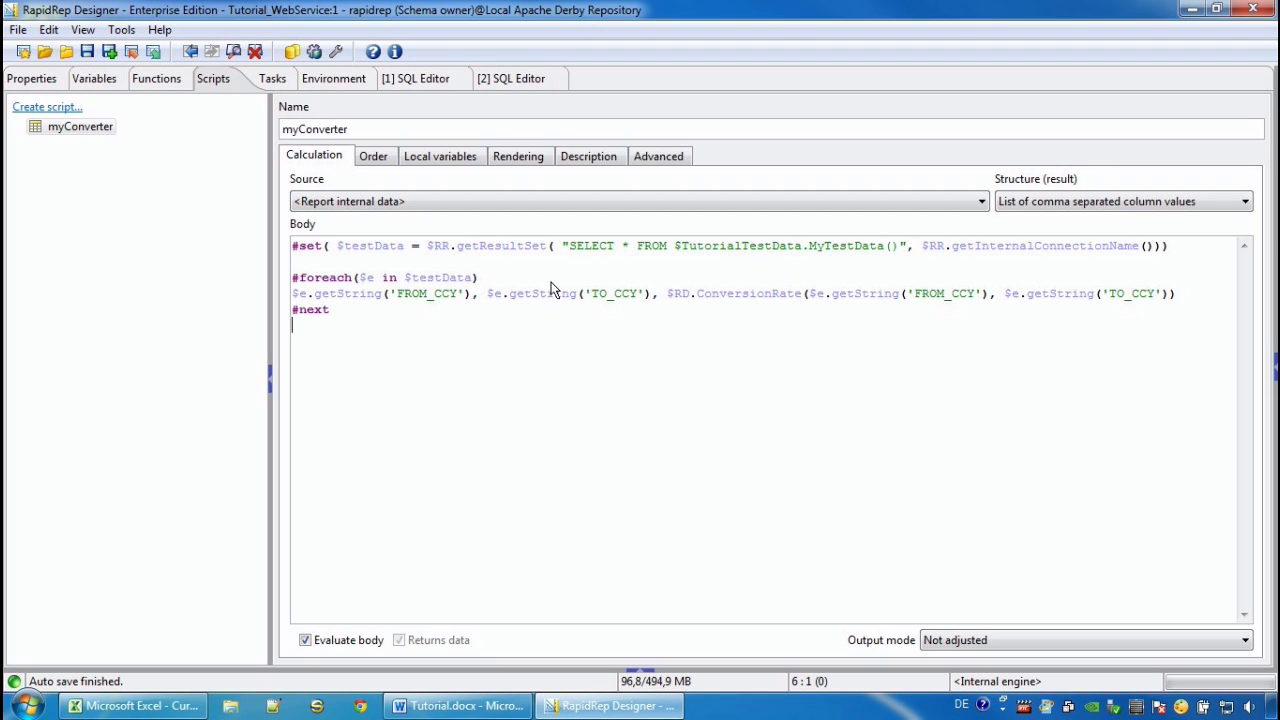
# Step: Call MyTestData() in getResultSet and prepend $RR.today() to the loop's currency pair and ConversionRate output
pyautogui.doubleClick(846, 244)
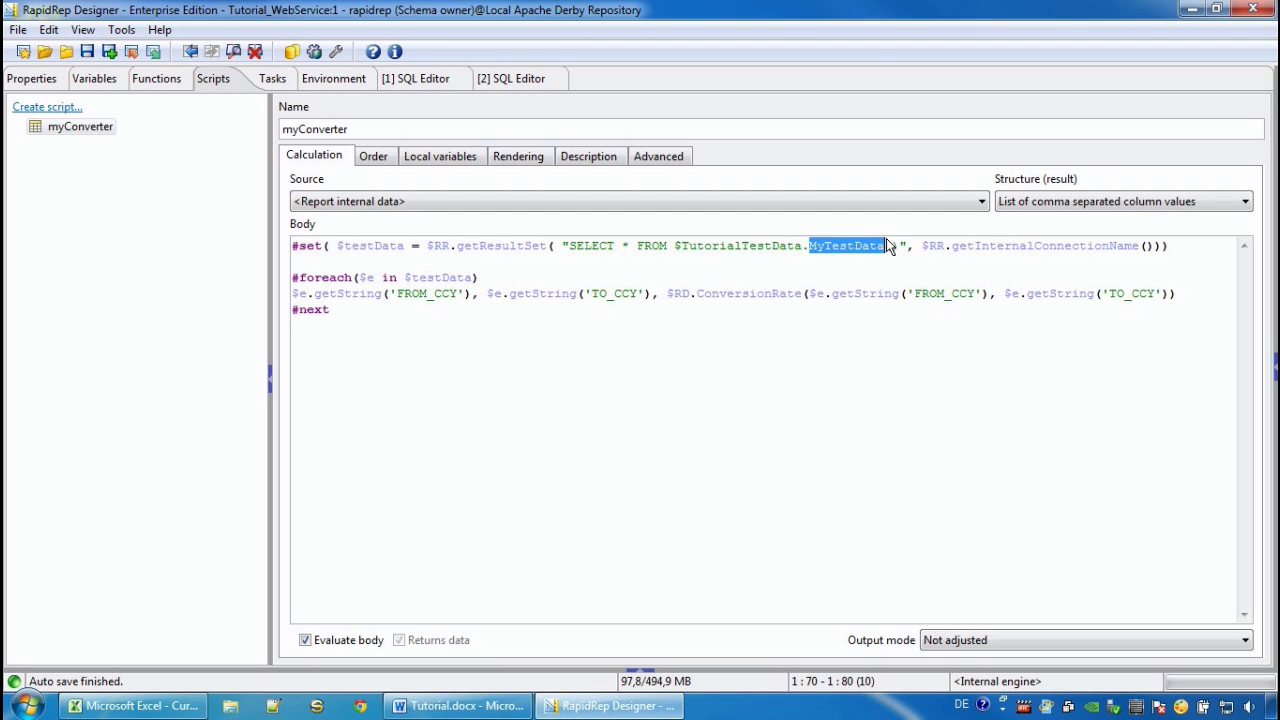
pyautogui.write('()')
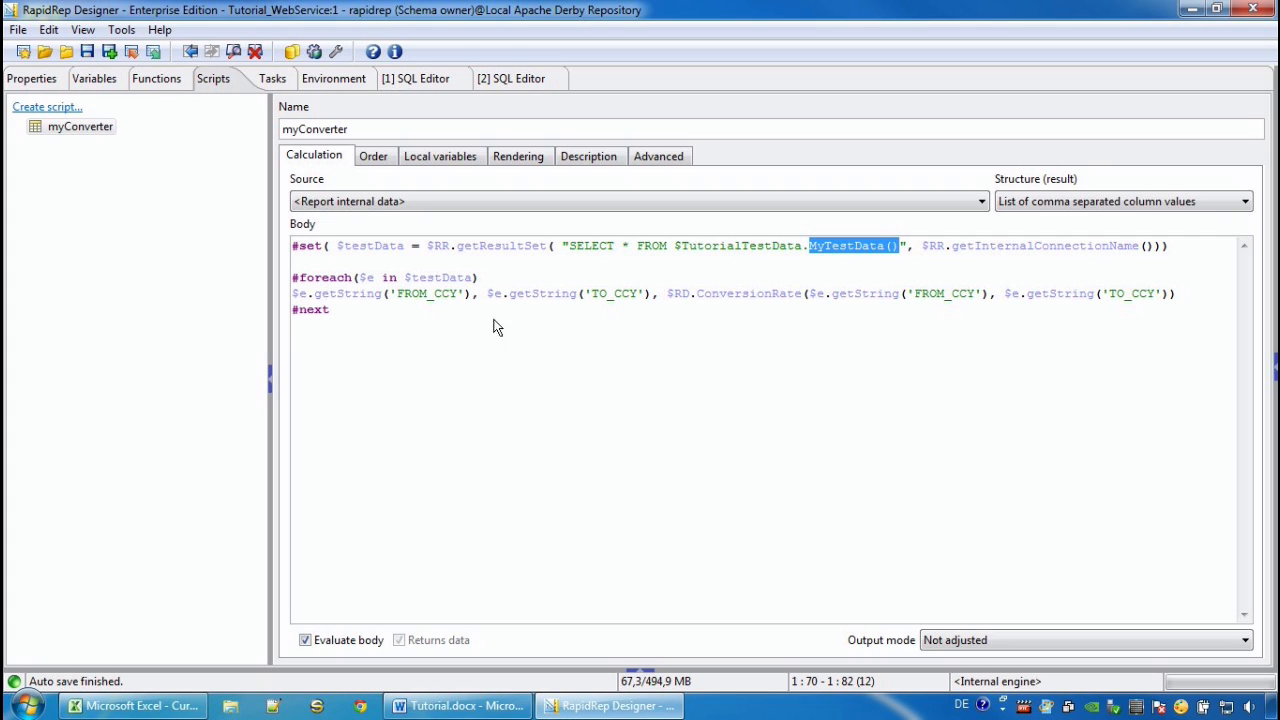
pyautogui.moveTo(636, 378)
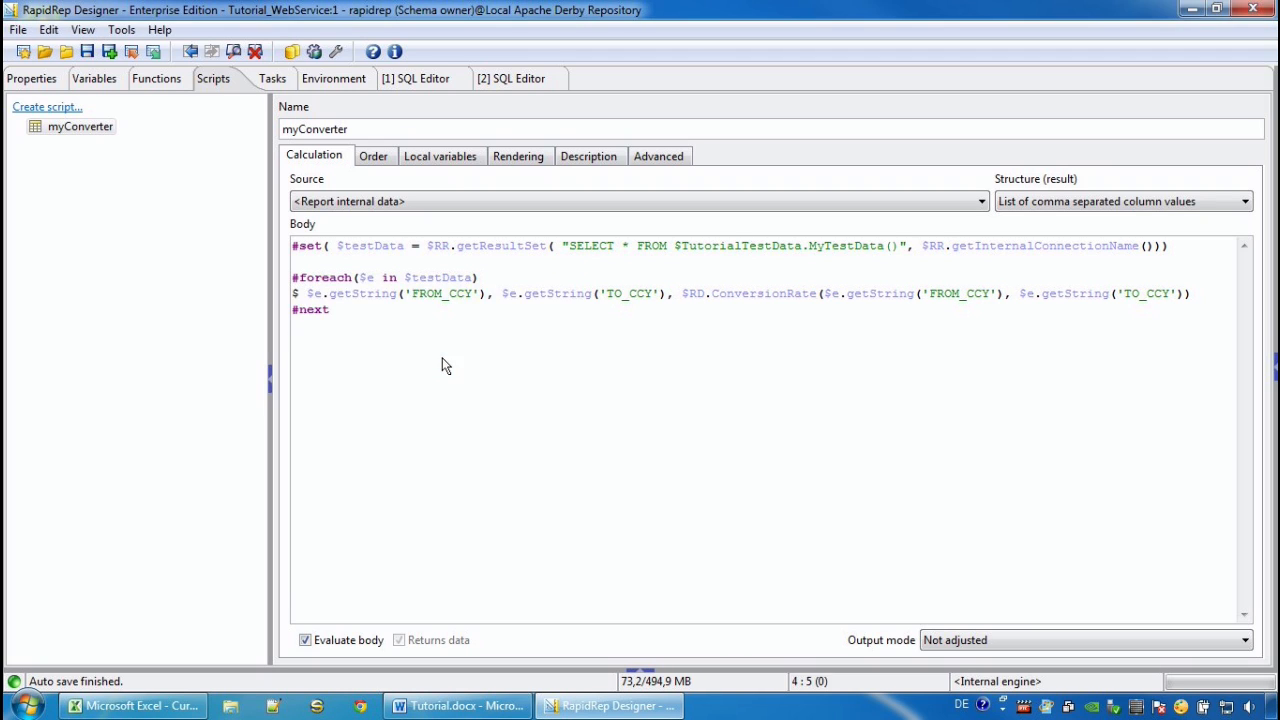
pyautogui.write('$RR.today()')
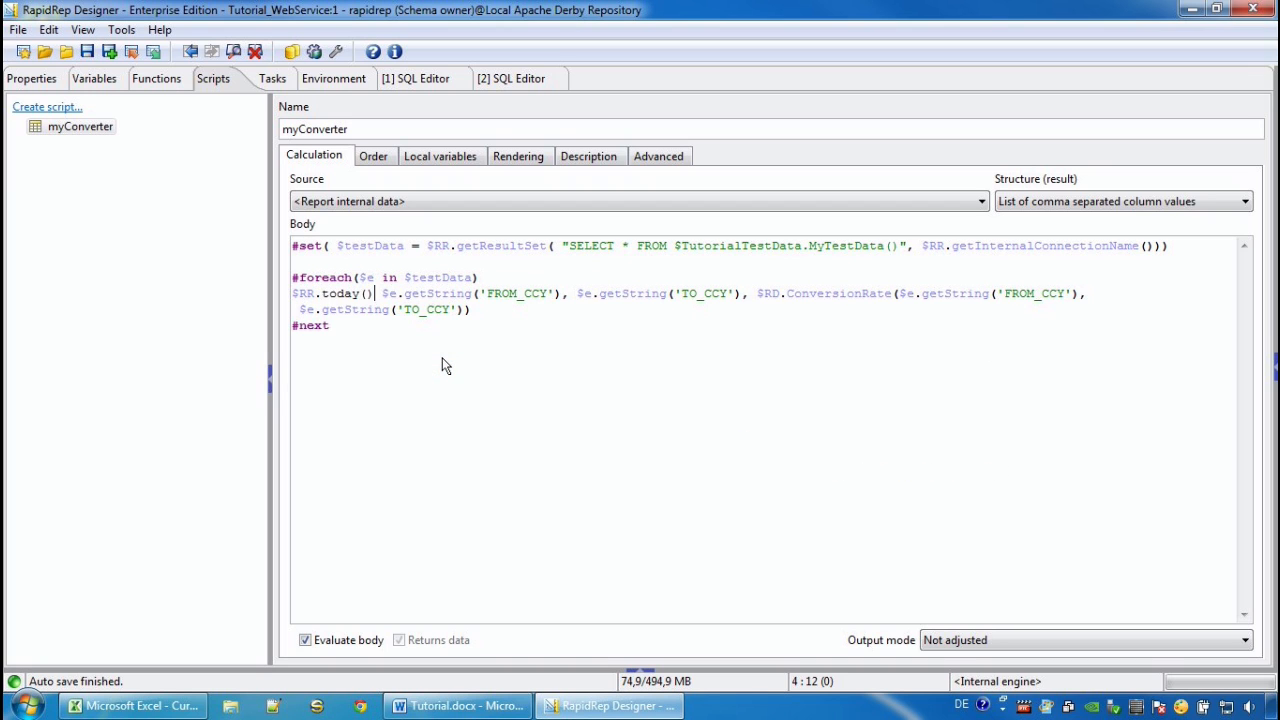
pyautogui.write(',')
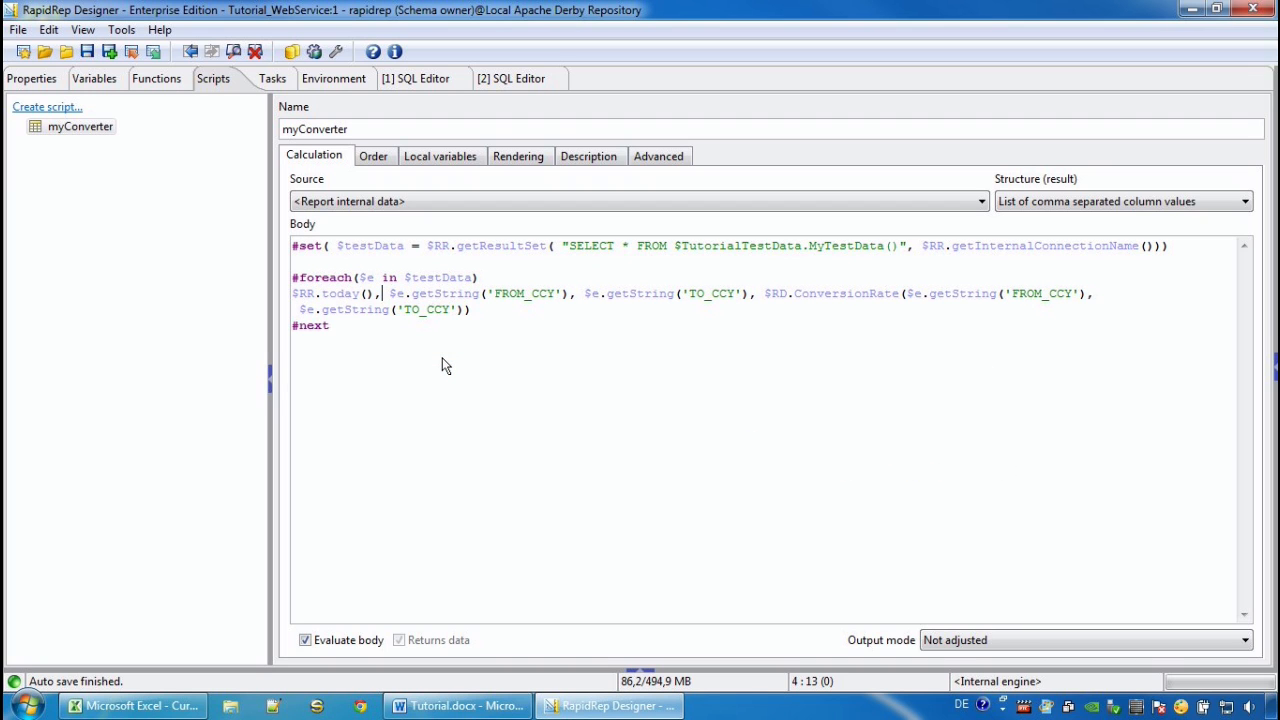
# Step: Execute the myConverter script from its context menu
pyautogui.rightClick(80, 126)
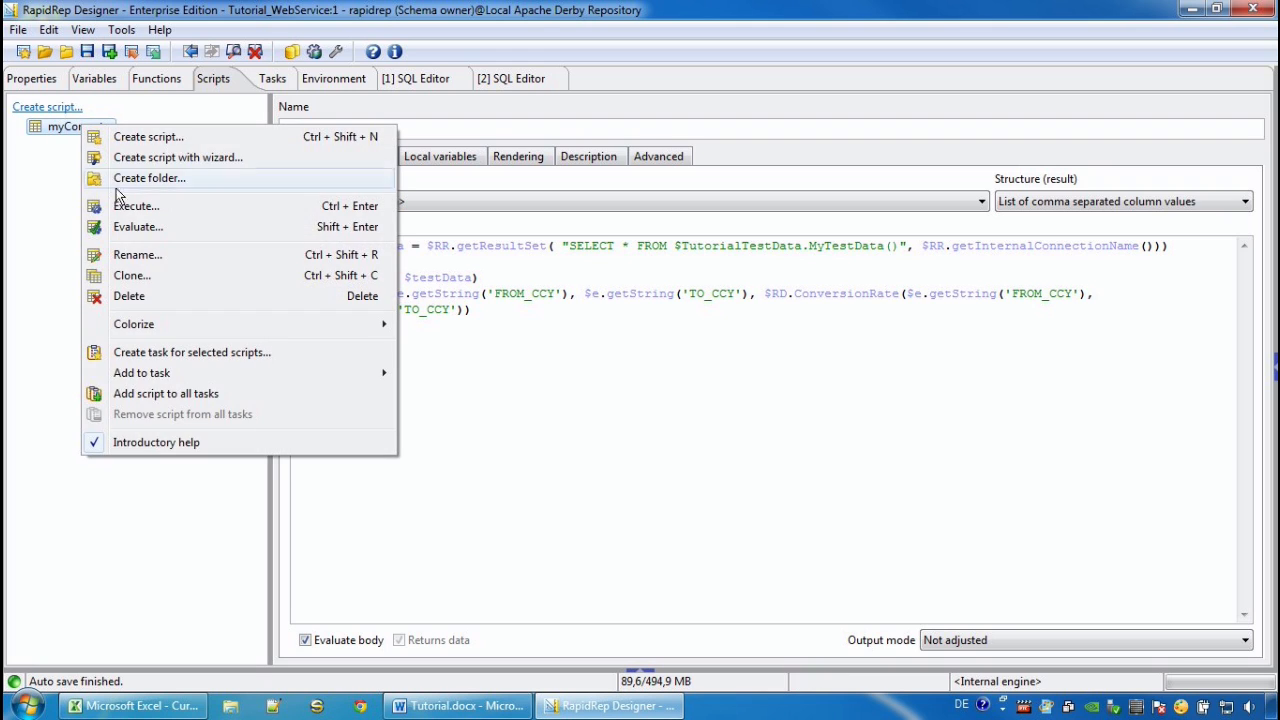
pyautogui.click(136, 206)
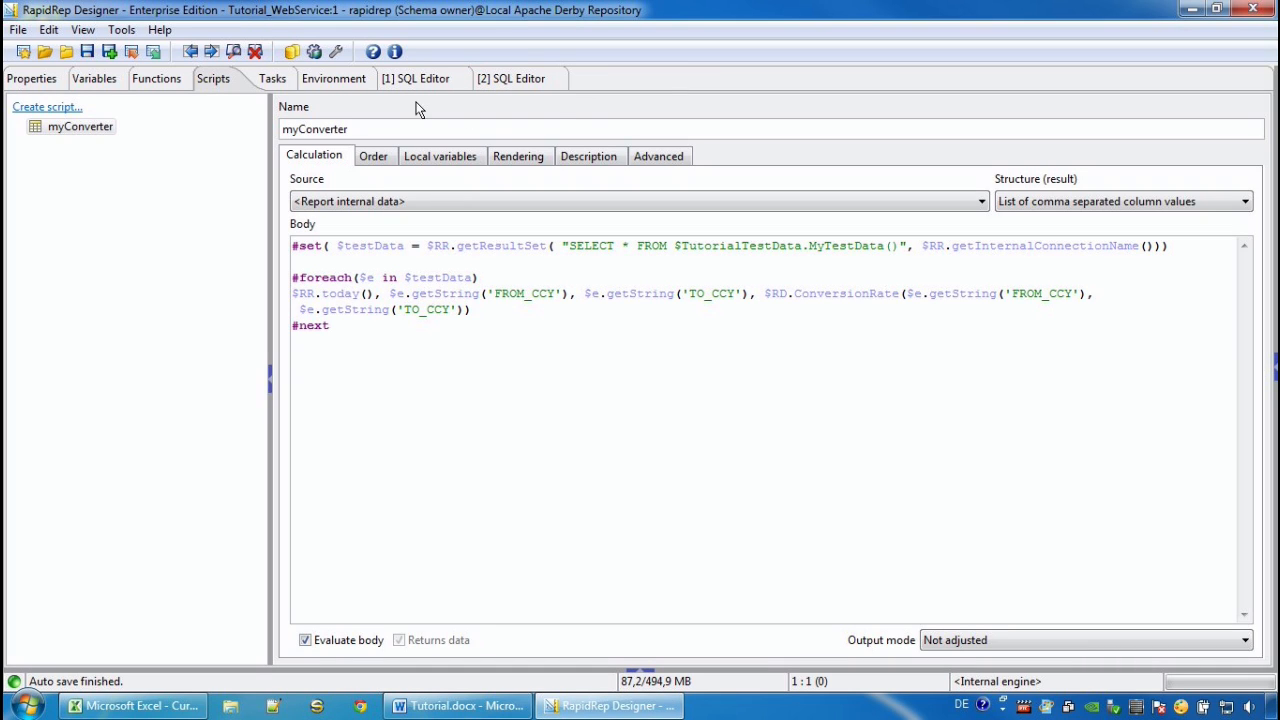
pyautogui.moveTo(342, 82)
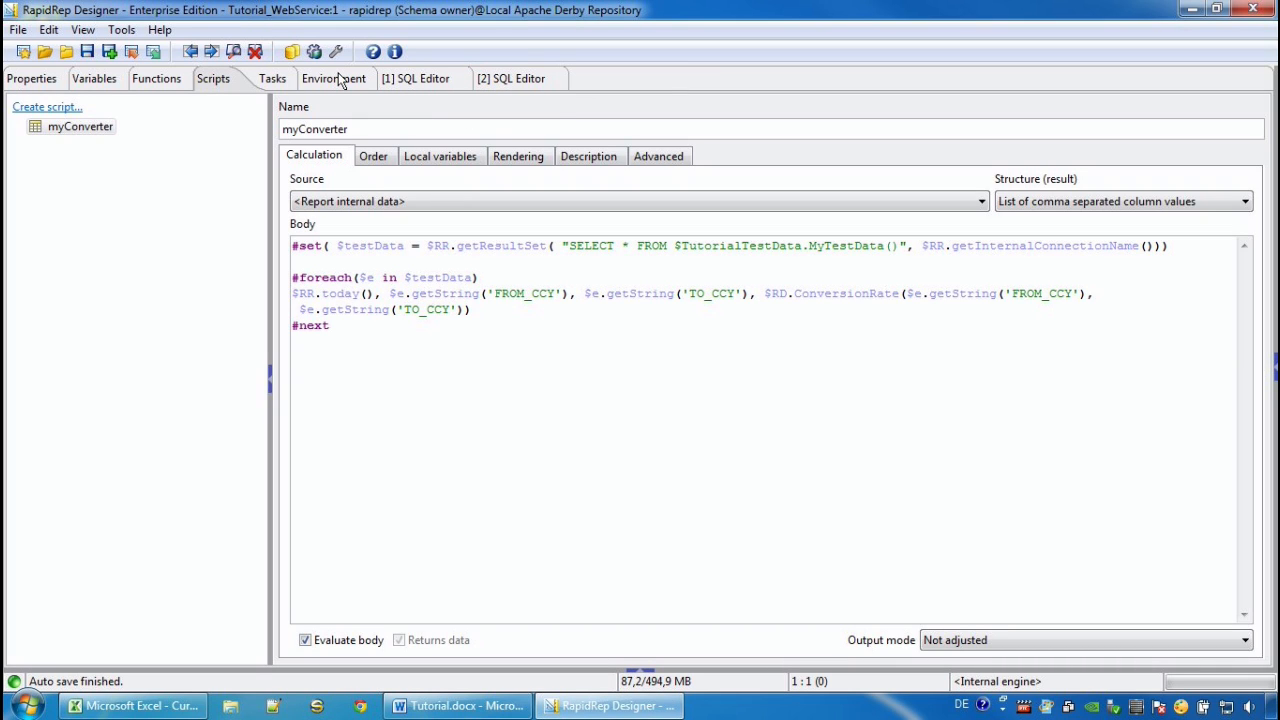
# Step: Declare a web service ECBRates in the environment settings, based on the ECB_FxRates service
pyautogui.click(332, 78)
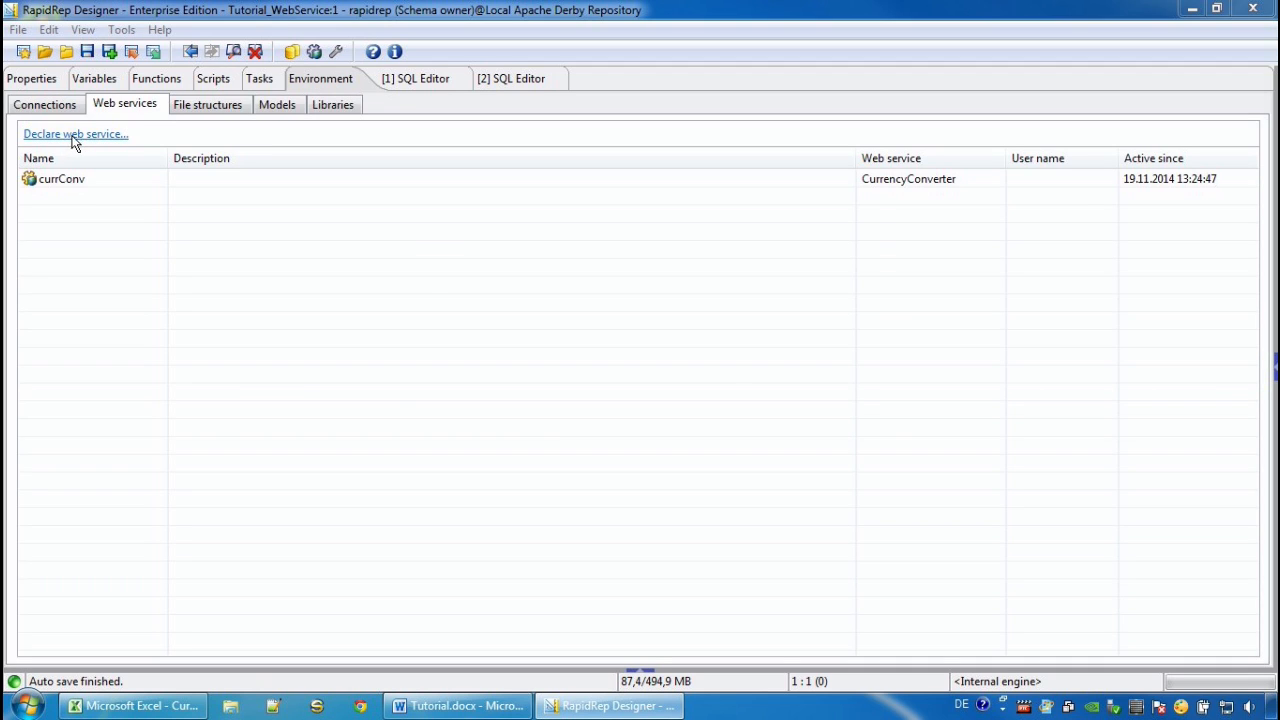
pyautogui.click(76, 132)
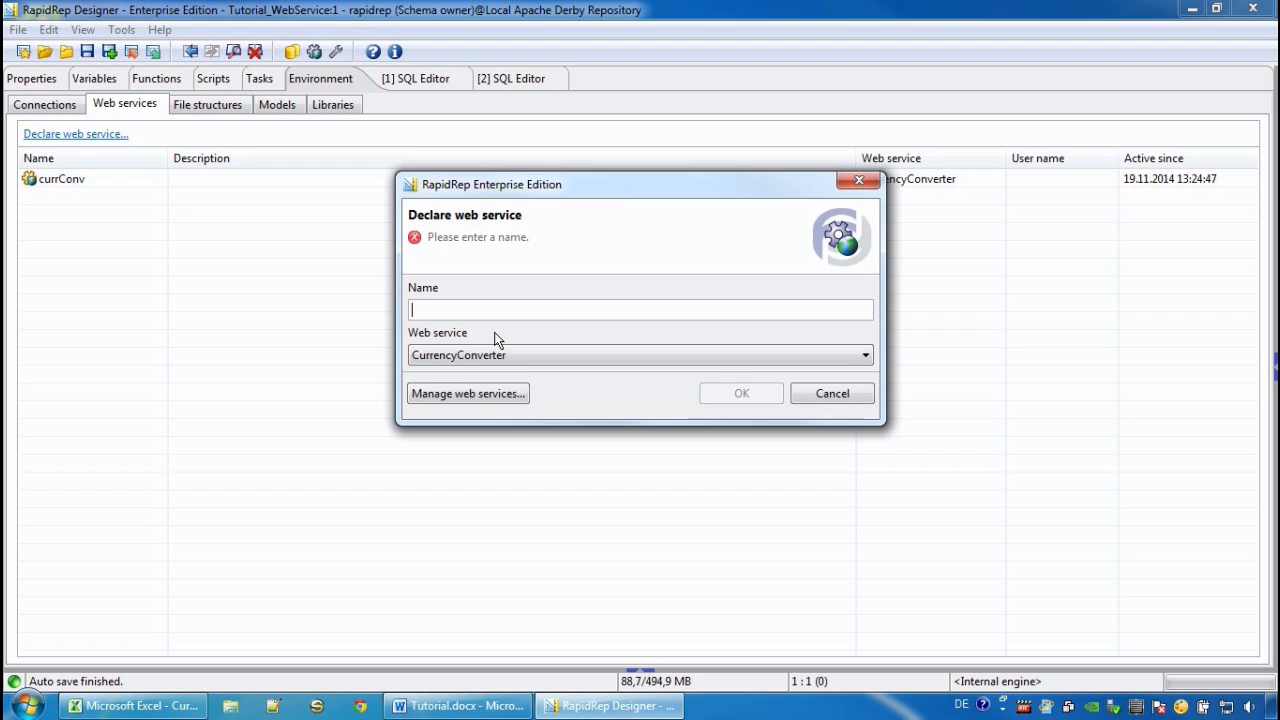
pyautogui.write('ECBRates')
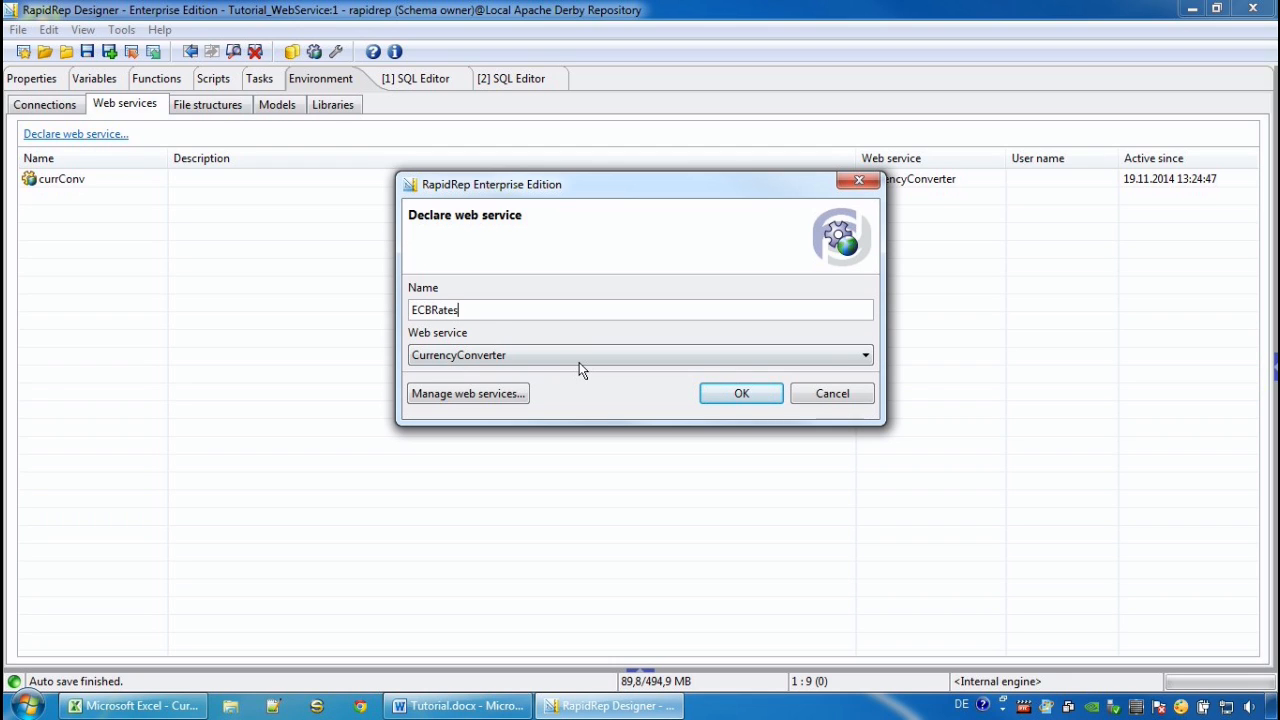
pyautogui.click(640, 356)
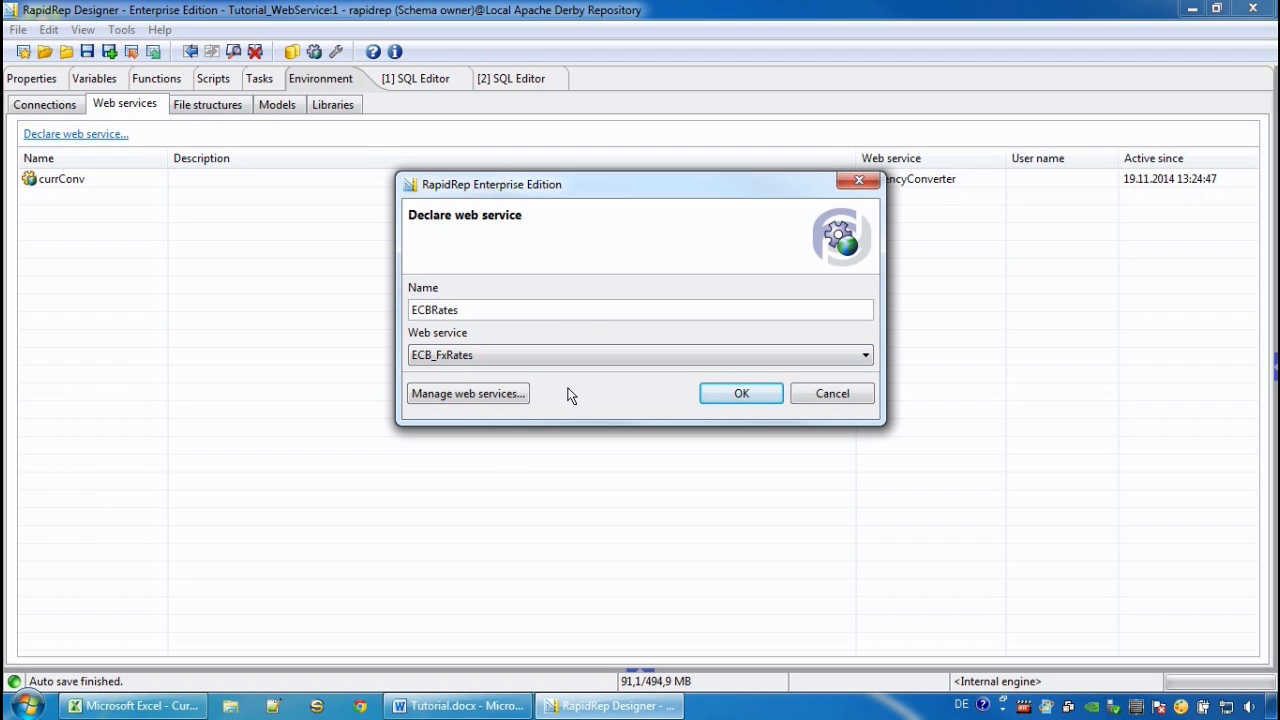
pyautogui.click(740, 392)
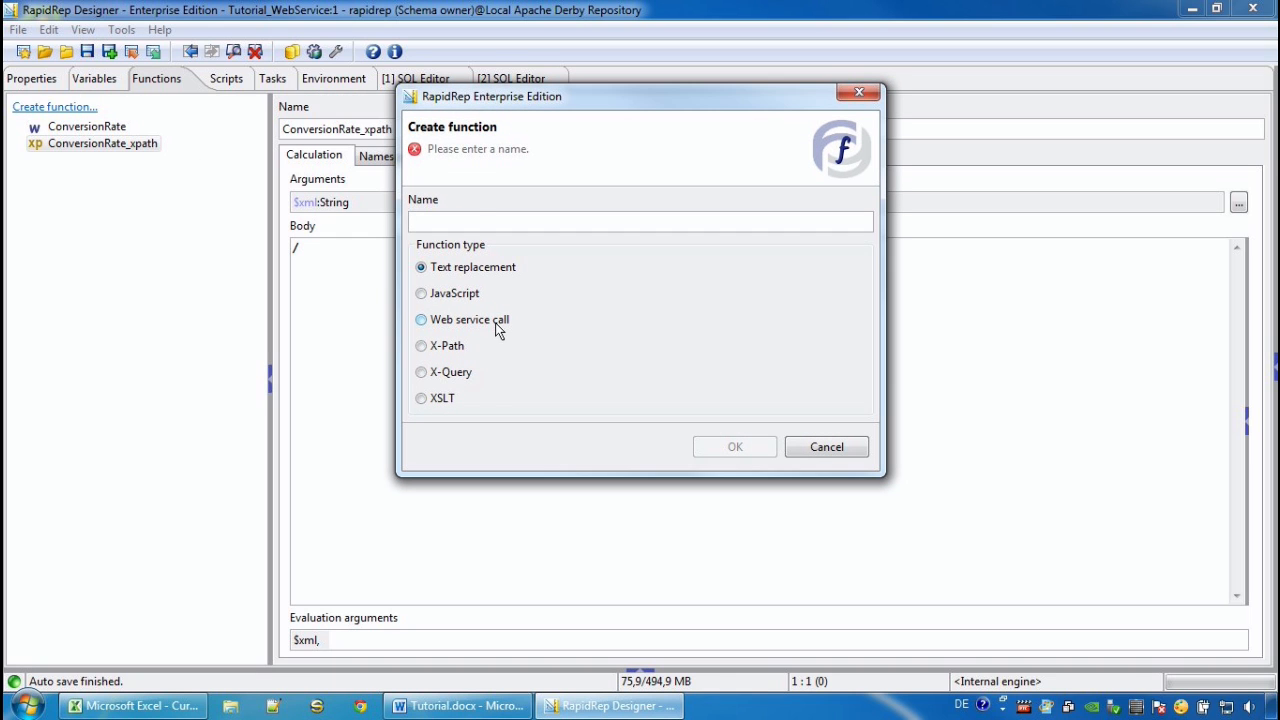
# Step: Create a Web service call function named fxRates that calls the ECBRates web service
pyautogui.click(420, 320)
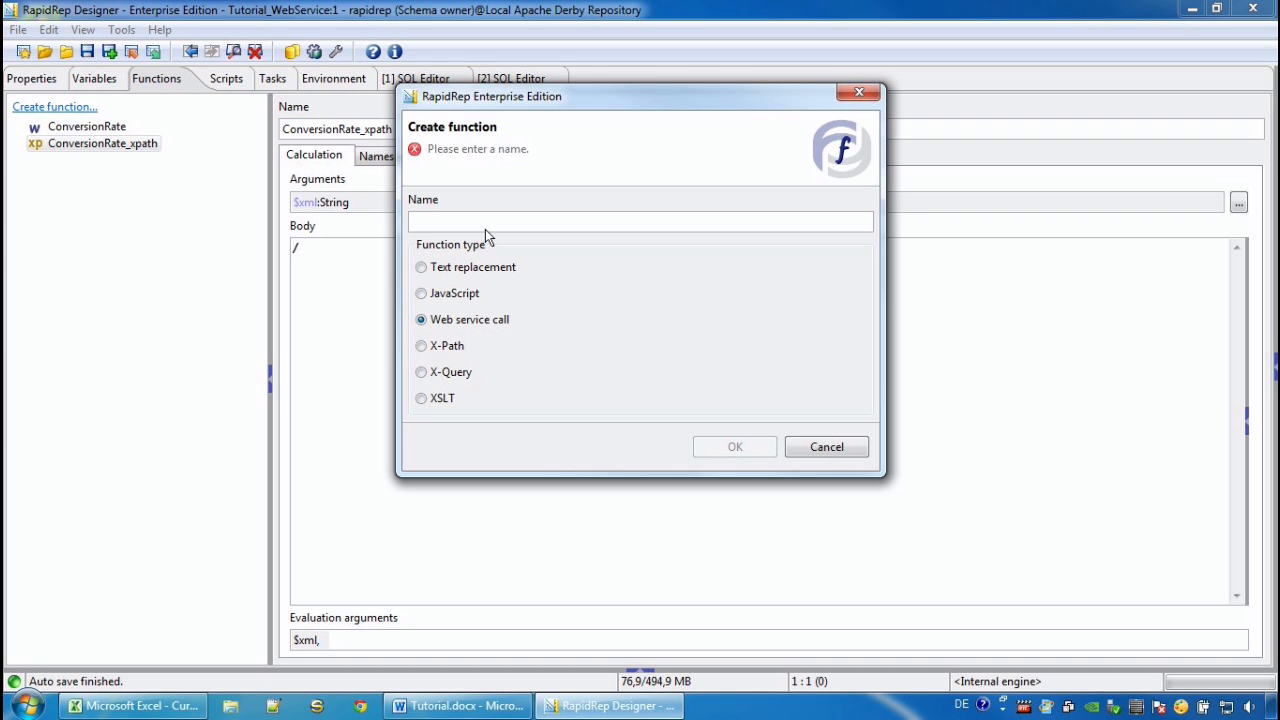
pyautogui.write('fxRates')
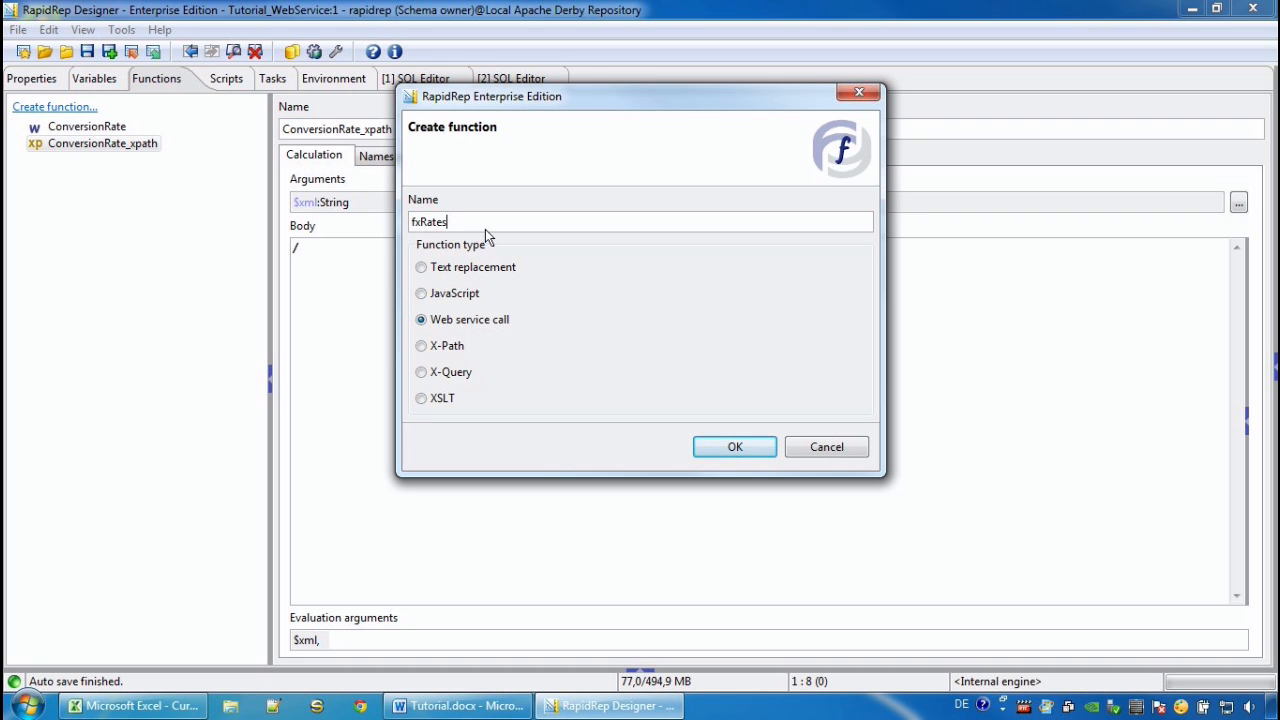
pyautogui.click(734, 446)
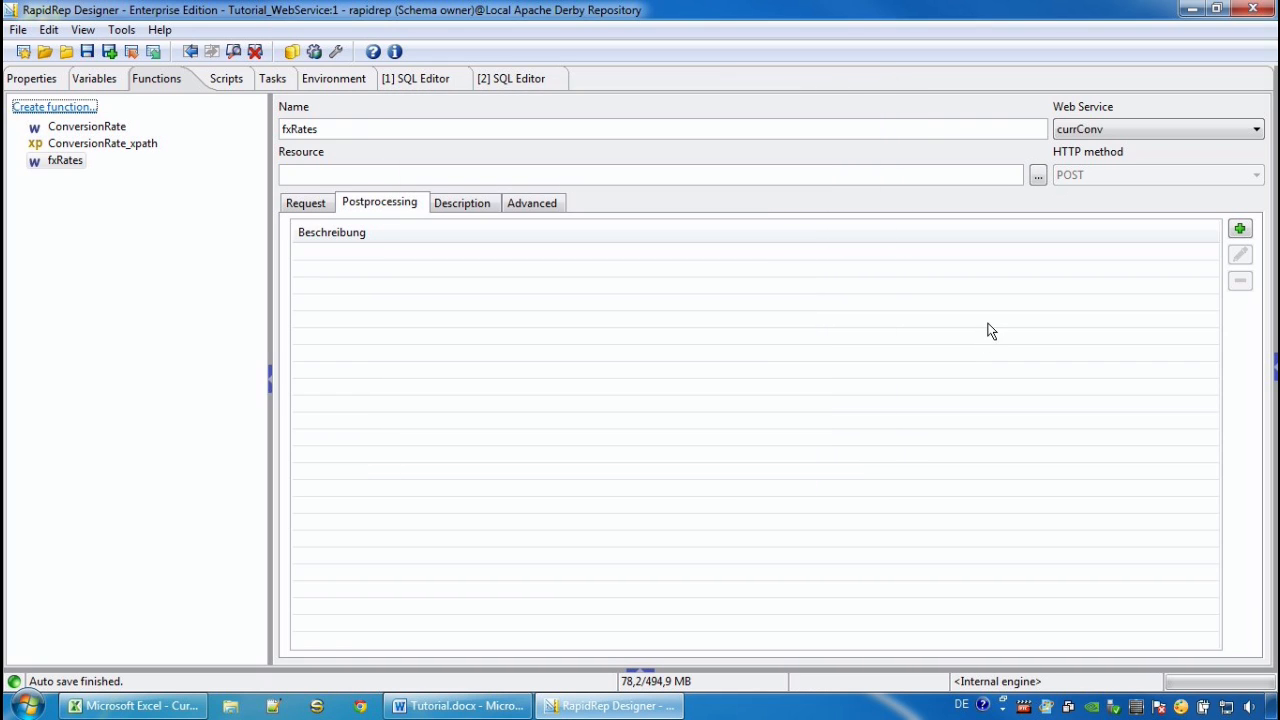
pyautogui.click(1256, 128)
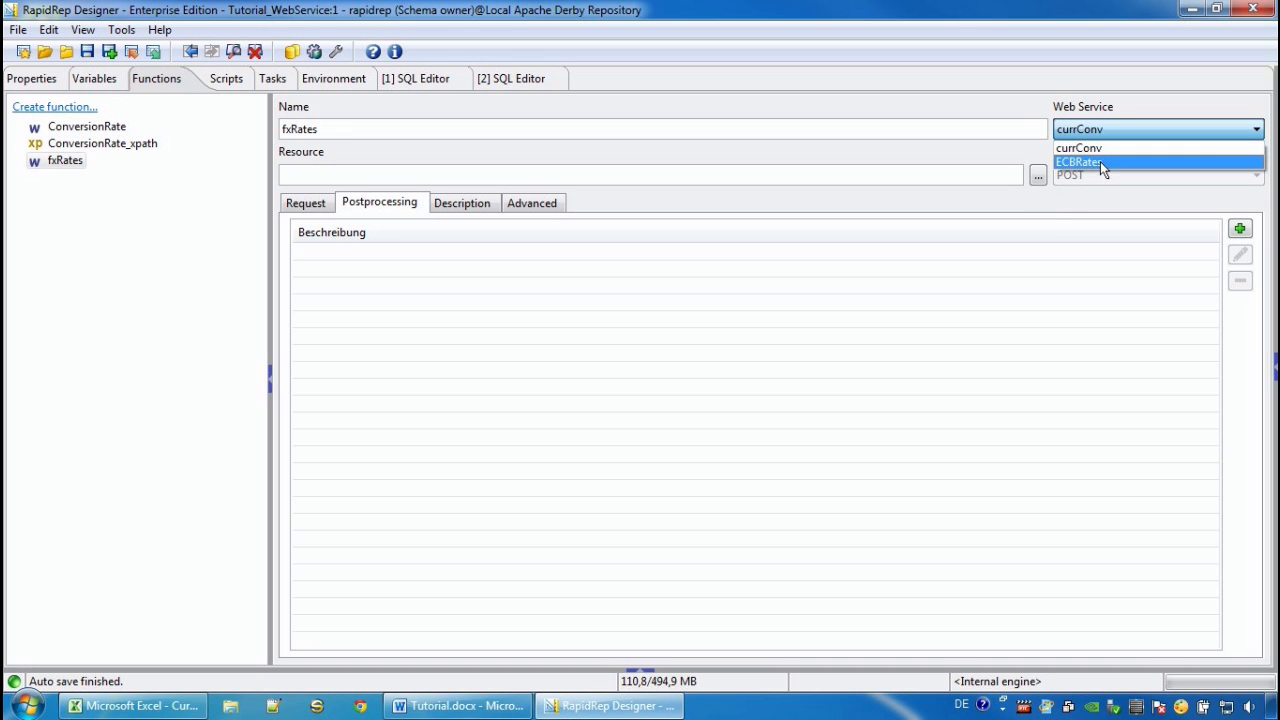
pyautogui.click(1080, 162)
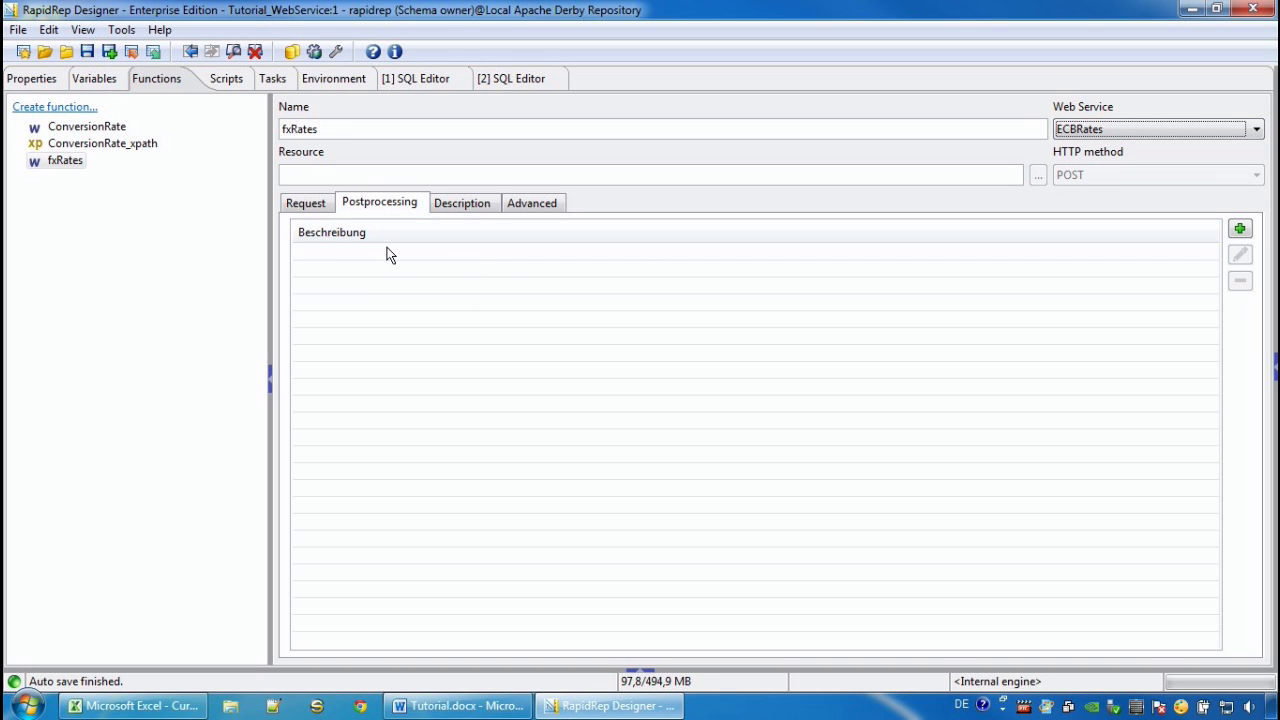
# Step: Review the request settings, then start the postprocessing wizard without arguments, evaluating the response via a file structure
pyautogui.click(304, 202)
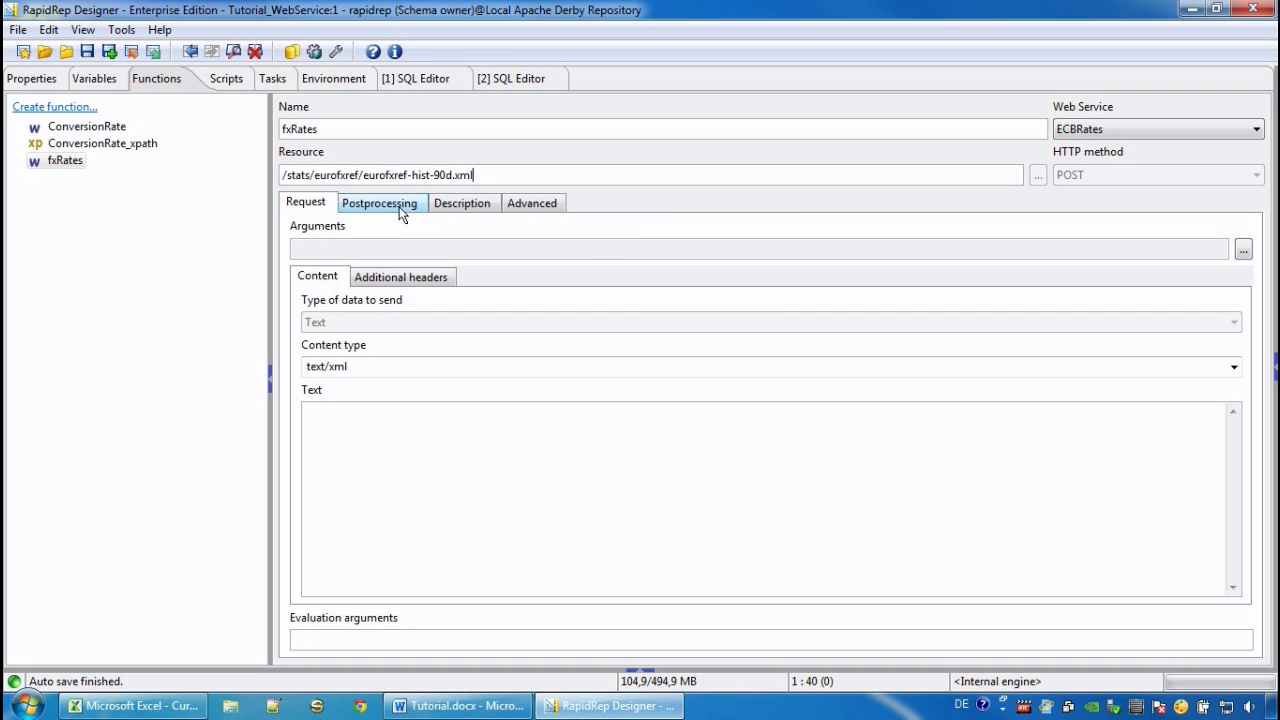
pyautogui.click(380, 204)
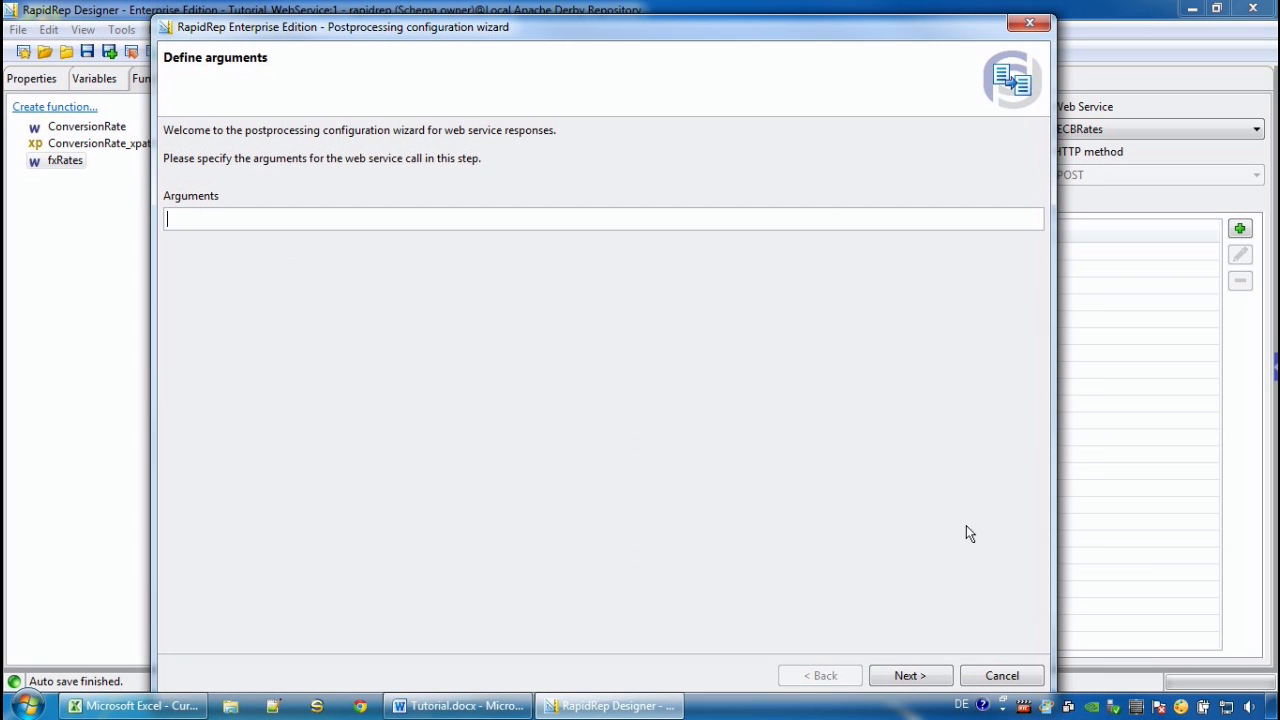
pyautogui.click(908, 676)
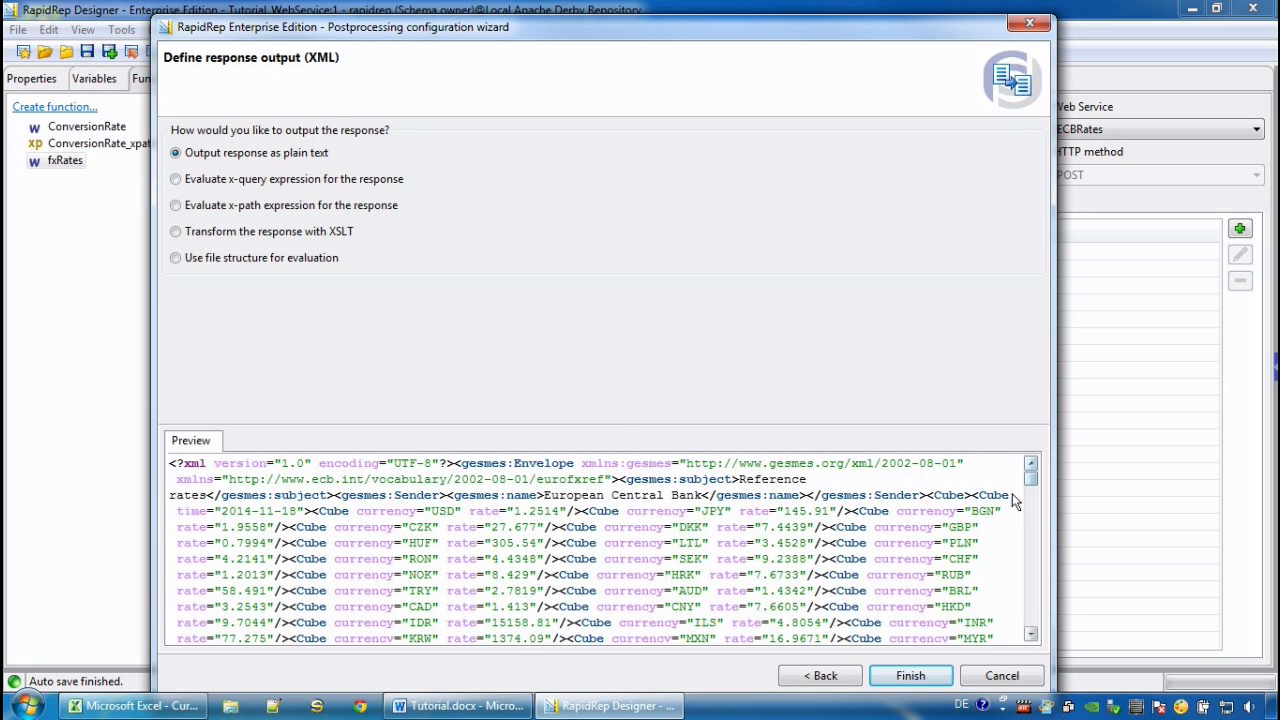
pyautogui.click(176, 256)
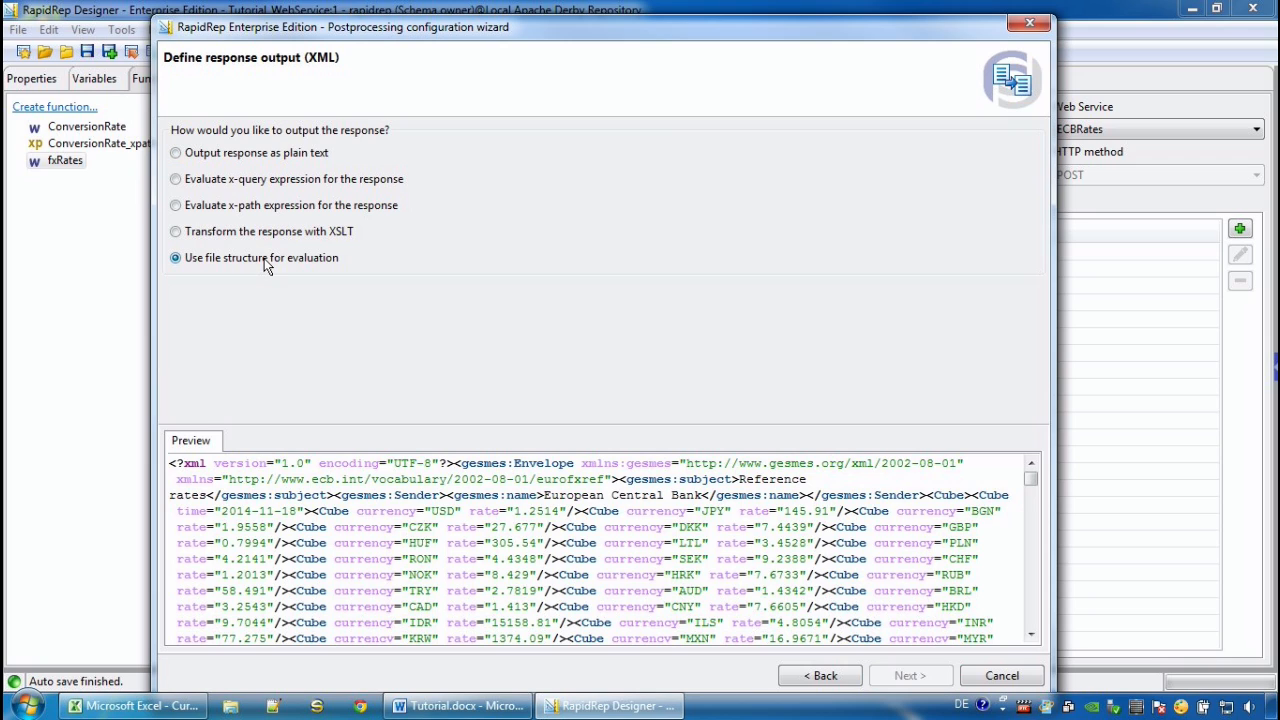
pyautogui.click(908, 676)
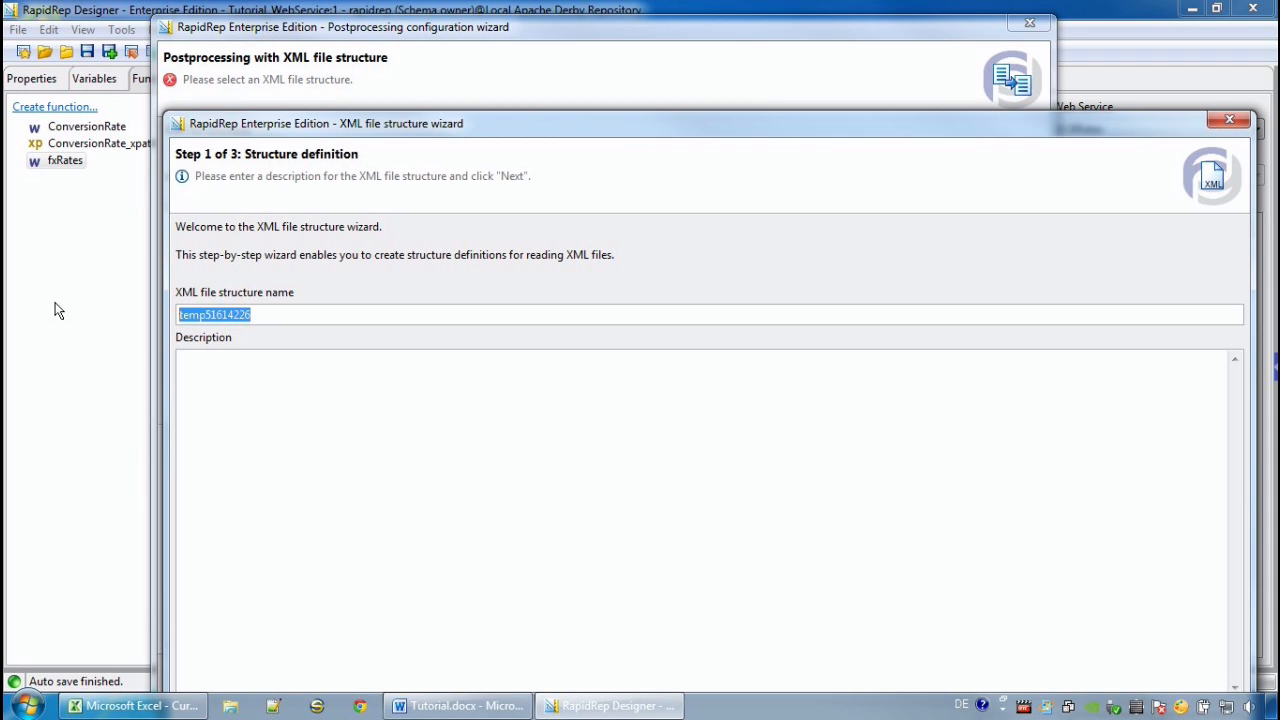
# Step: Name the XML file structure demo with description 'demo xml to sql' and accept the detected schemas
pyautogui.write('demo')
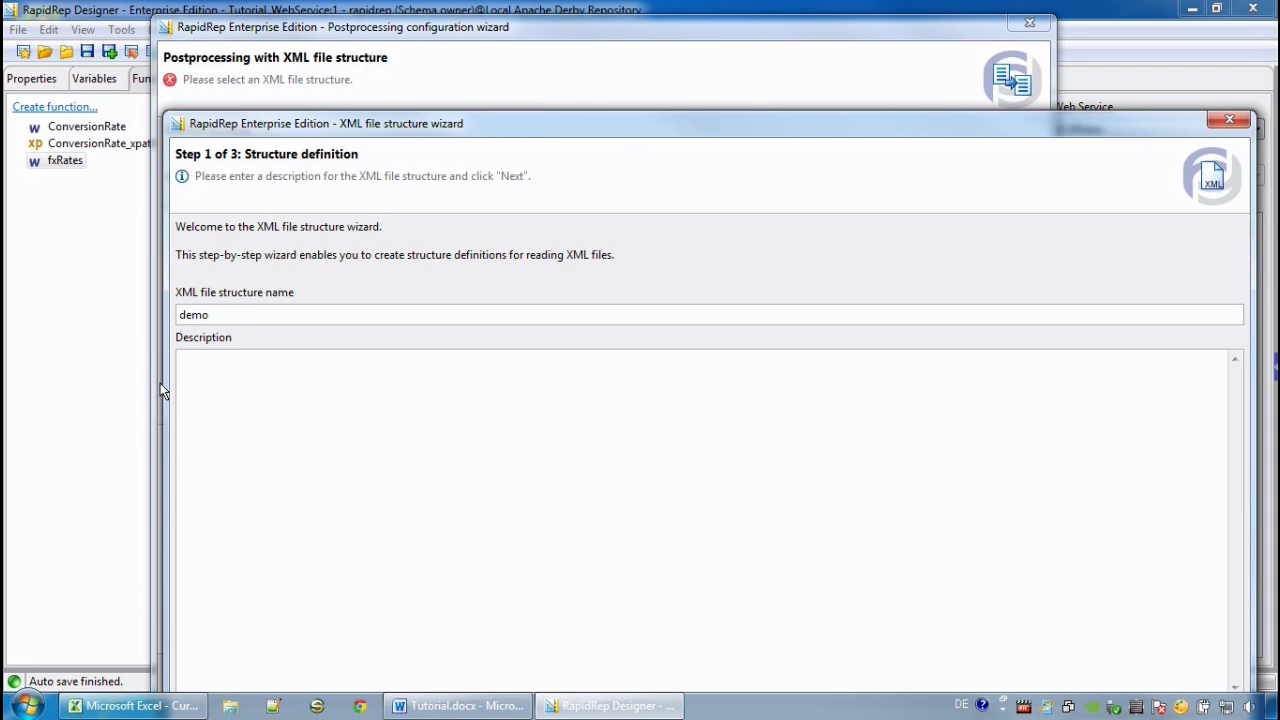
pyautogui.write('demo')
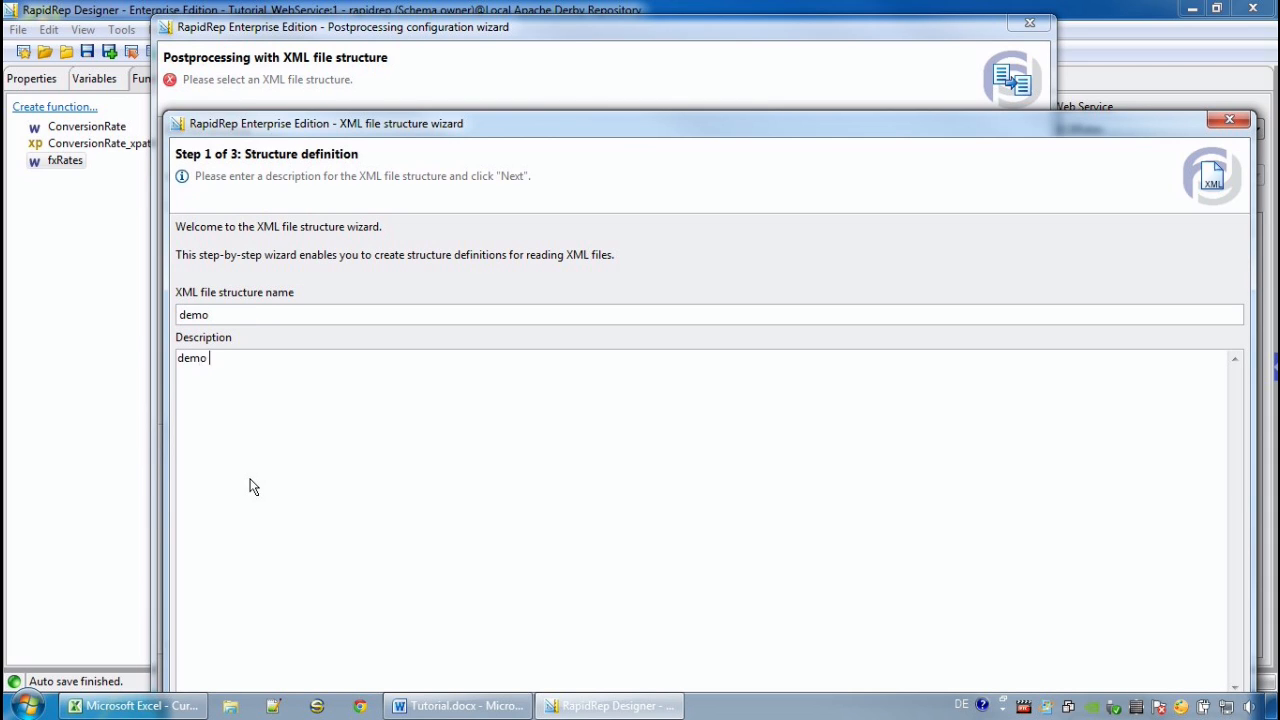
pyautogui.write('xml to s')
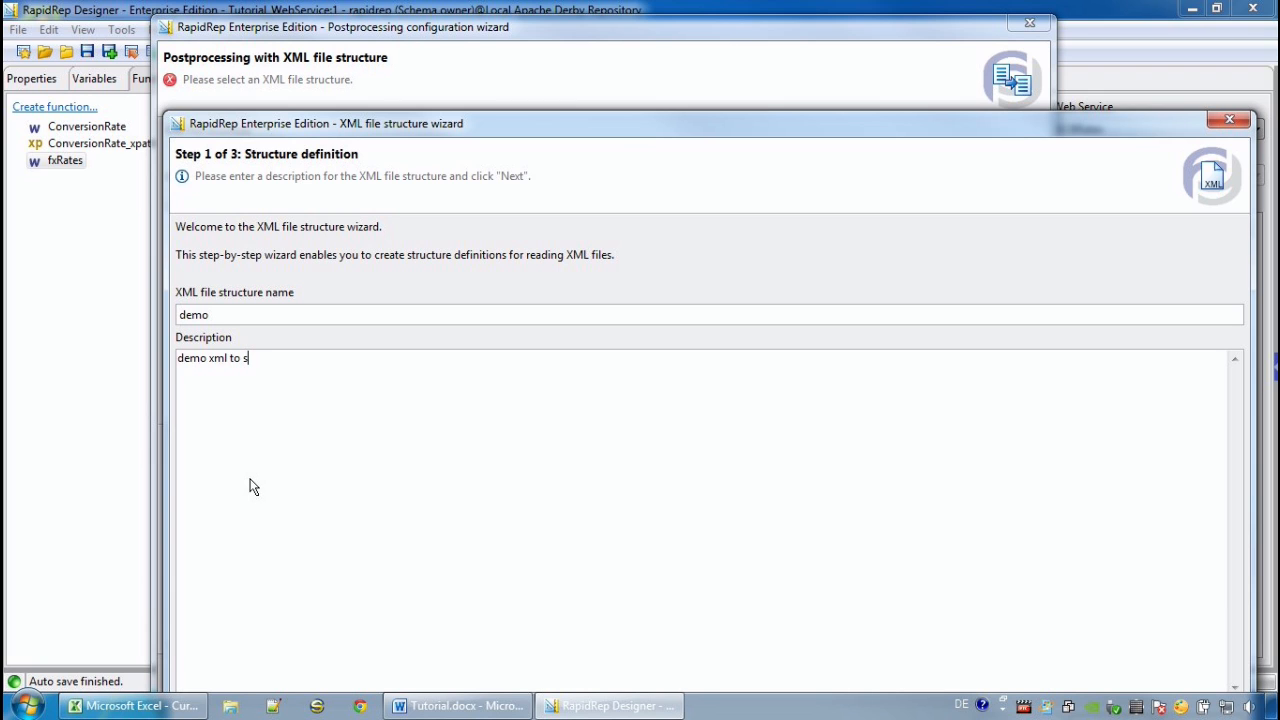
pyautogui.write('ql')
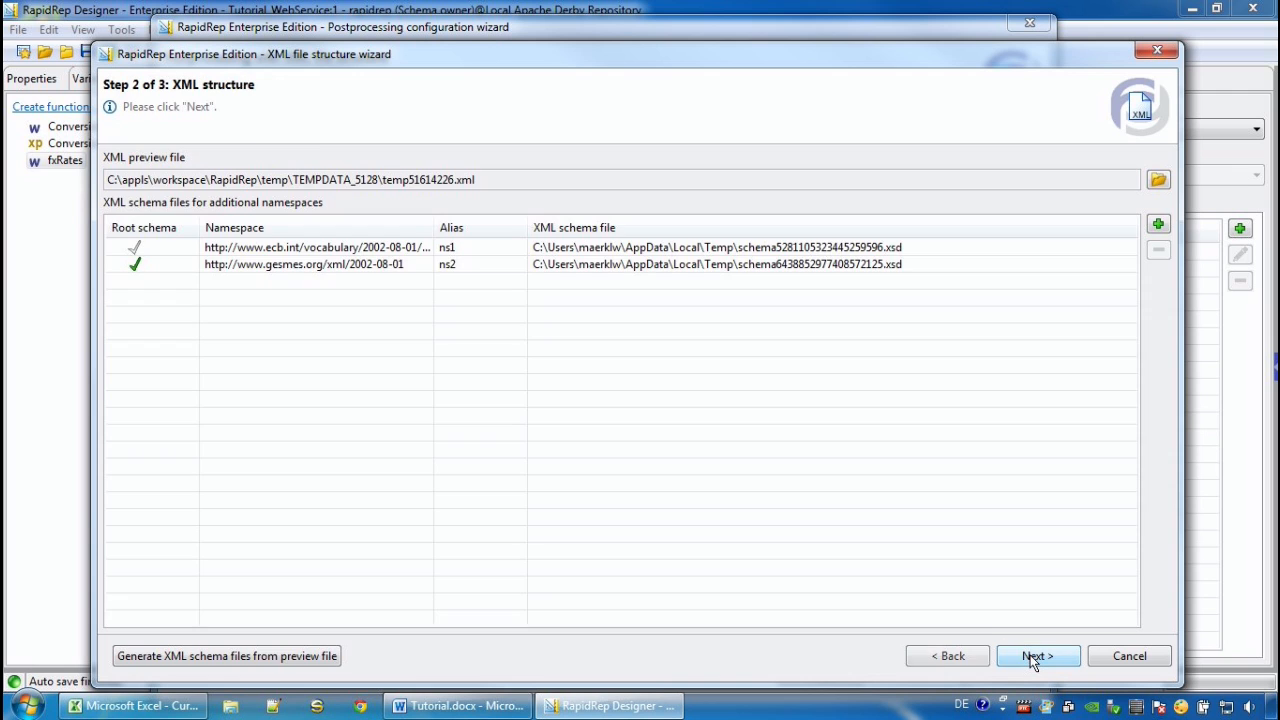
pyautogui.click(1036, 656)
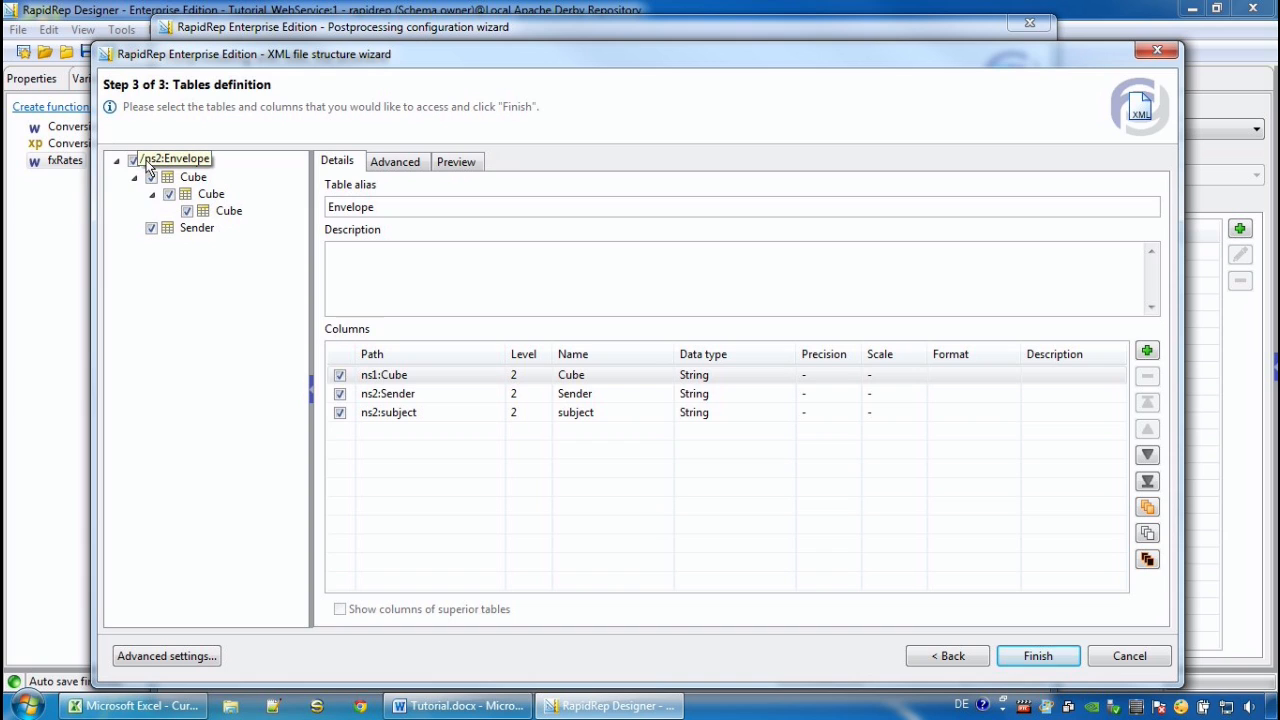
# Step: Unselect all nodes below Envelope, preview the Cube table and include columns from its parent tables
pyautogui.rightClick(176, 158)
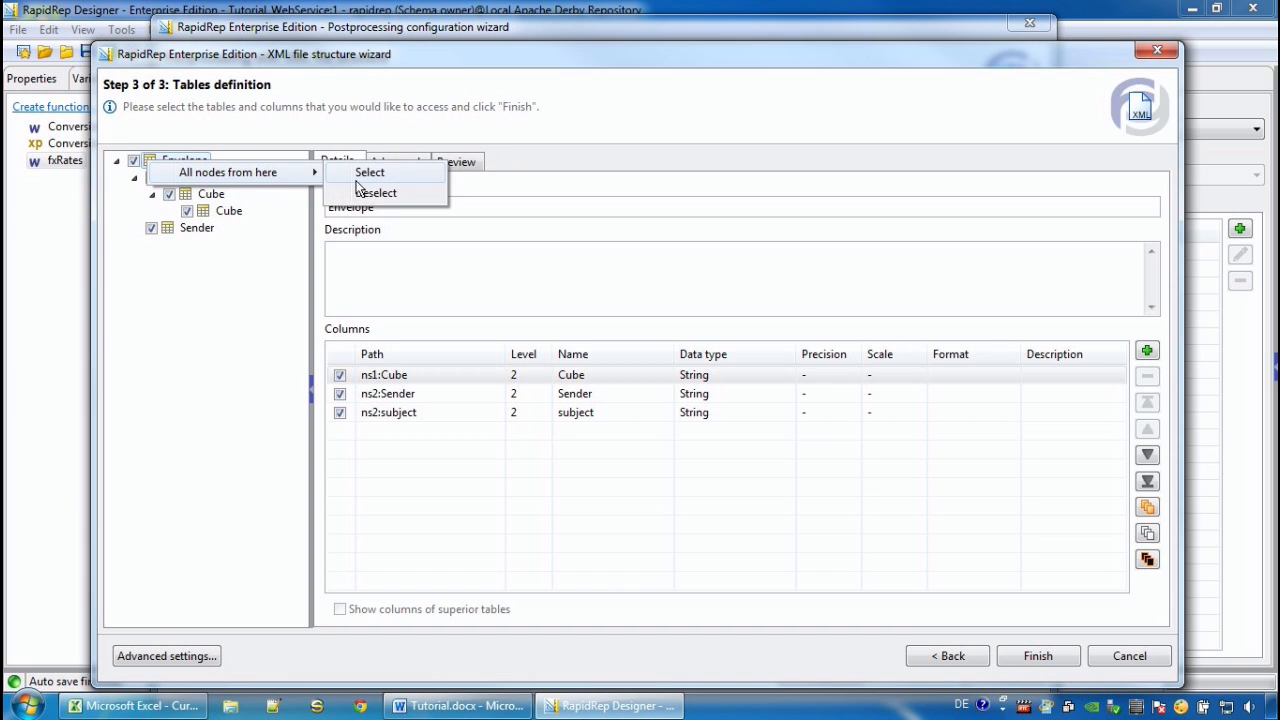
pyautogui.click(228, 210)
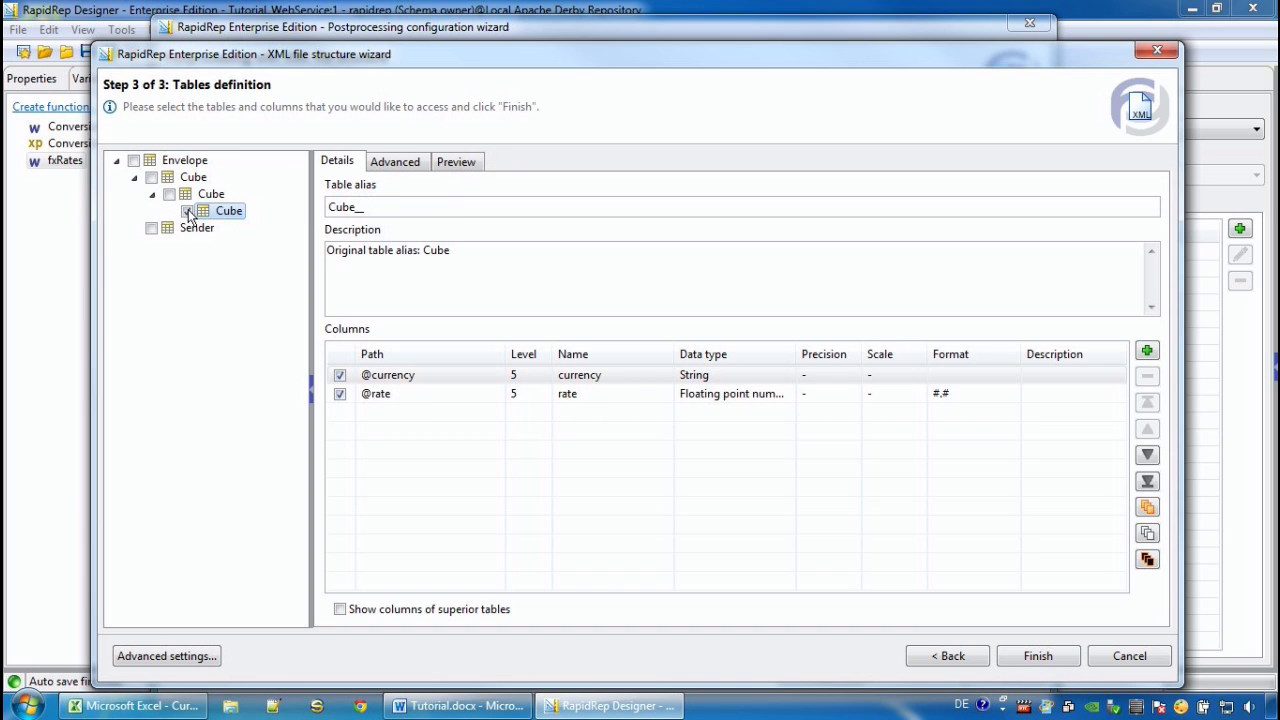
pyautogui.click(456, 160)
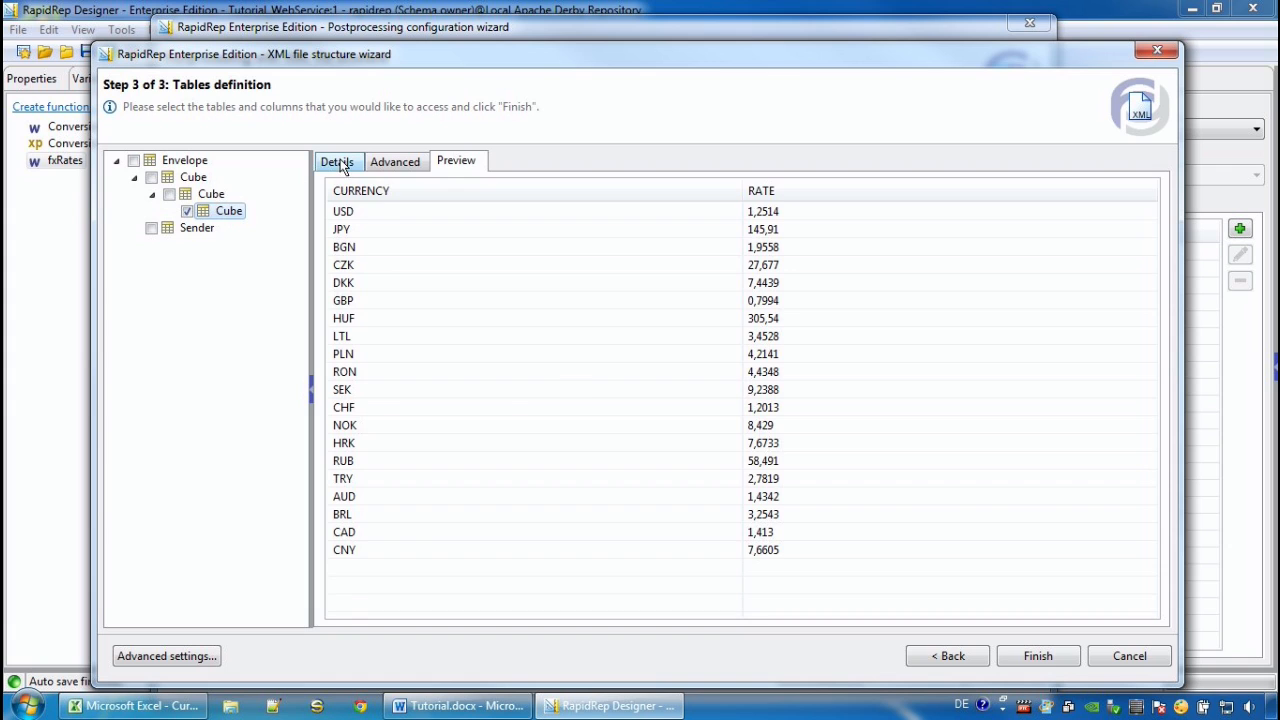
pyautogui.click(336, 160)
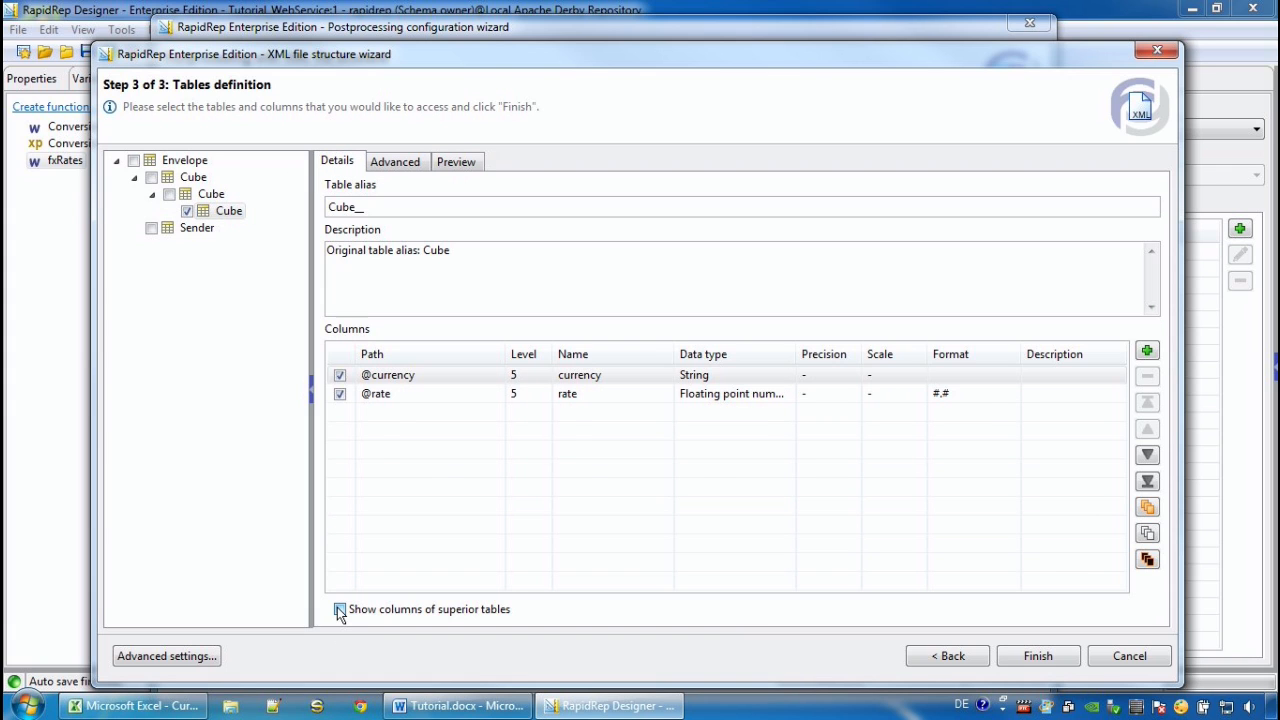
pyautogui.click(340, 608)
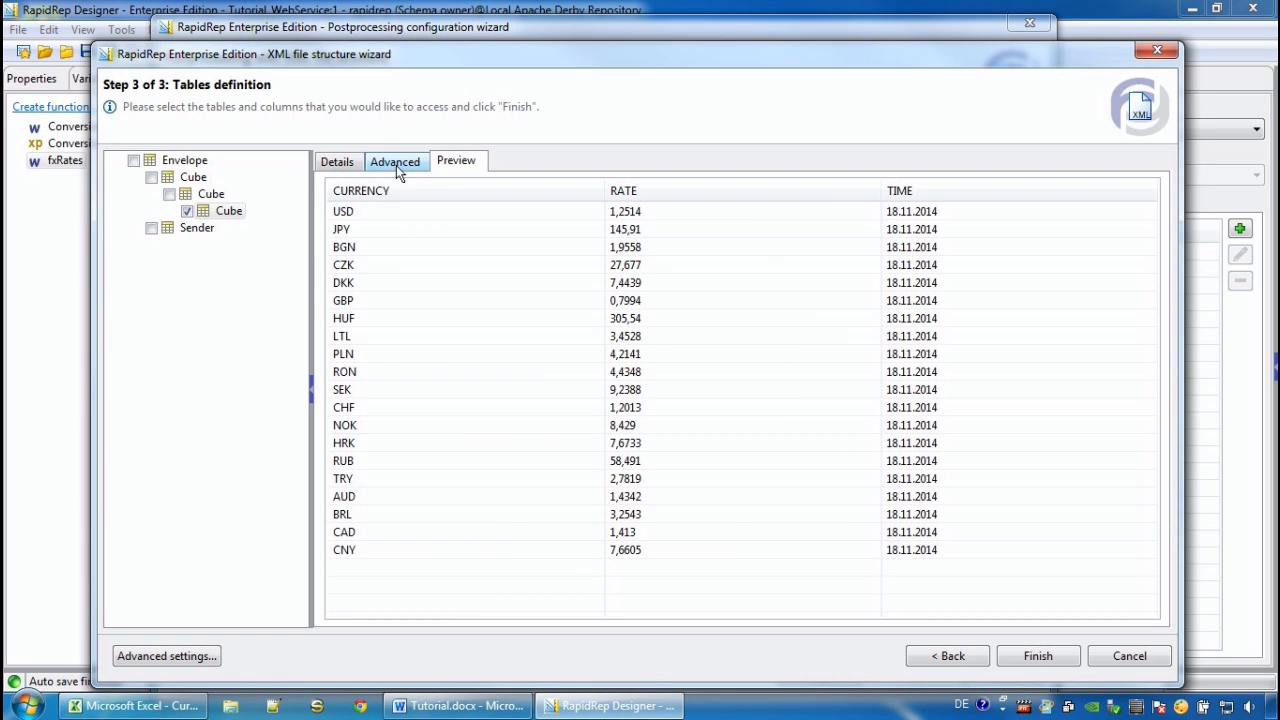
# Step: Alias the Cube table as myTable and finish the demo file structure and response postprocessing
pyautogui.click(336, 160)
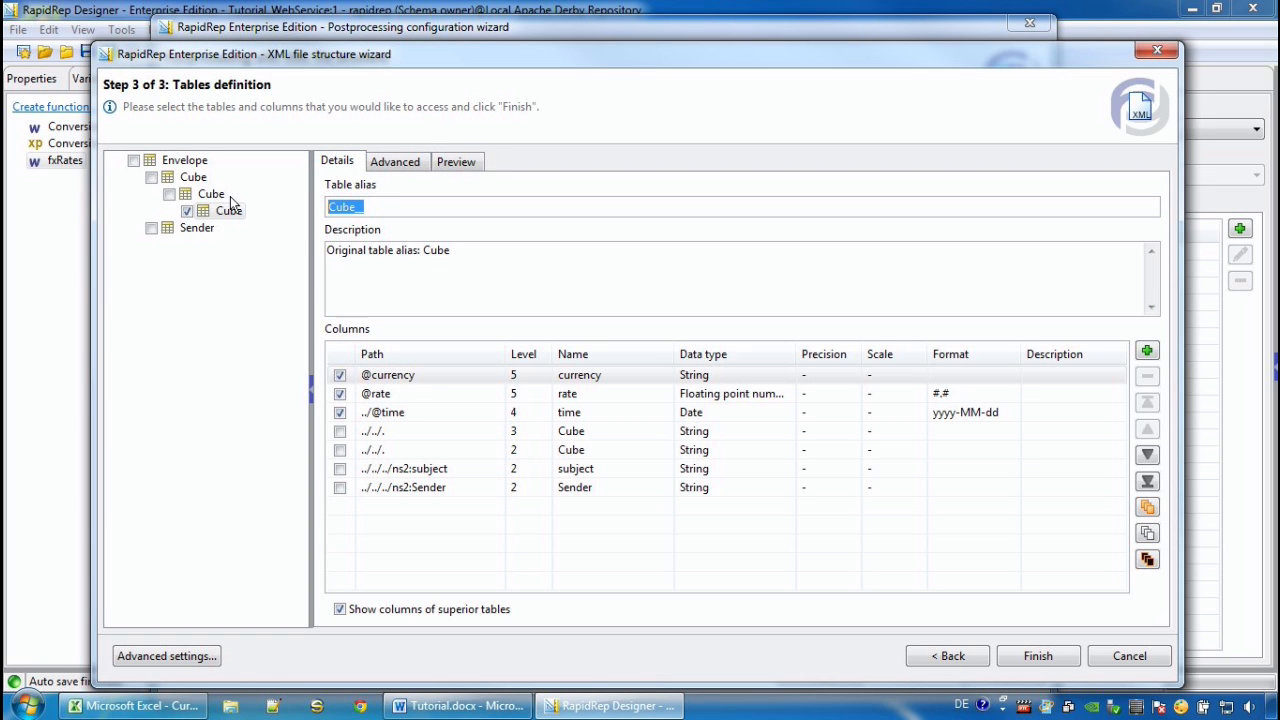
pyautogui.write('myTable')
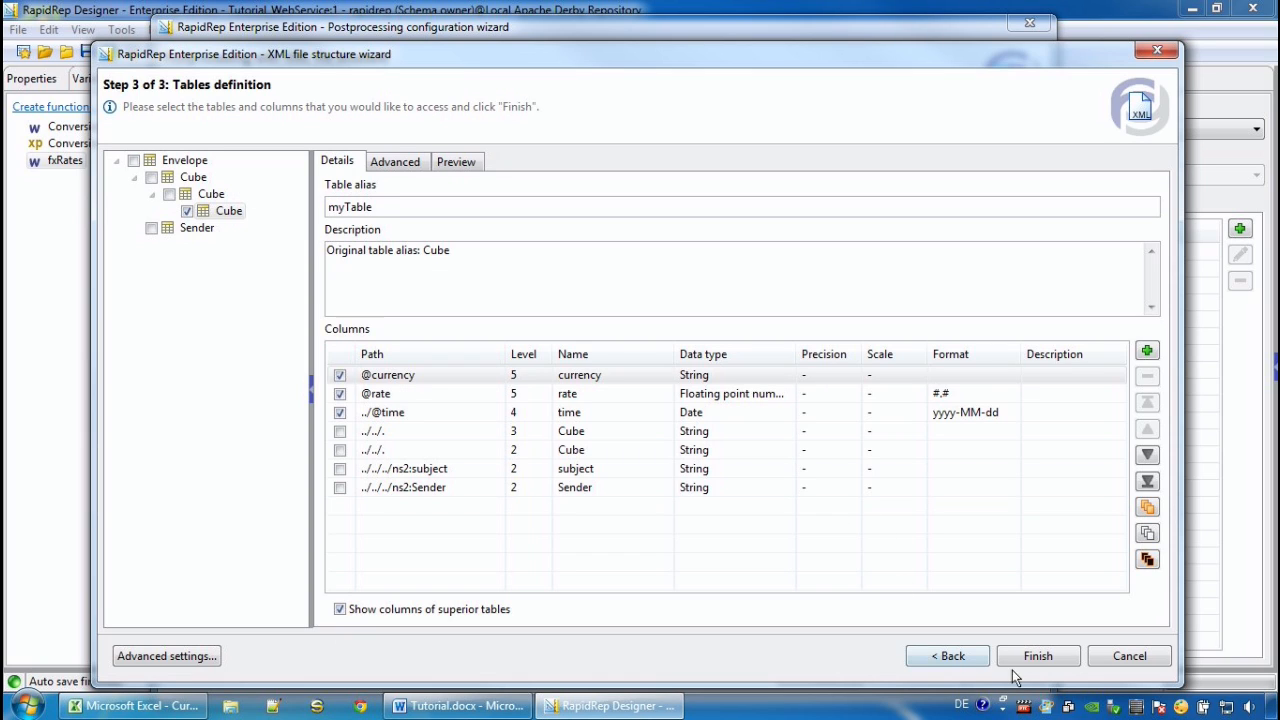
pyautogui.click(1036, 656)
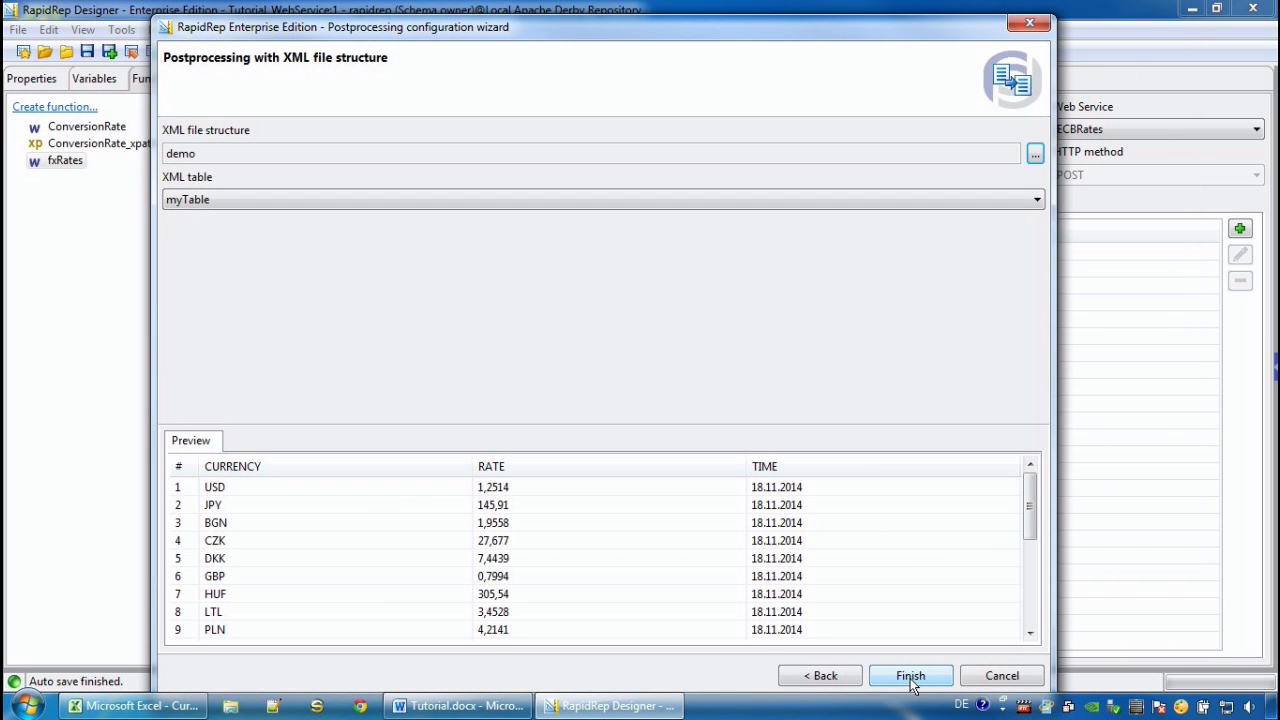
pyautogui.click(908, 676)
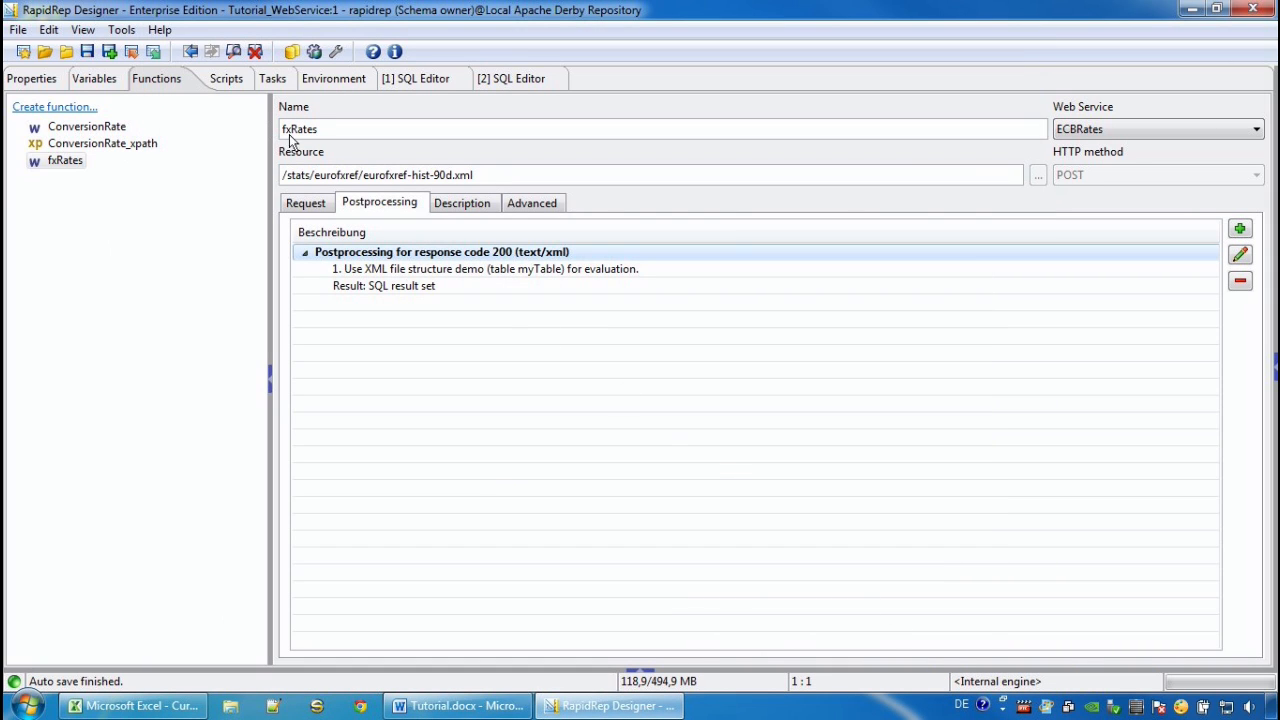
# Step: Create a new script named myFxRates
pyautogui.click(212, 78)
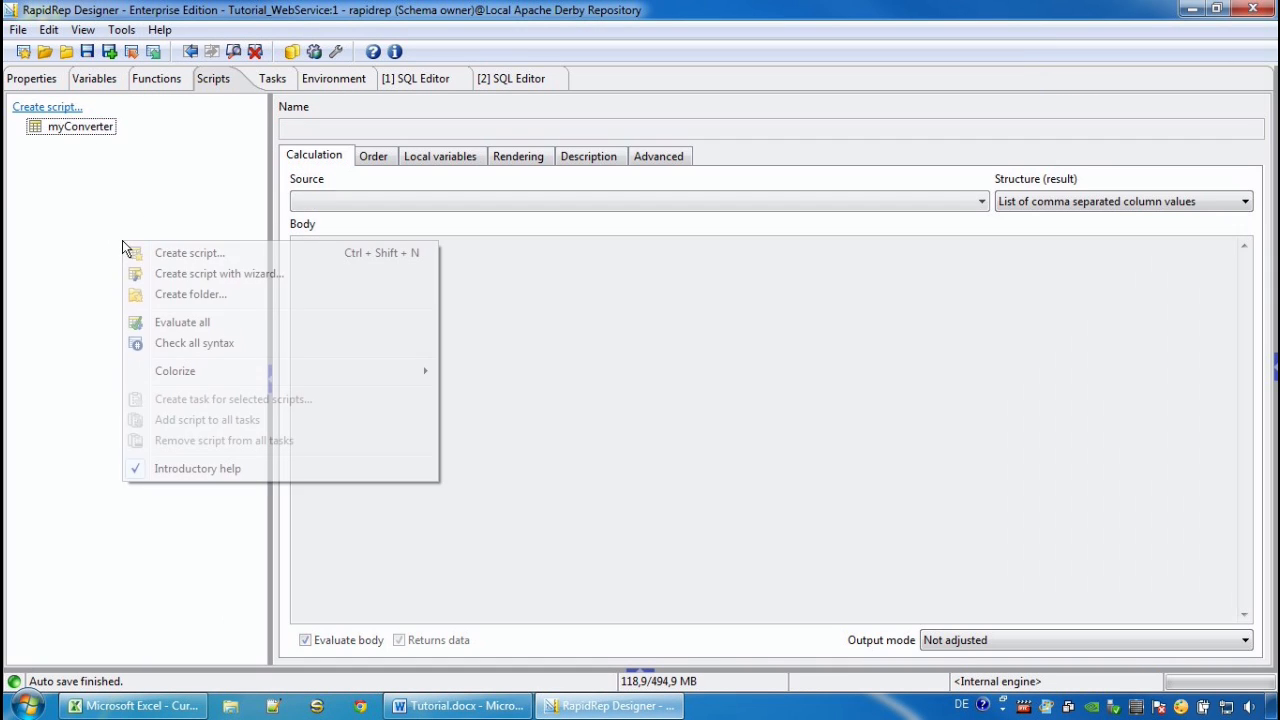
pyautogui.click(188, 252)
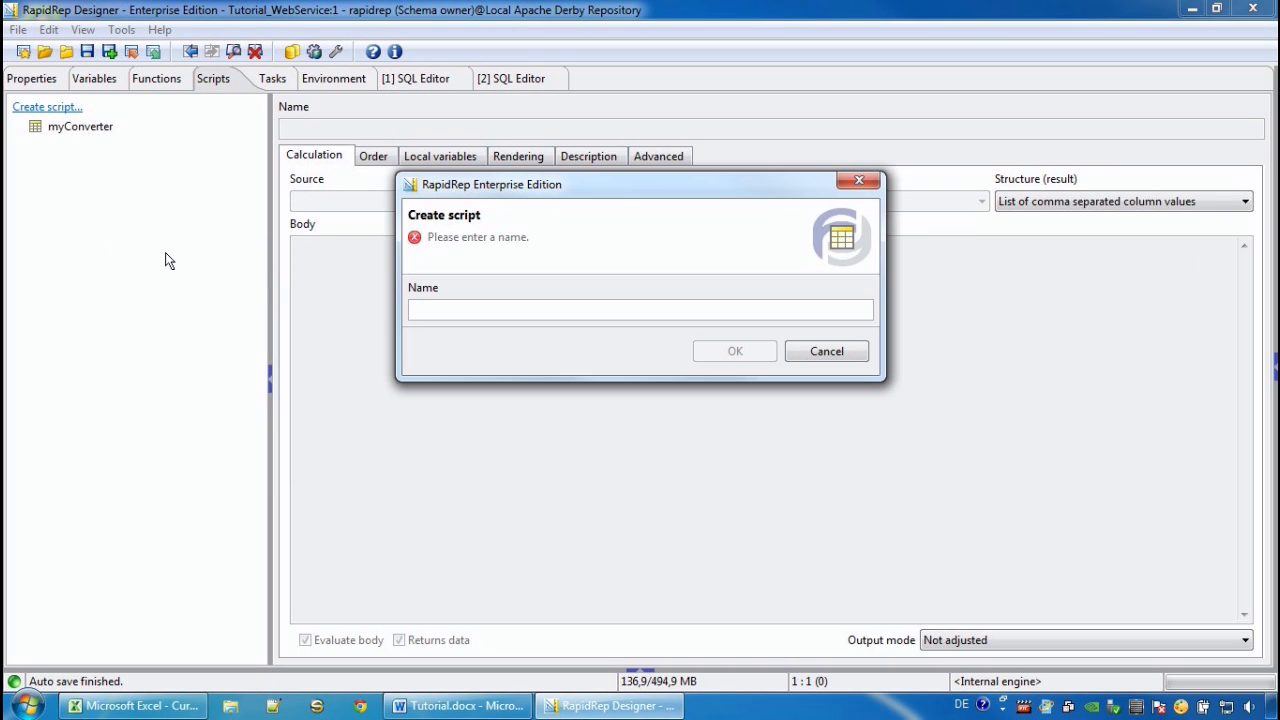
pyautogui.write('myFxR')
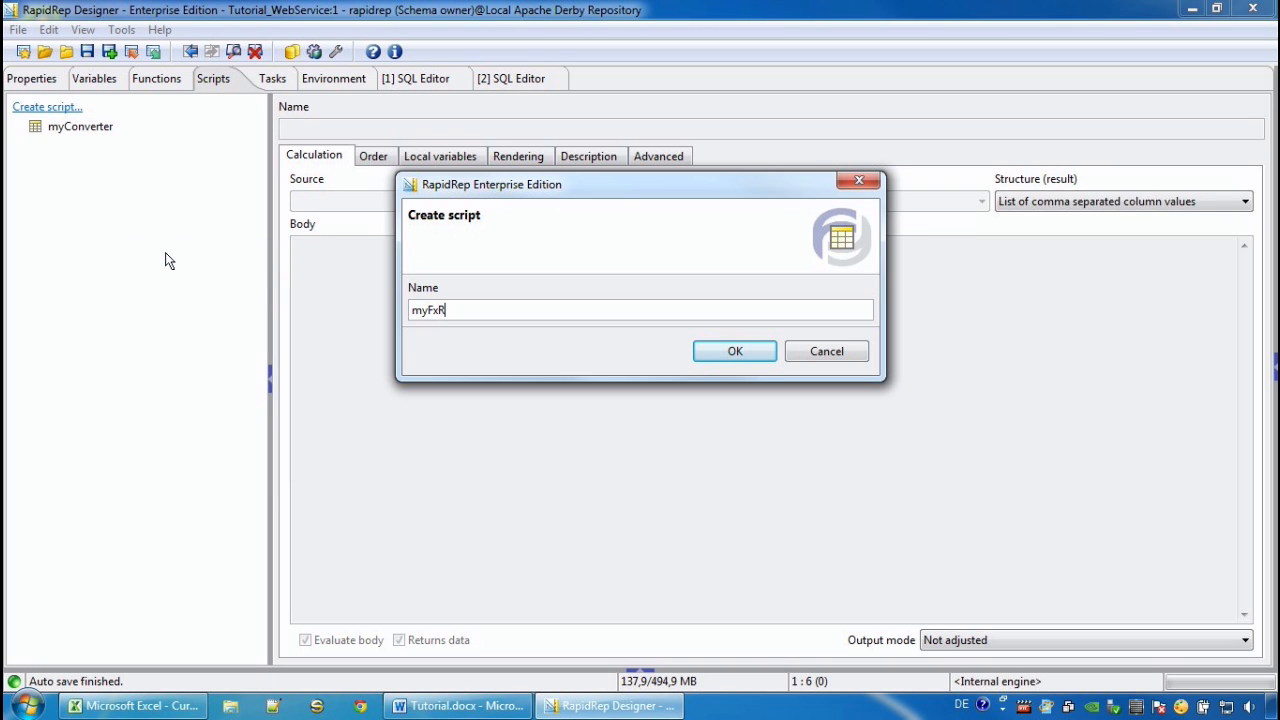
pyautogui.click(734, 352)
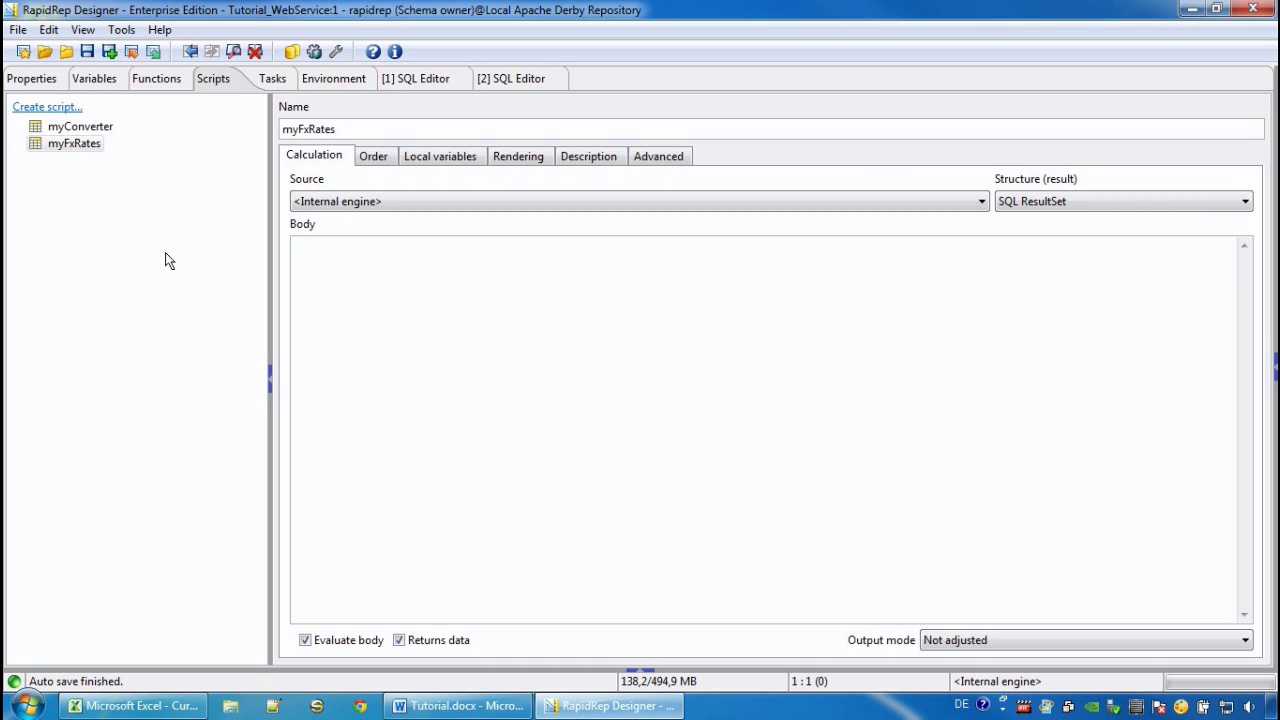
# Step: Write SELECT * FROM $RD.fxRates() as the query and execute the myFxRates script
pyautogui.write('select')
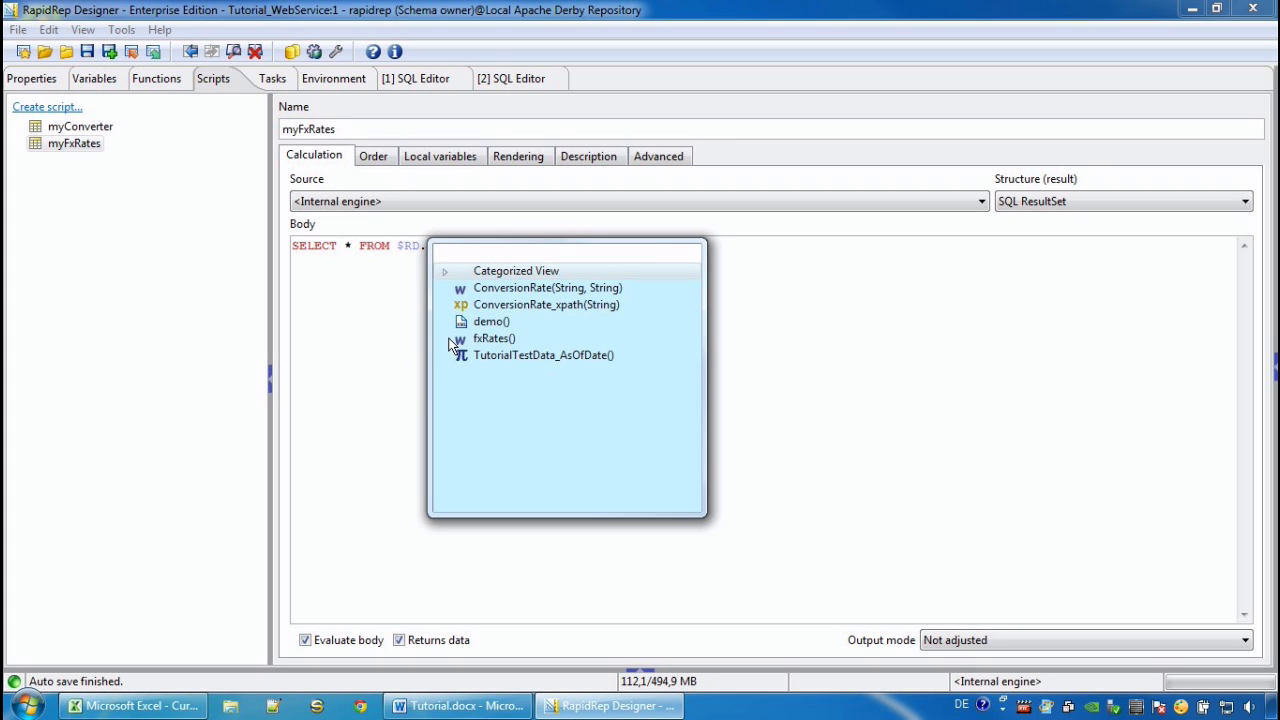
pyautogui.moveTo(504, 348)
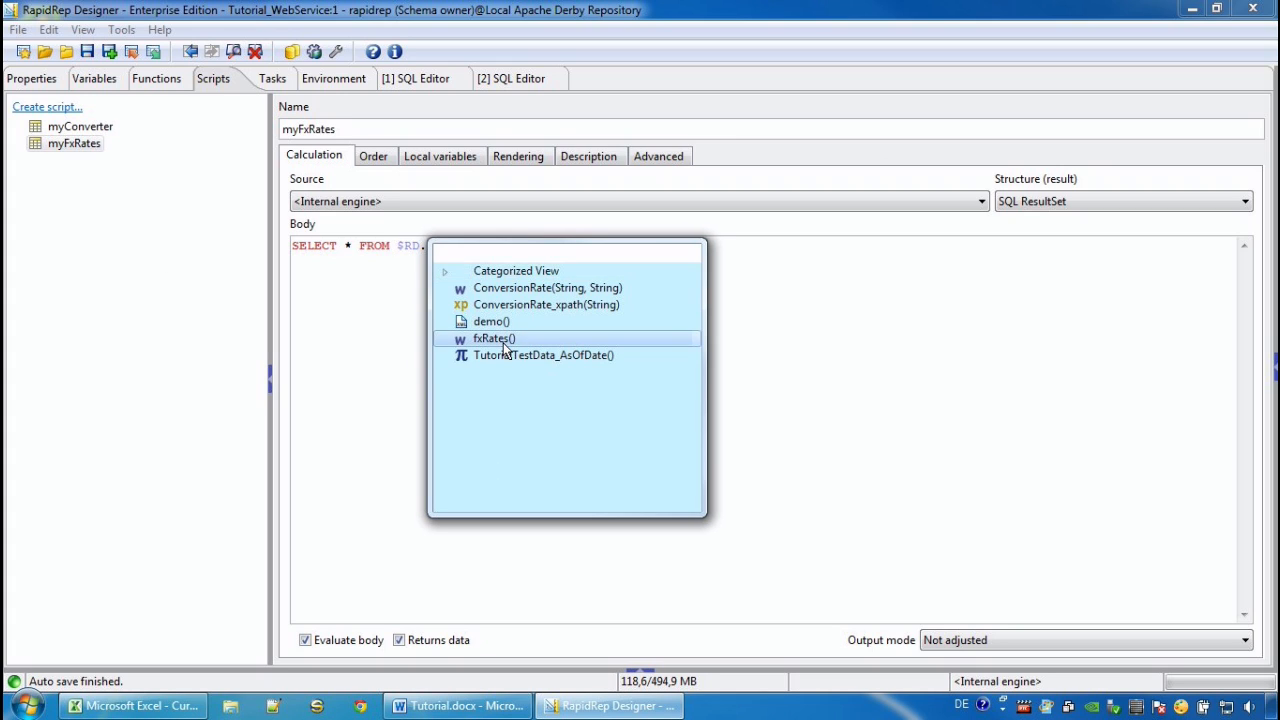
pyautogui.doubleClick(492, 338)
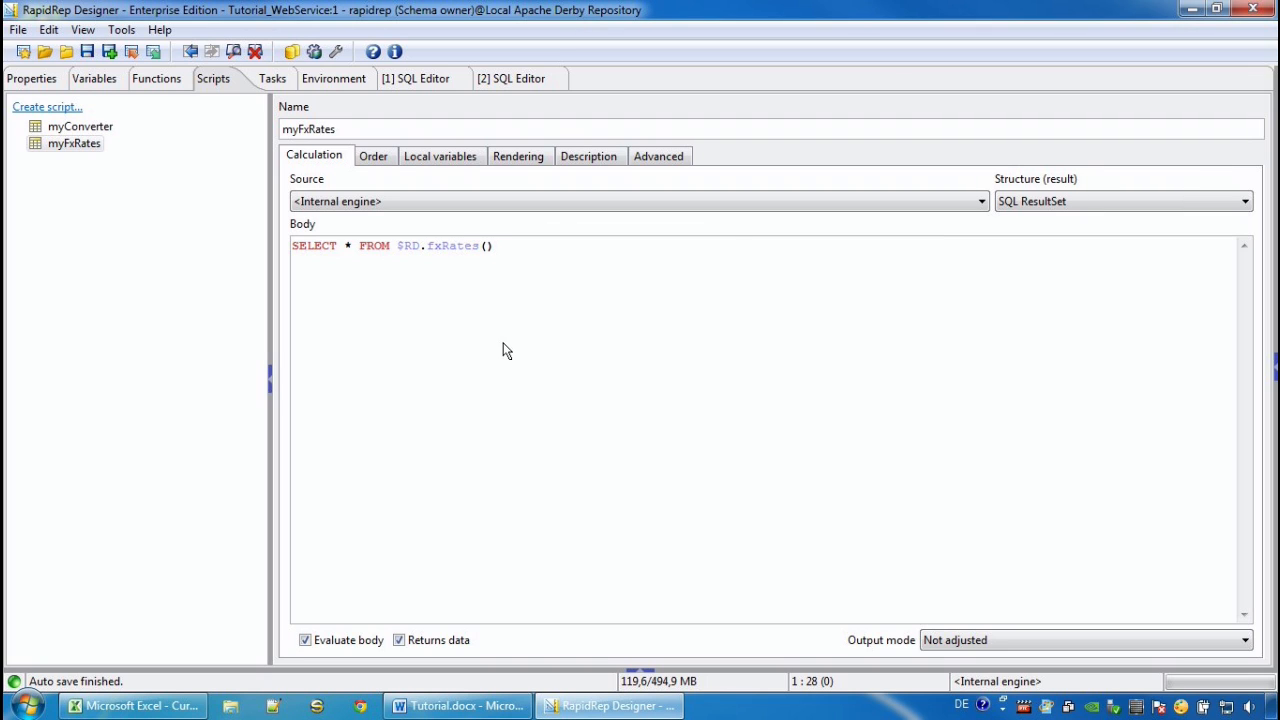
pyautogui.rightClick(72, 144)
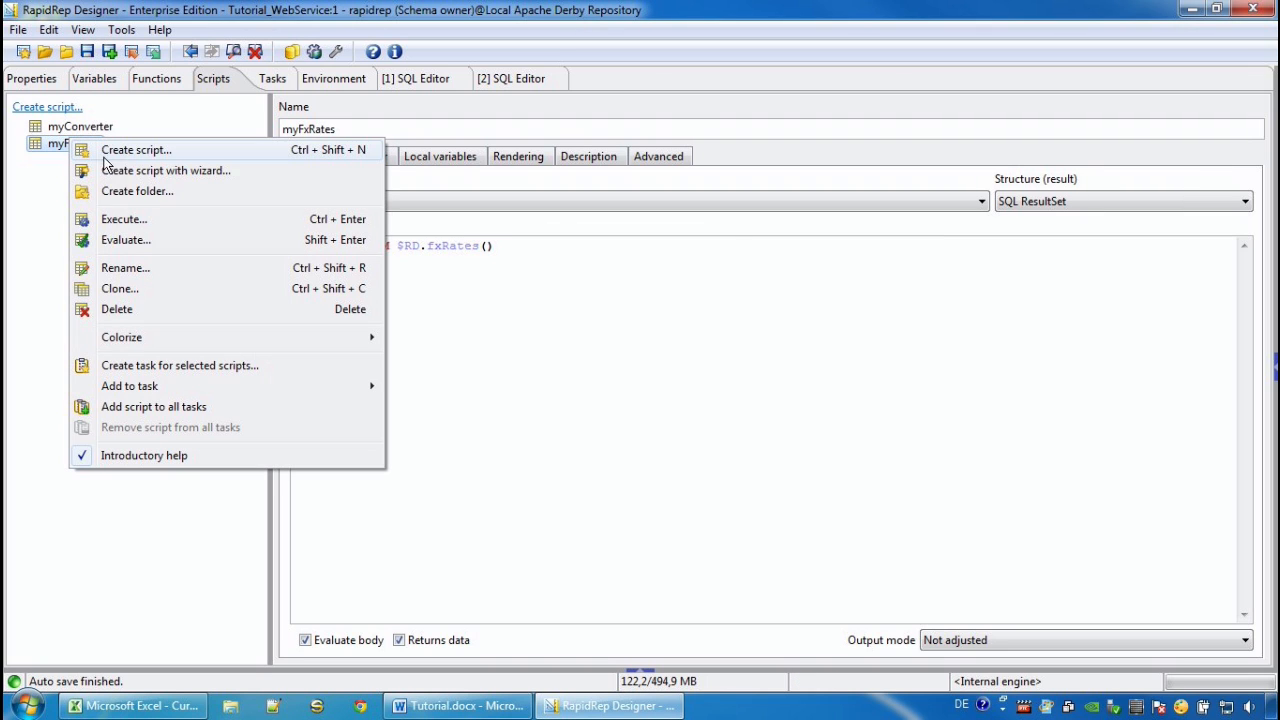
pyautogui.click(124, 218)
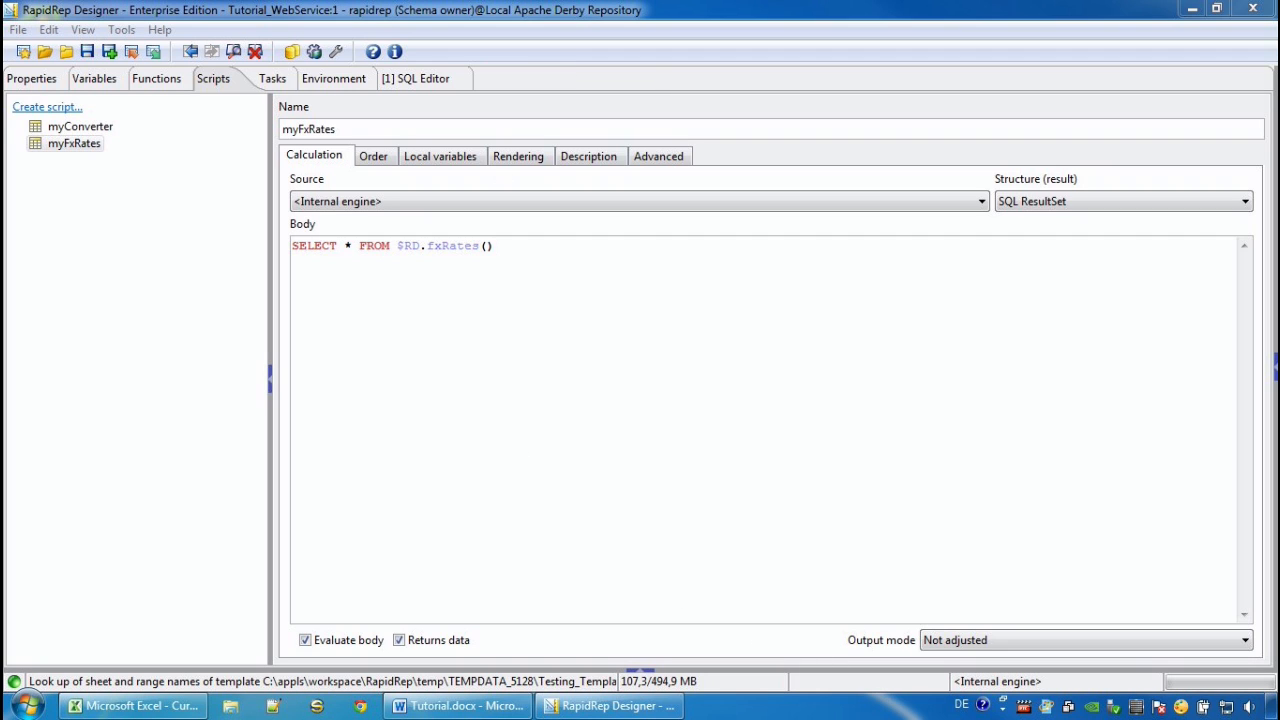
pyautogui.click(16, 30)
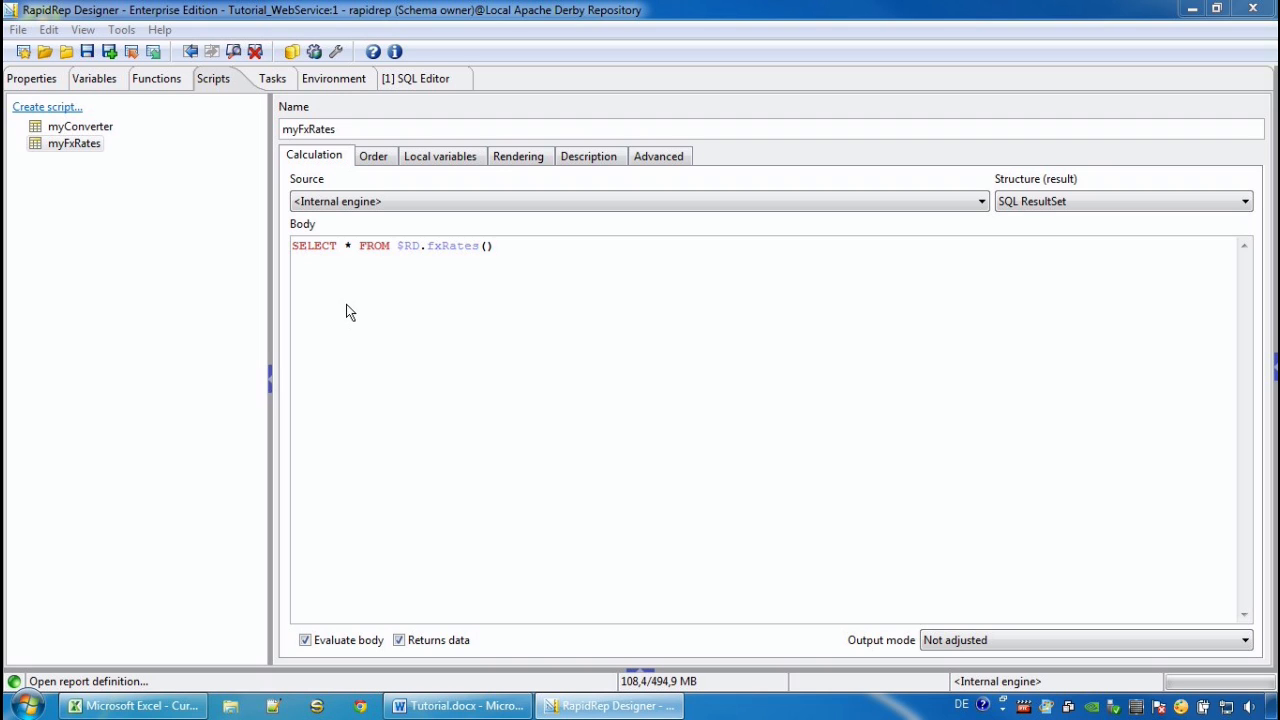
pyautogui.moveTo(364, 360)
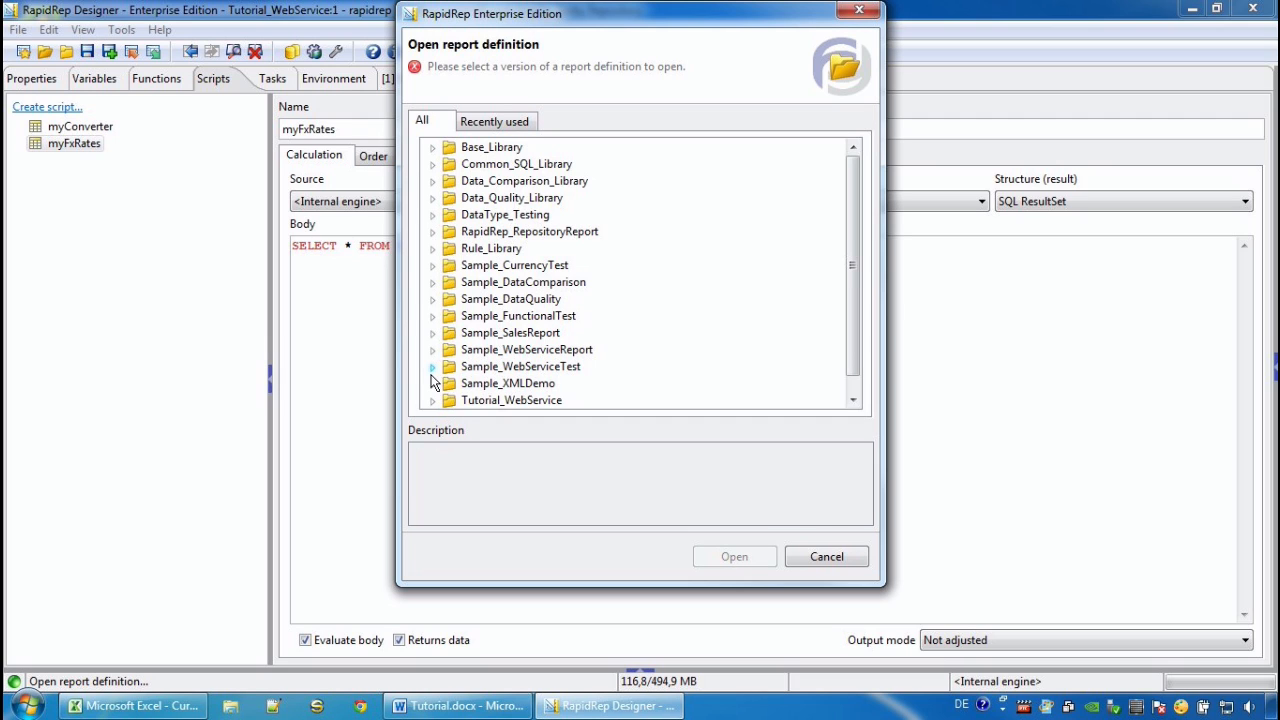
# Step: Open version 3 of the Sample_WebServiceTest report definition
pyautogui.click(432, 366)
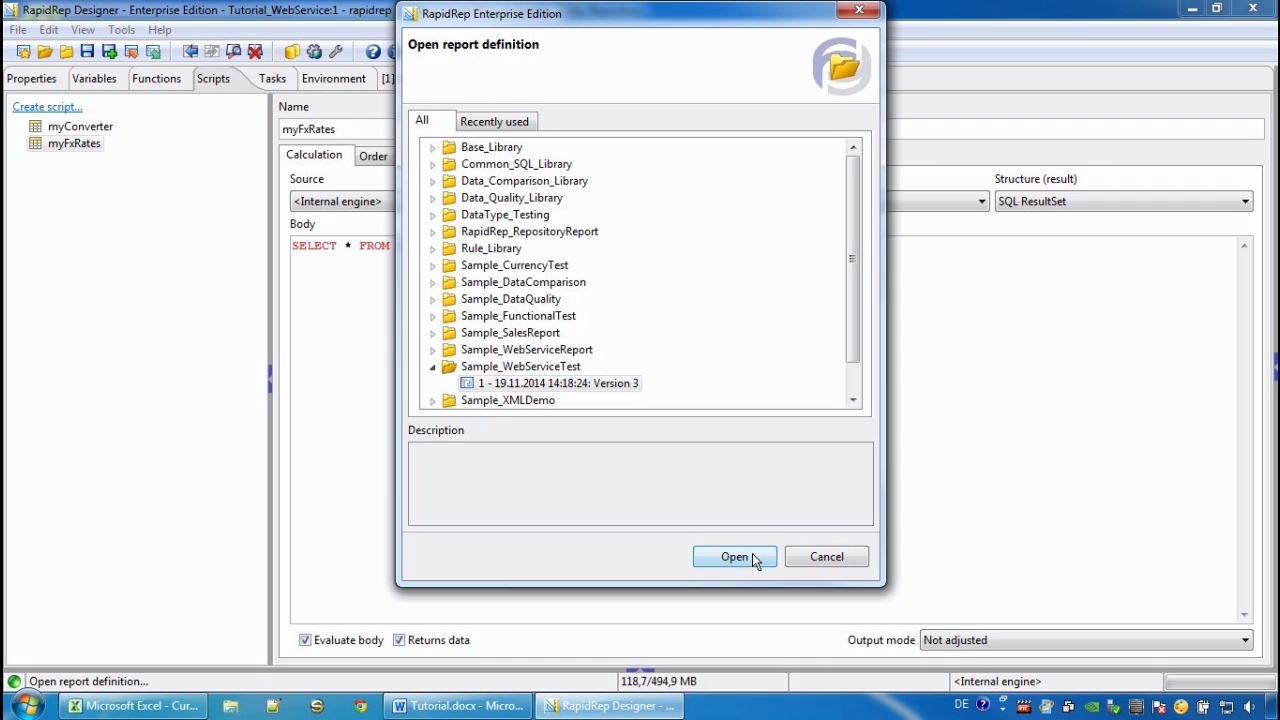
pyautogui.click(734, 556)
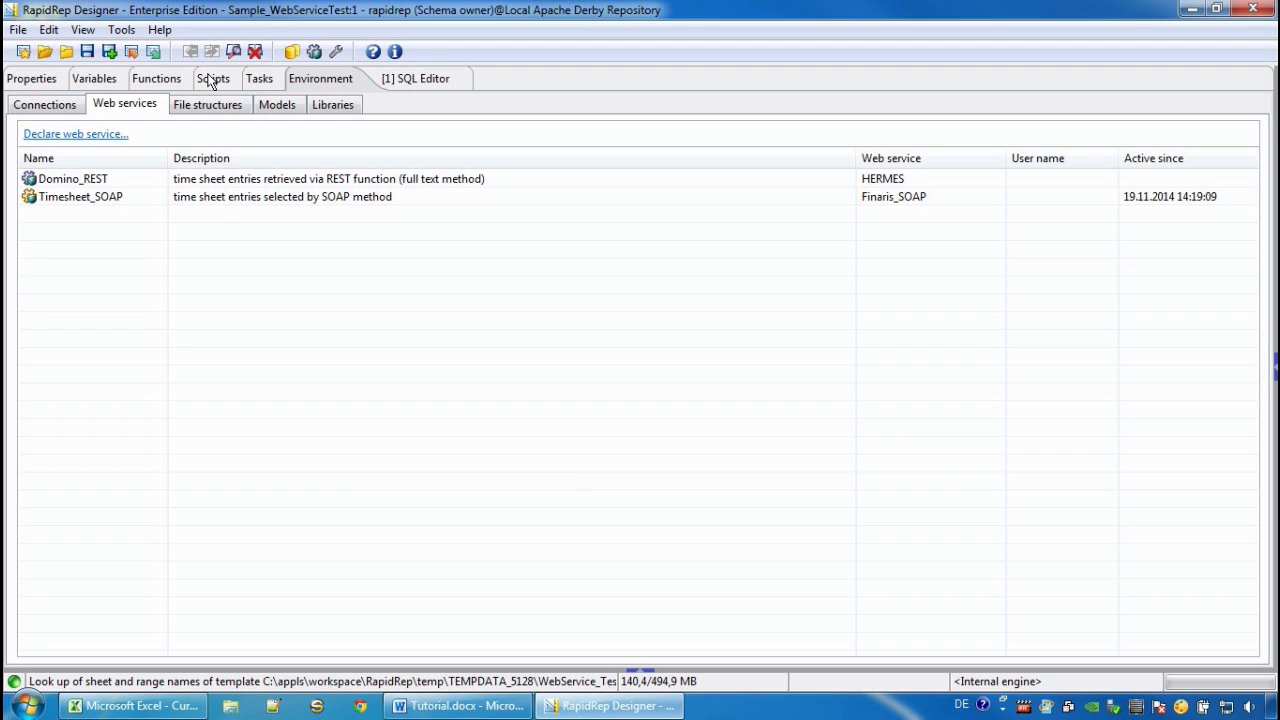
# Step: View the TimeRecordsSOAPtoSQL, TimeRecordIDsByFullTextSearch and CompareSOAPvsREST scripts in turn
pyautogui.click(212, 78)
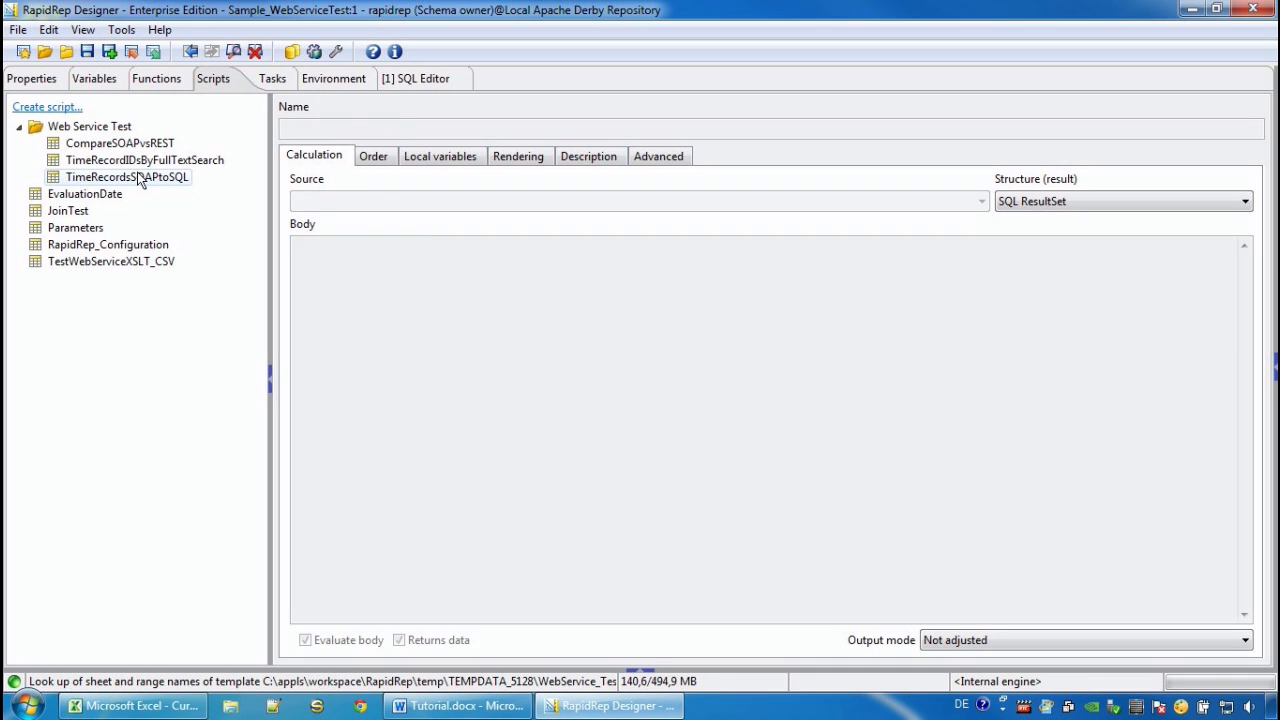
pyautogui.click(128, 176)
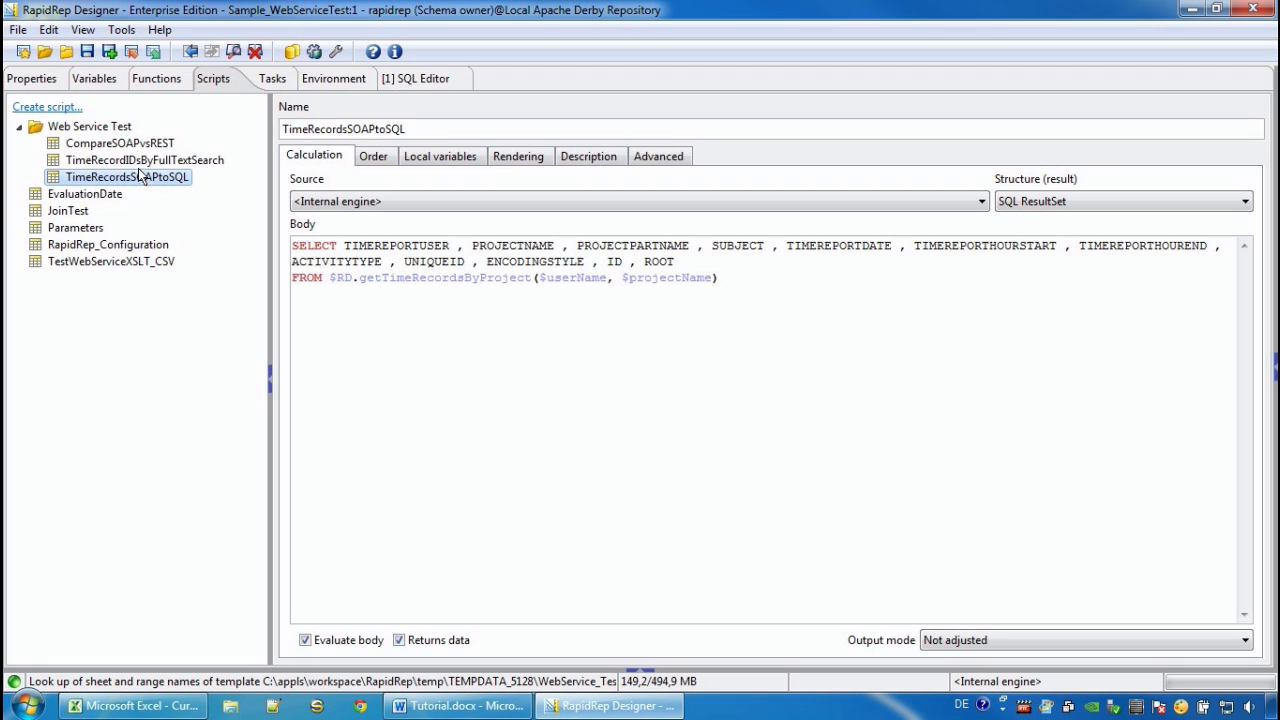
pyautogui.click(144, 160)
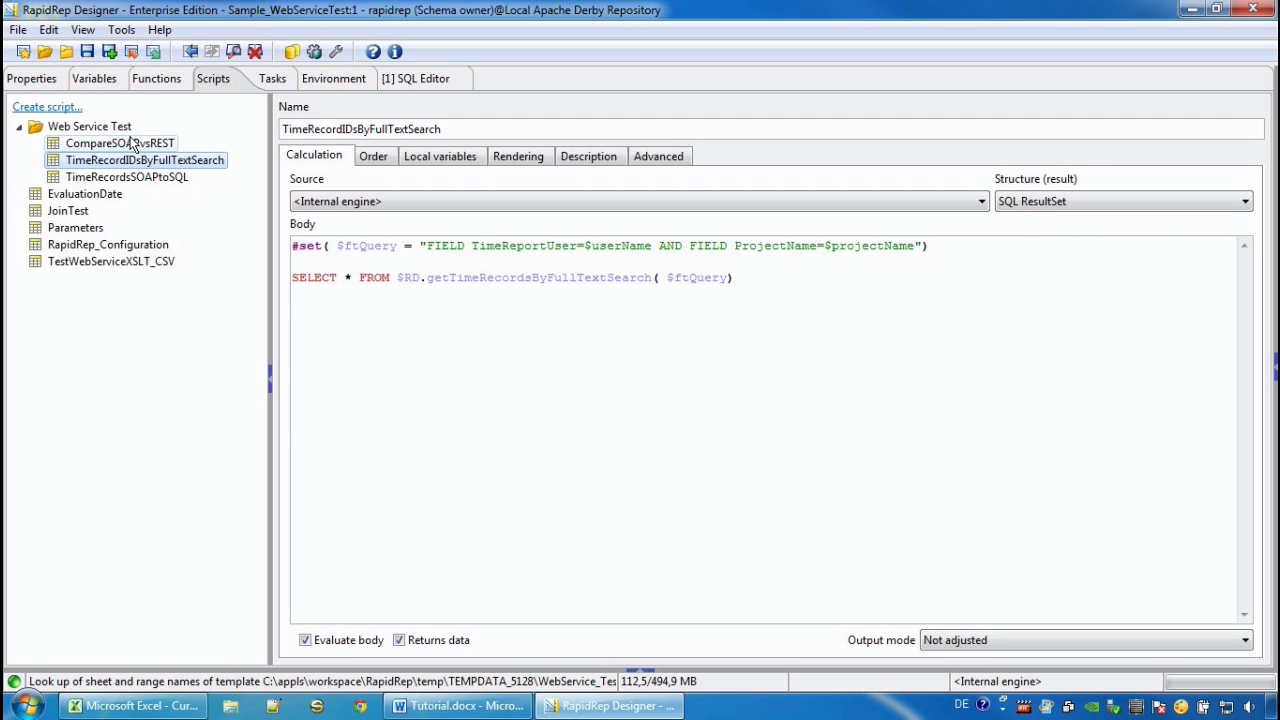
pyautogui.click(118, 142)
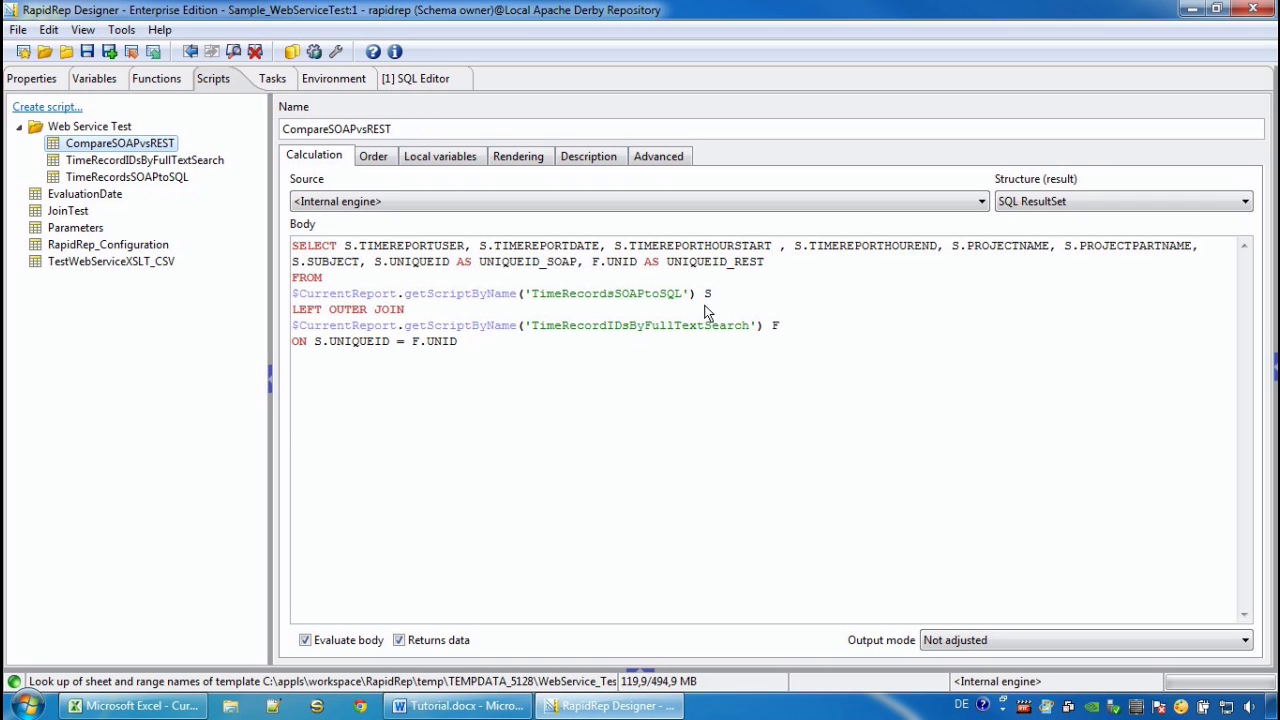
pyautogui.moveTo(482, 308)
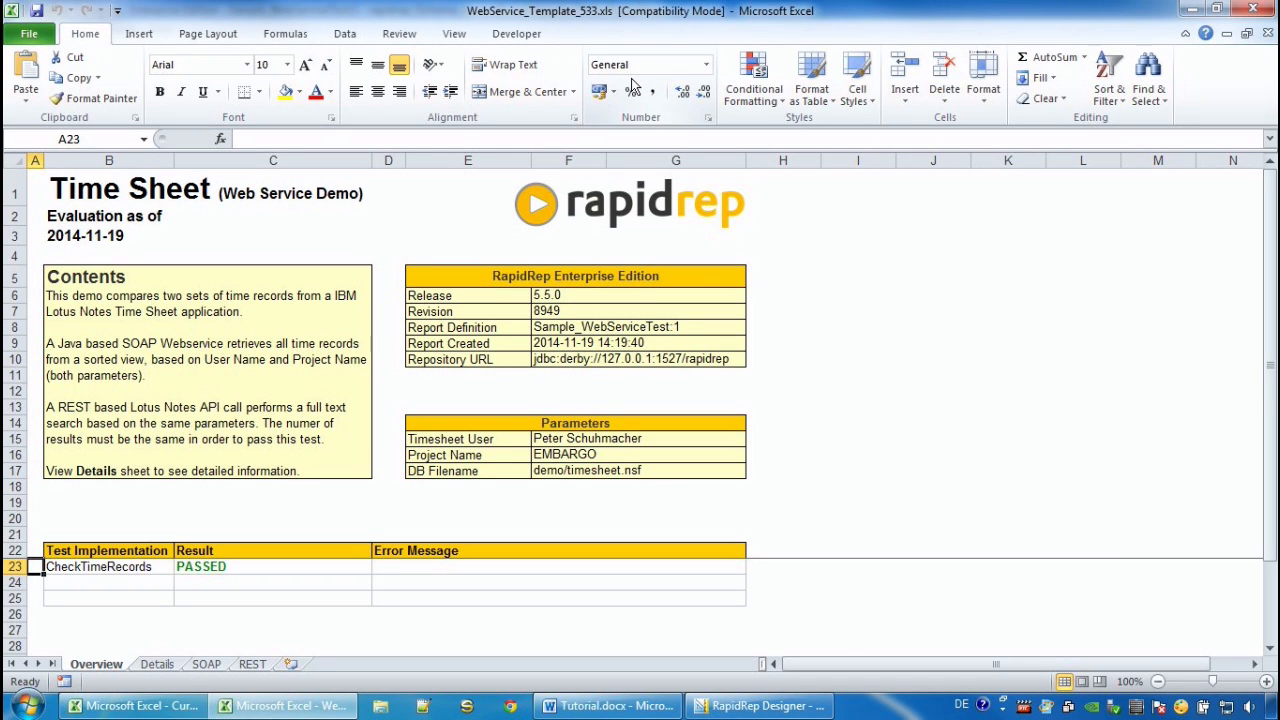
pyautogui.moveTo(616, 190)
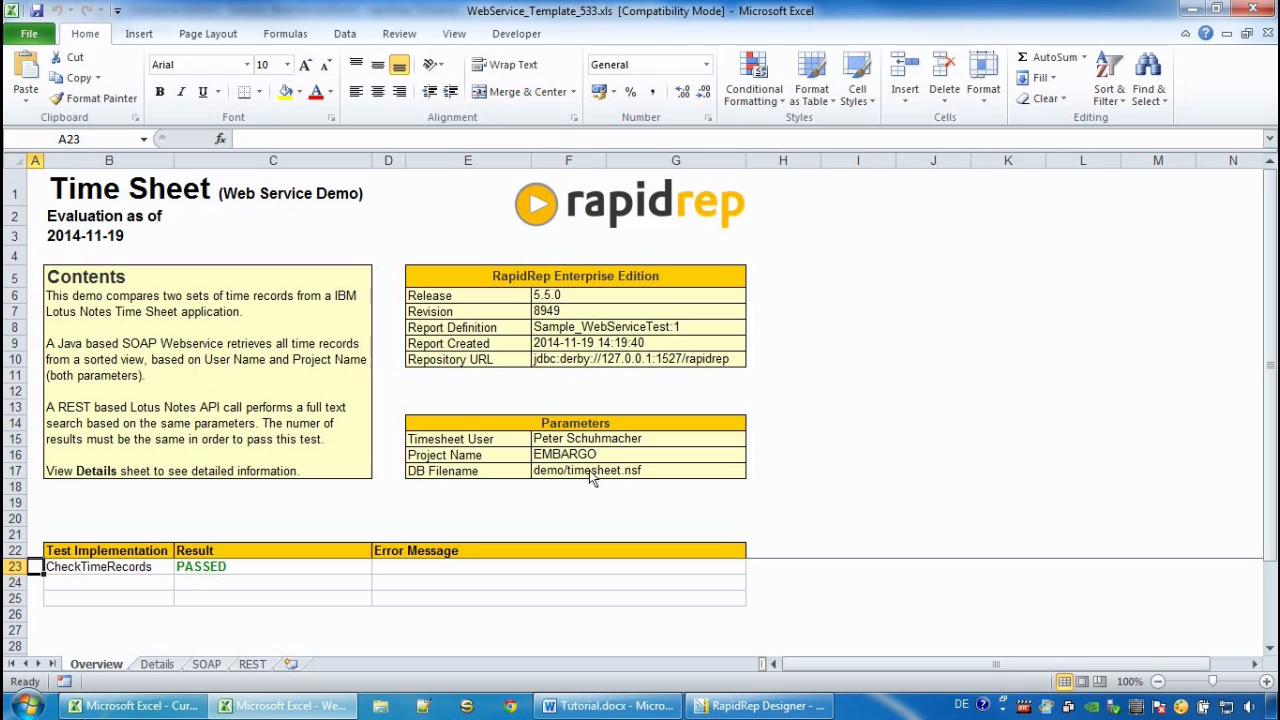
pyautogui.moveTo(344, 572)
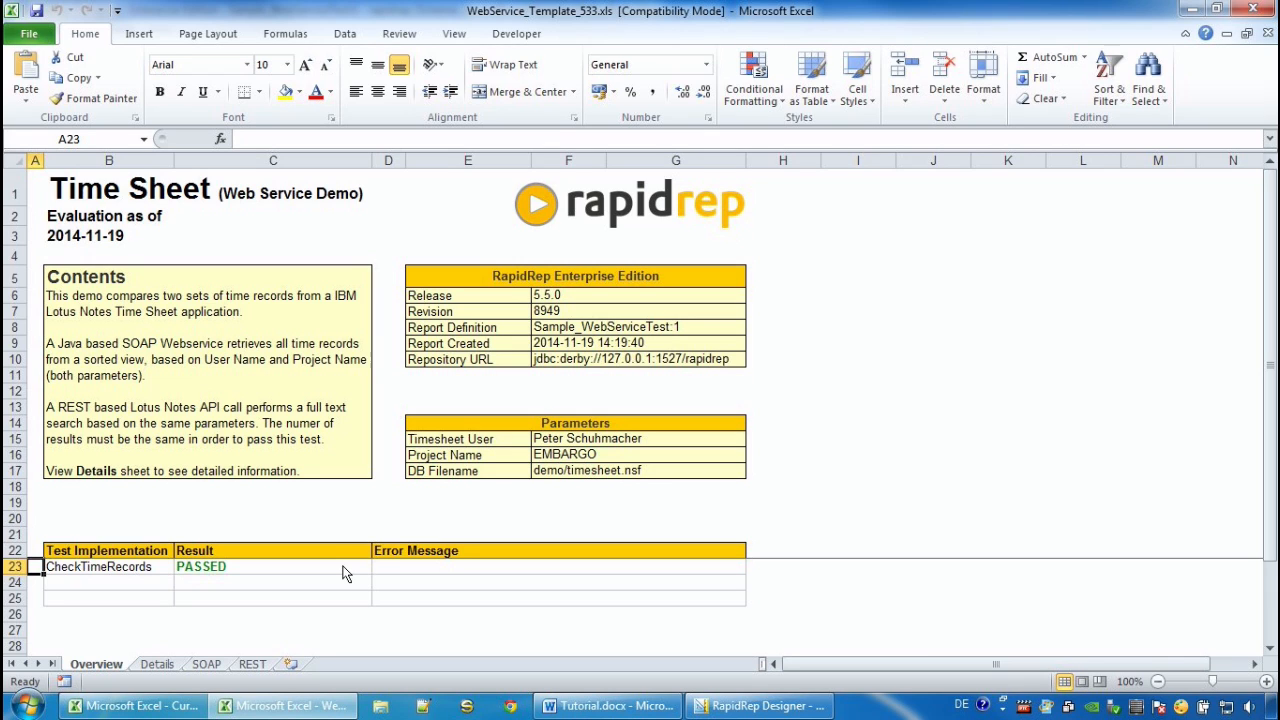
pyautogui.moveTo(322, 582)
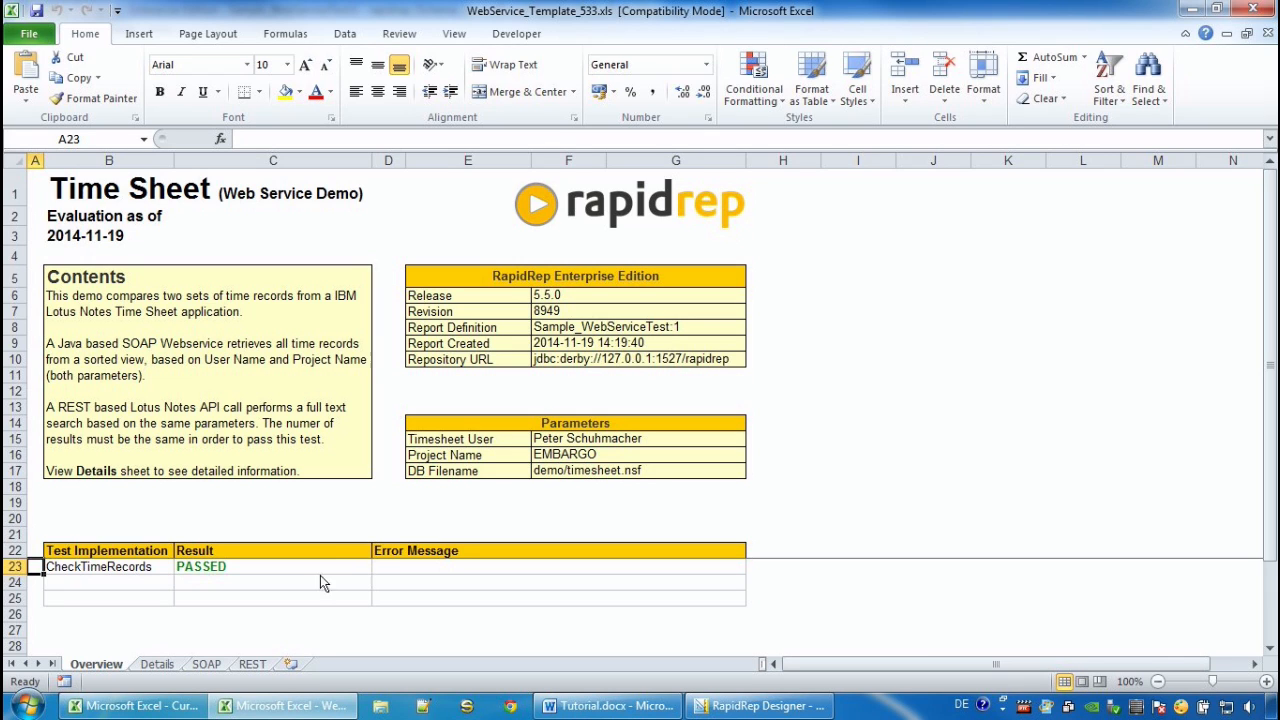
pyautogui.click(156, 664)
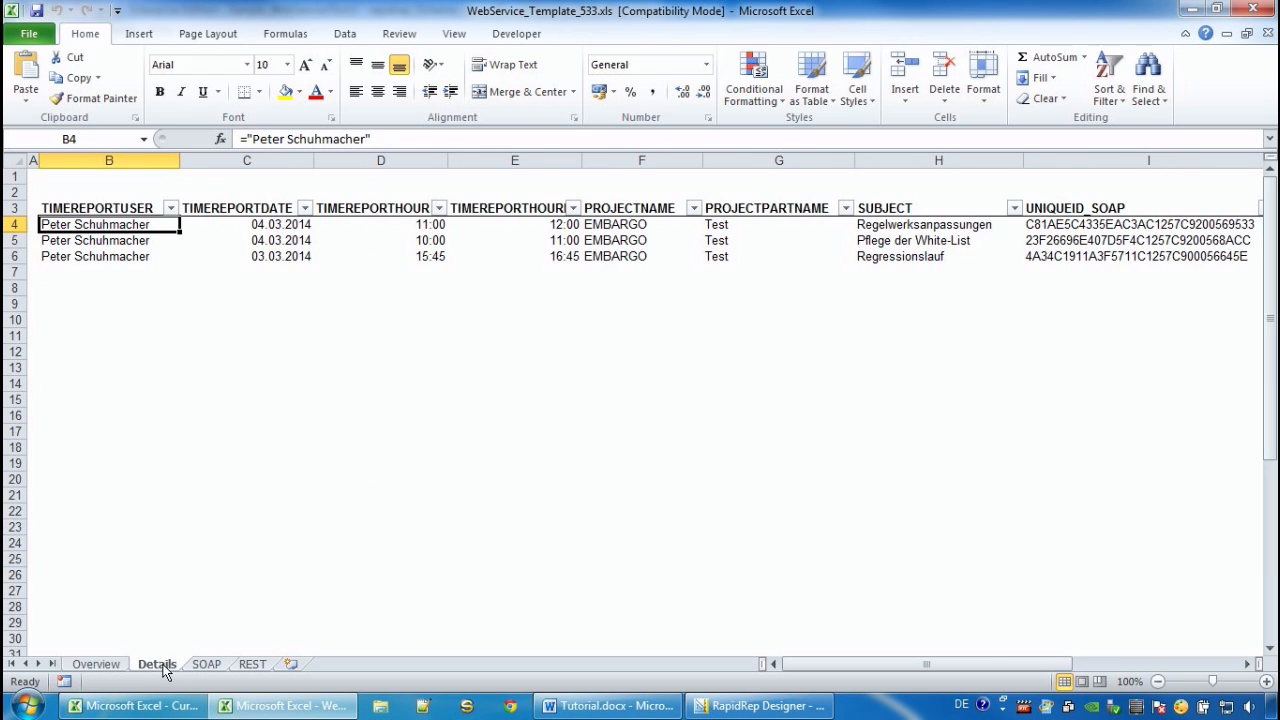
pyautogui.moveTo(204, 672)
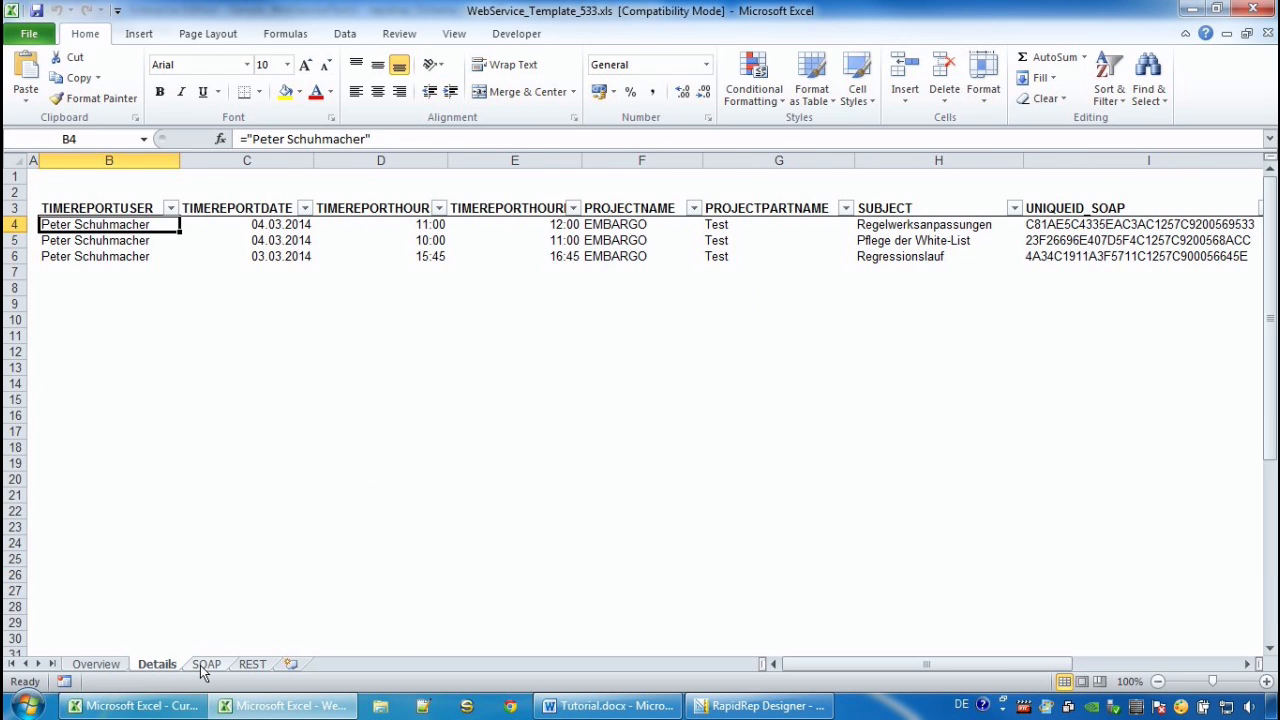
pyautogui.click(206, 664)
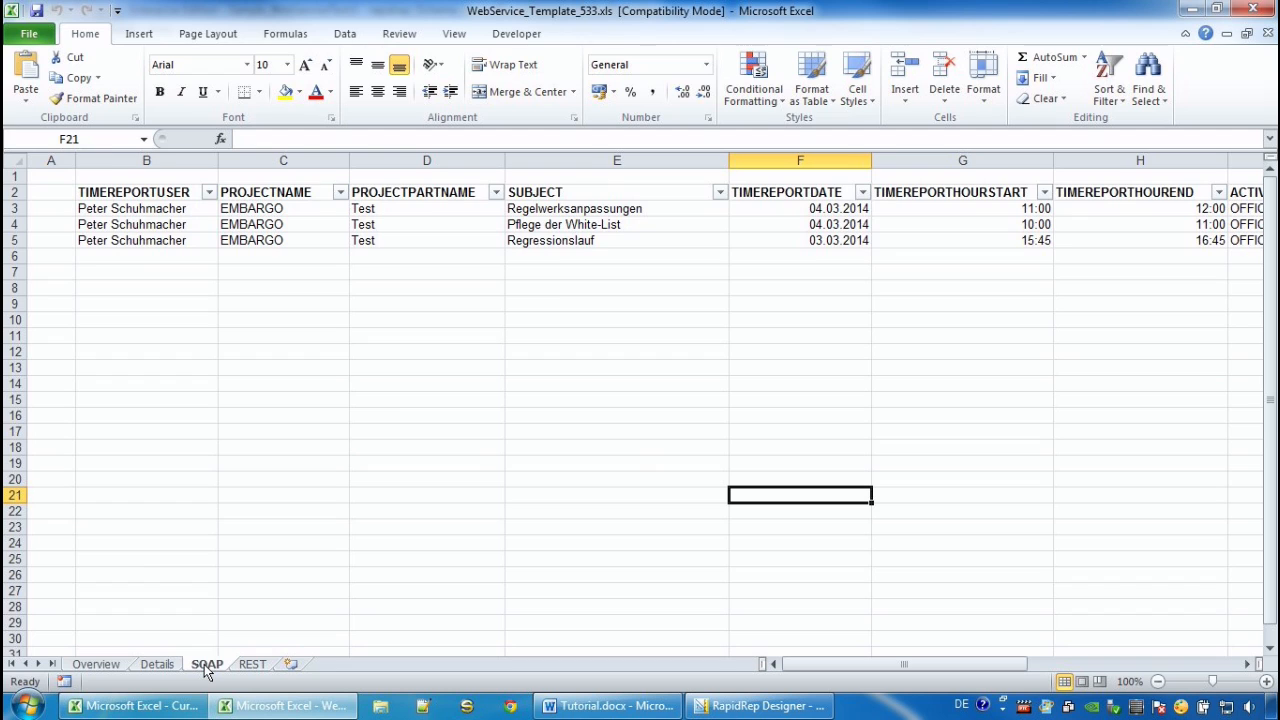
pyautogui.click(96, 664)
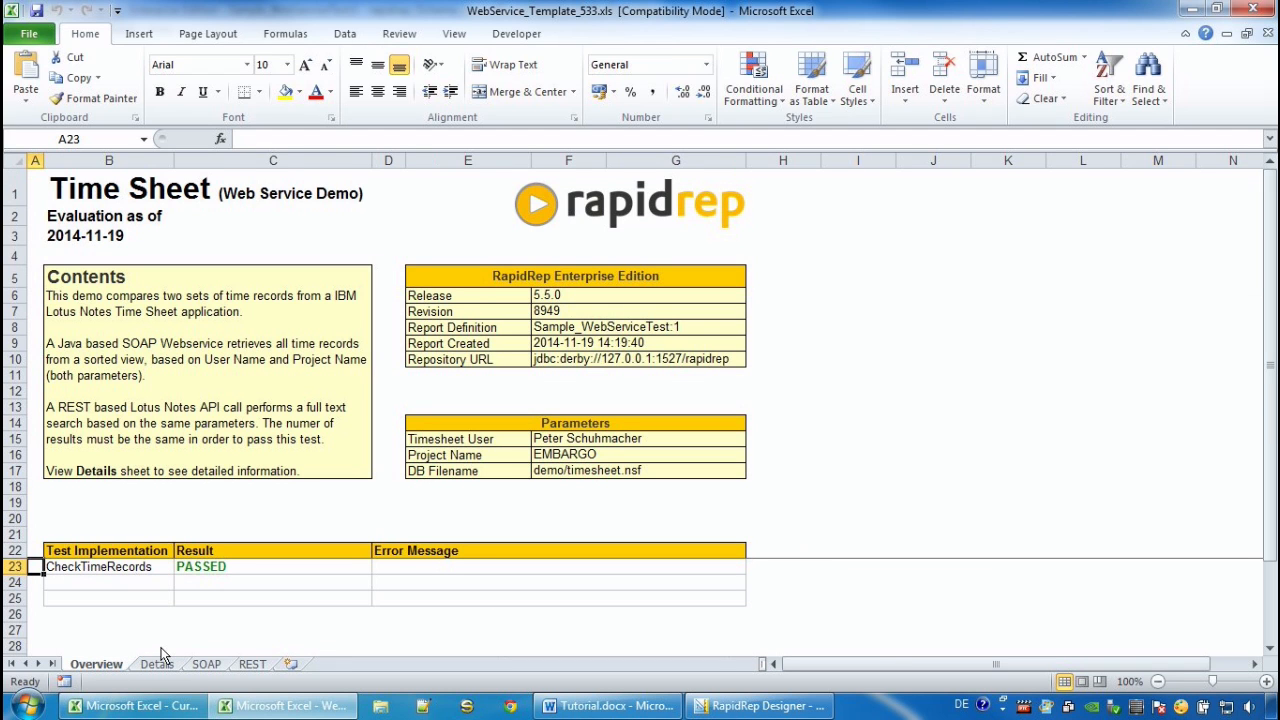